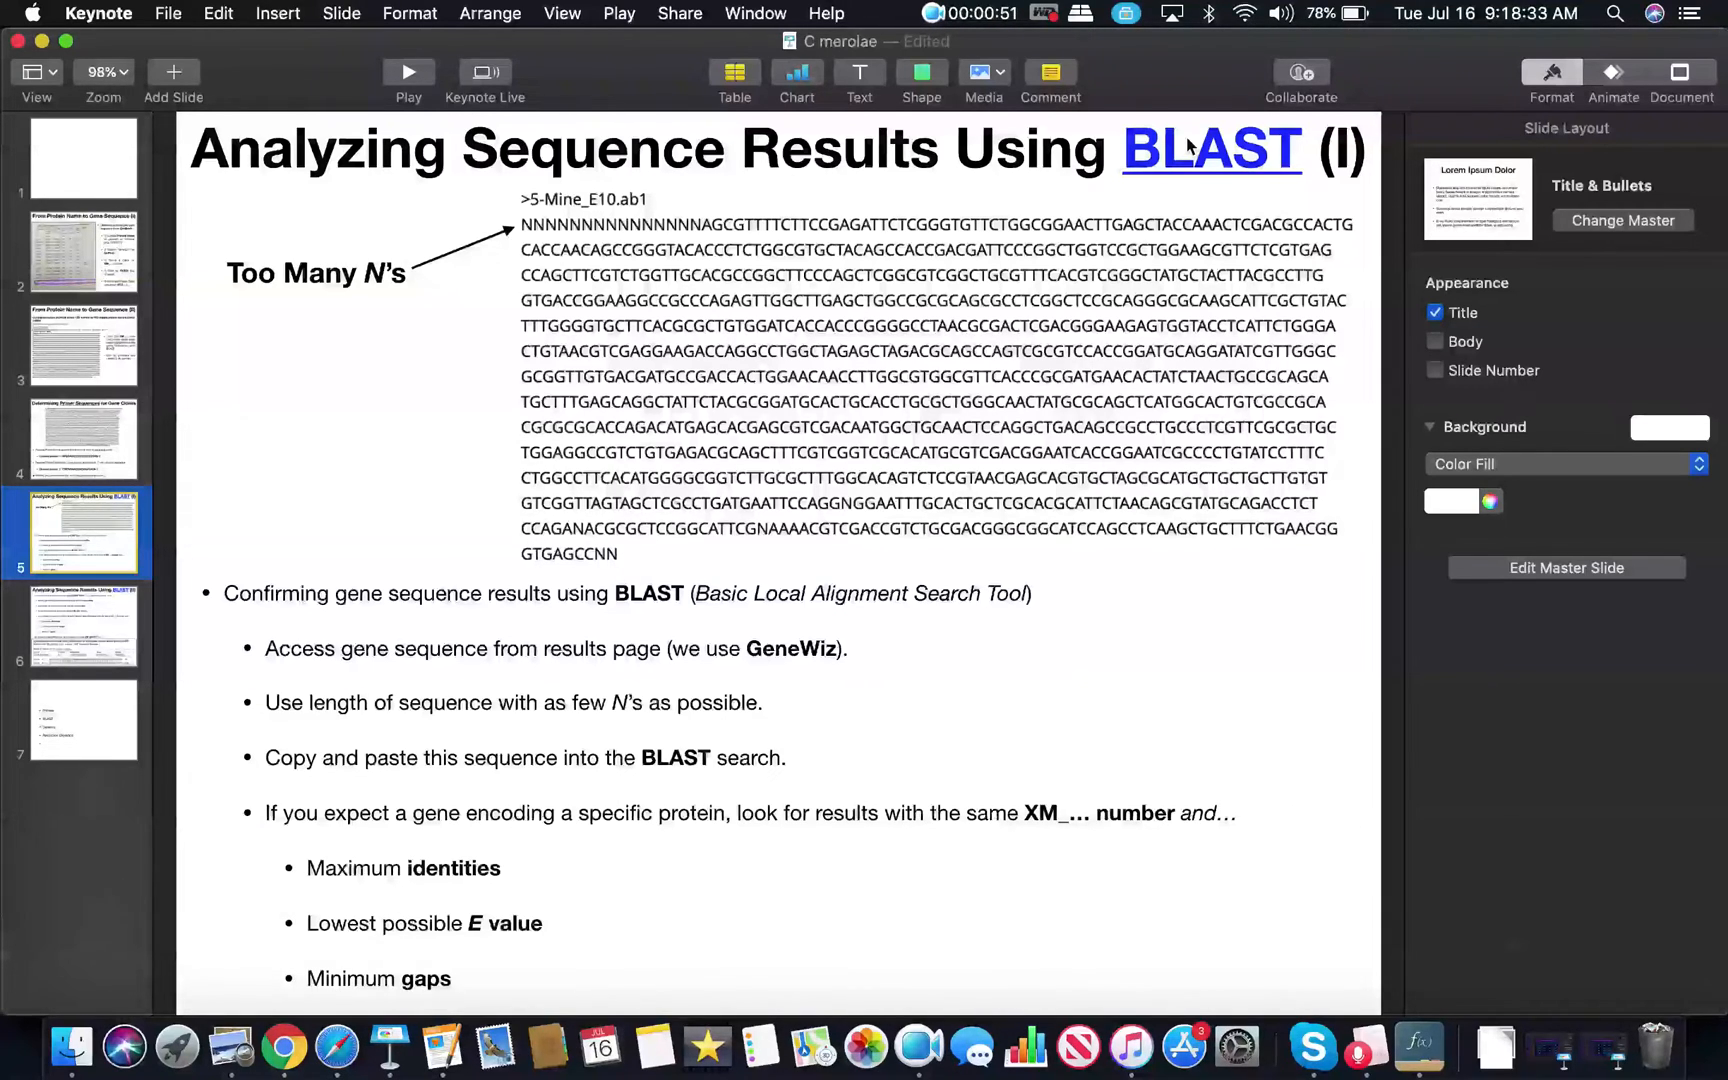
- Bring the GeneWiz Sanger Order Results page with samples 1-Mine to 10-Mine back into view
click(282, 1044)
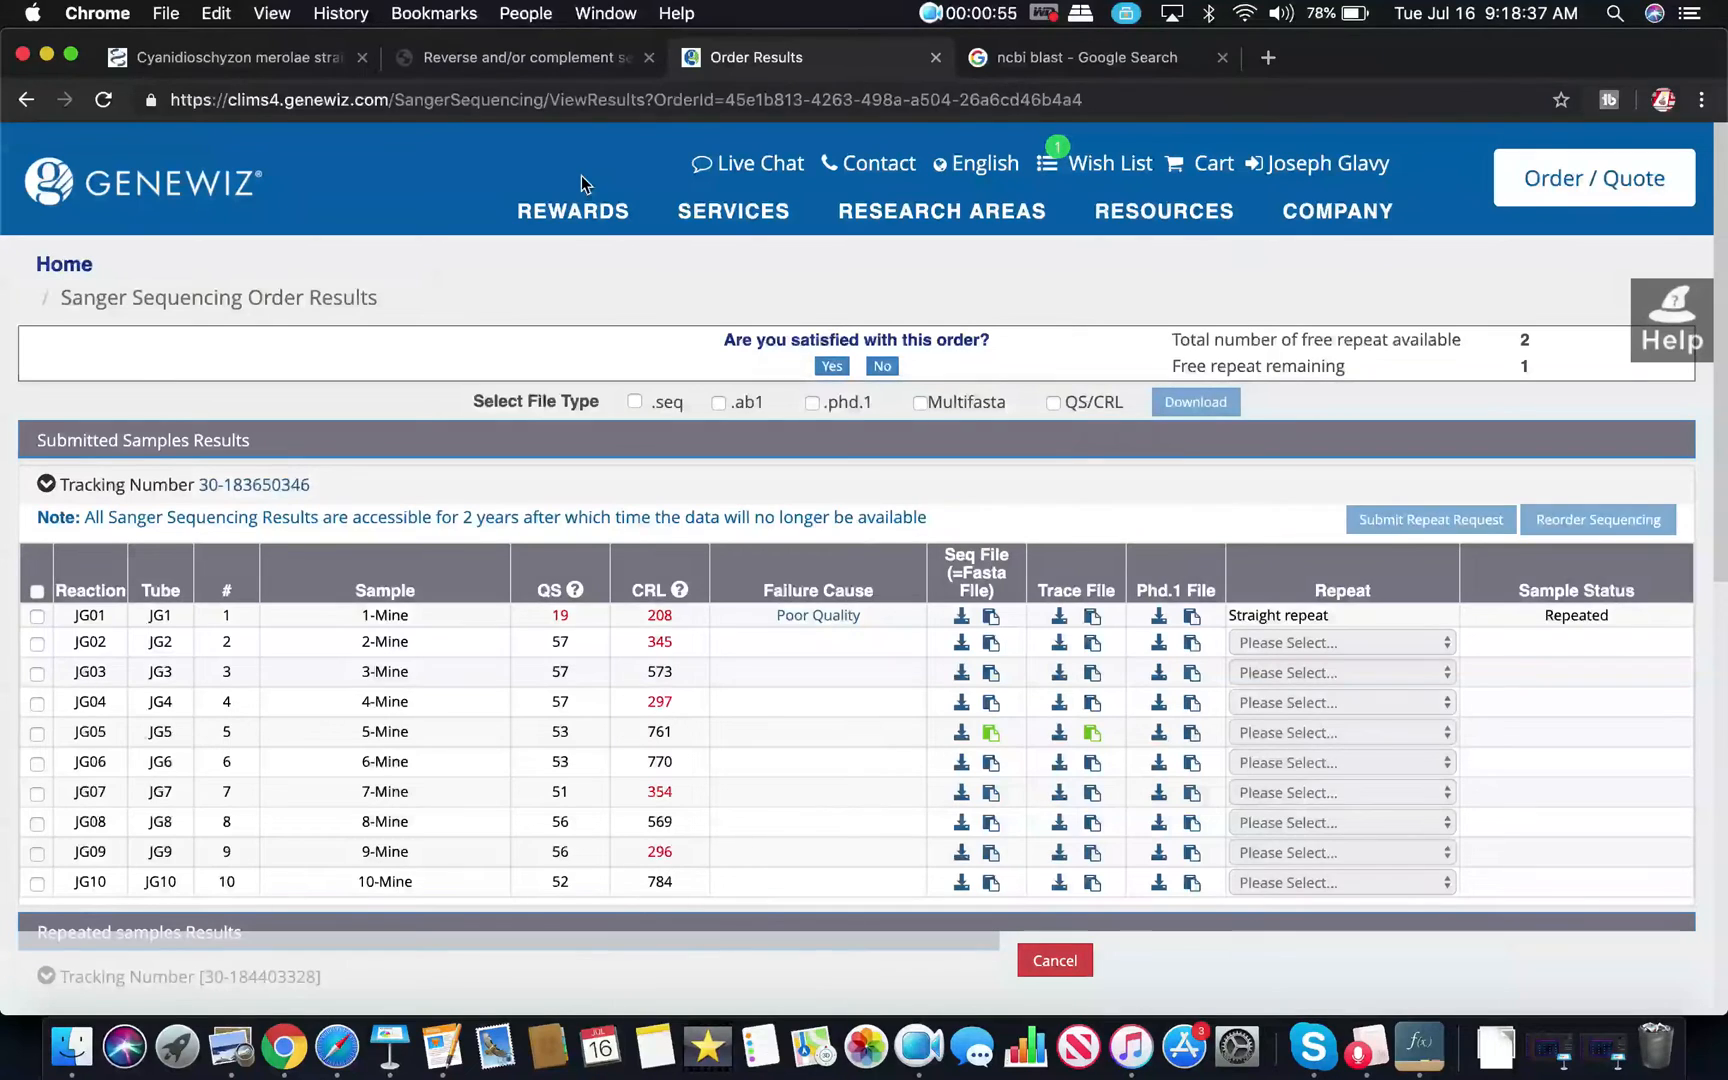
mouse_move(408, 228)
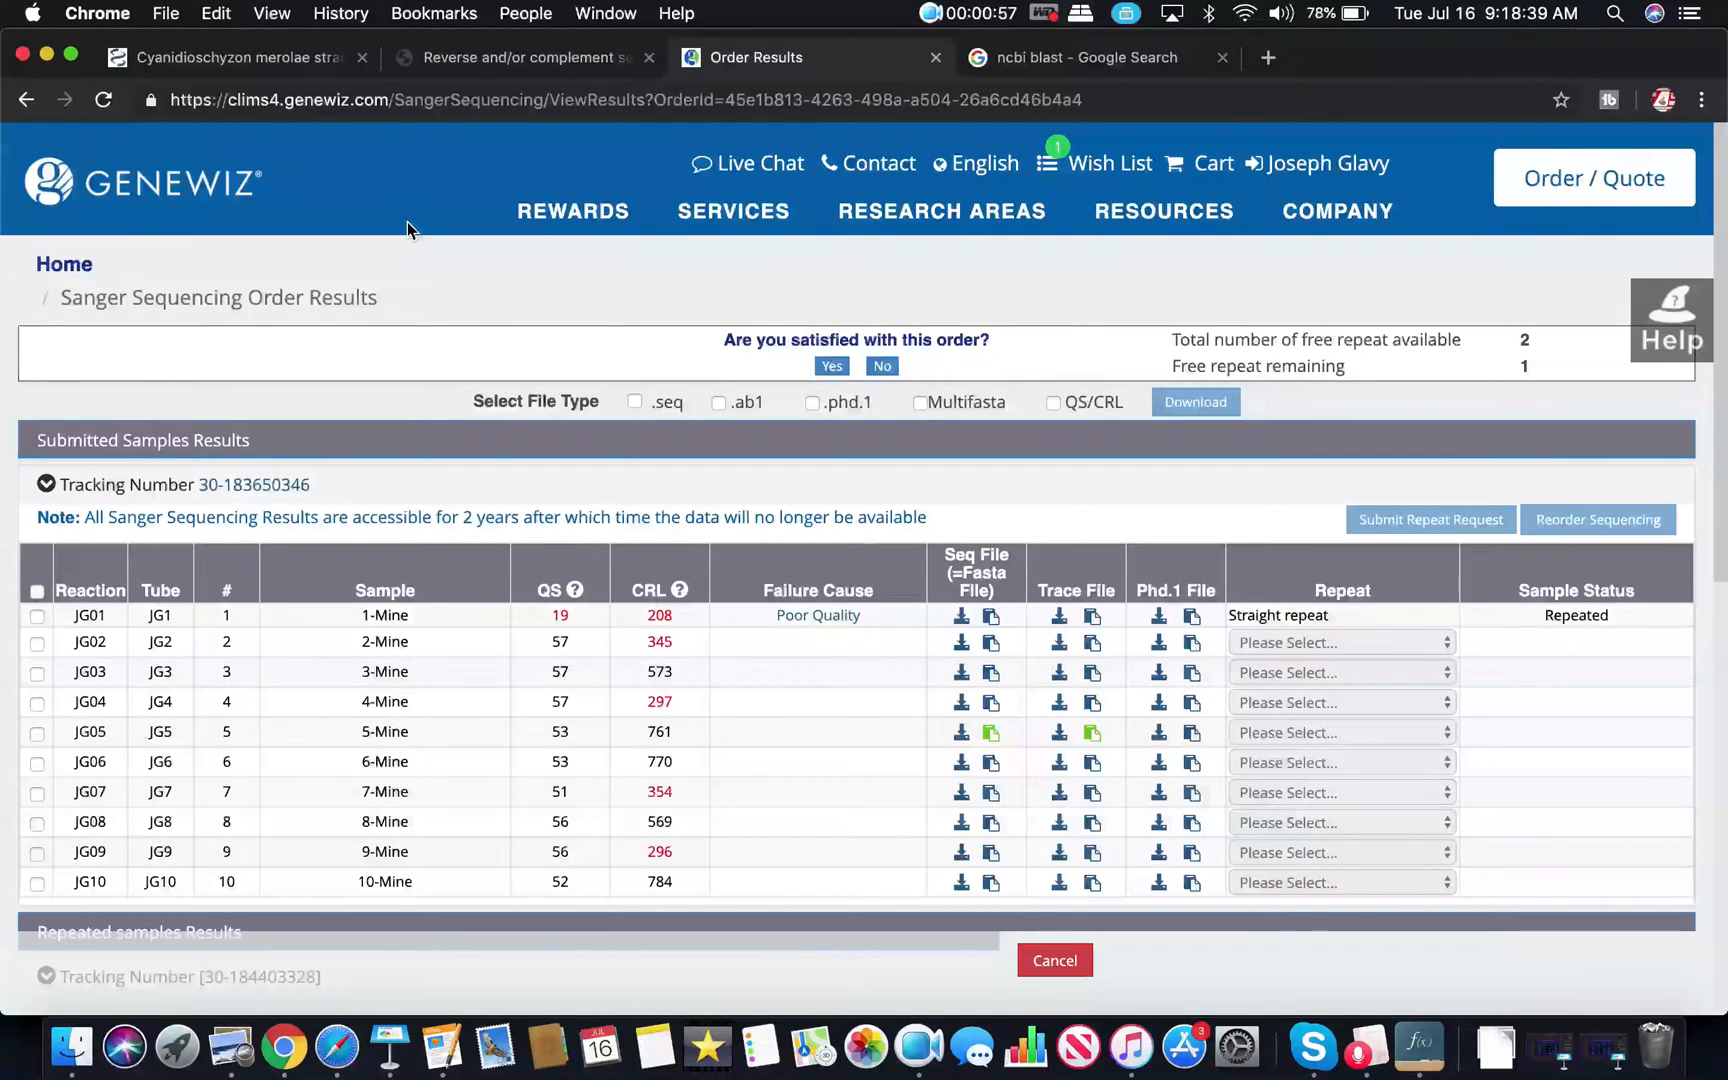
mouse_move(210, 188)
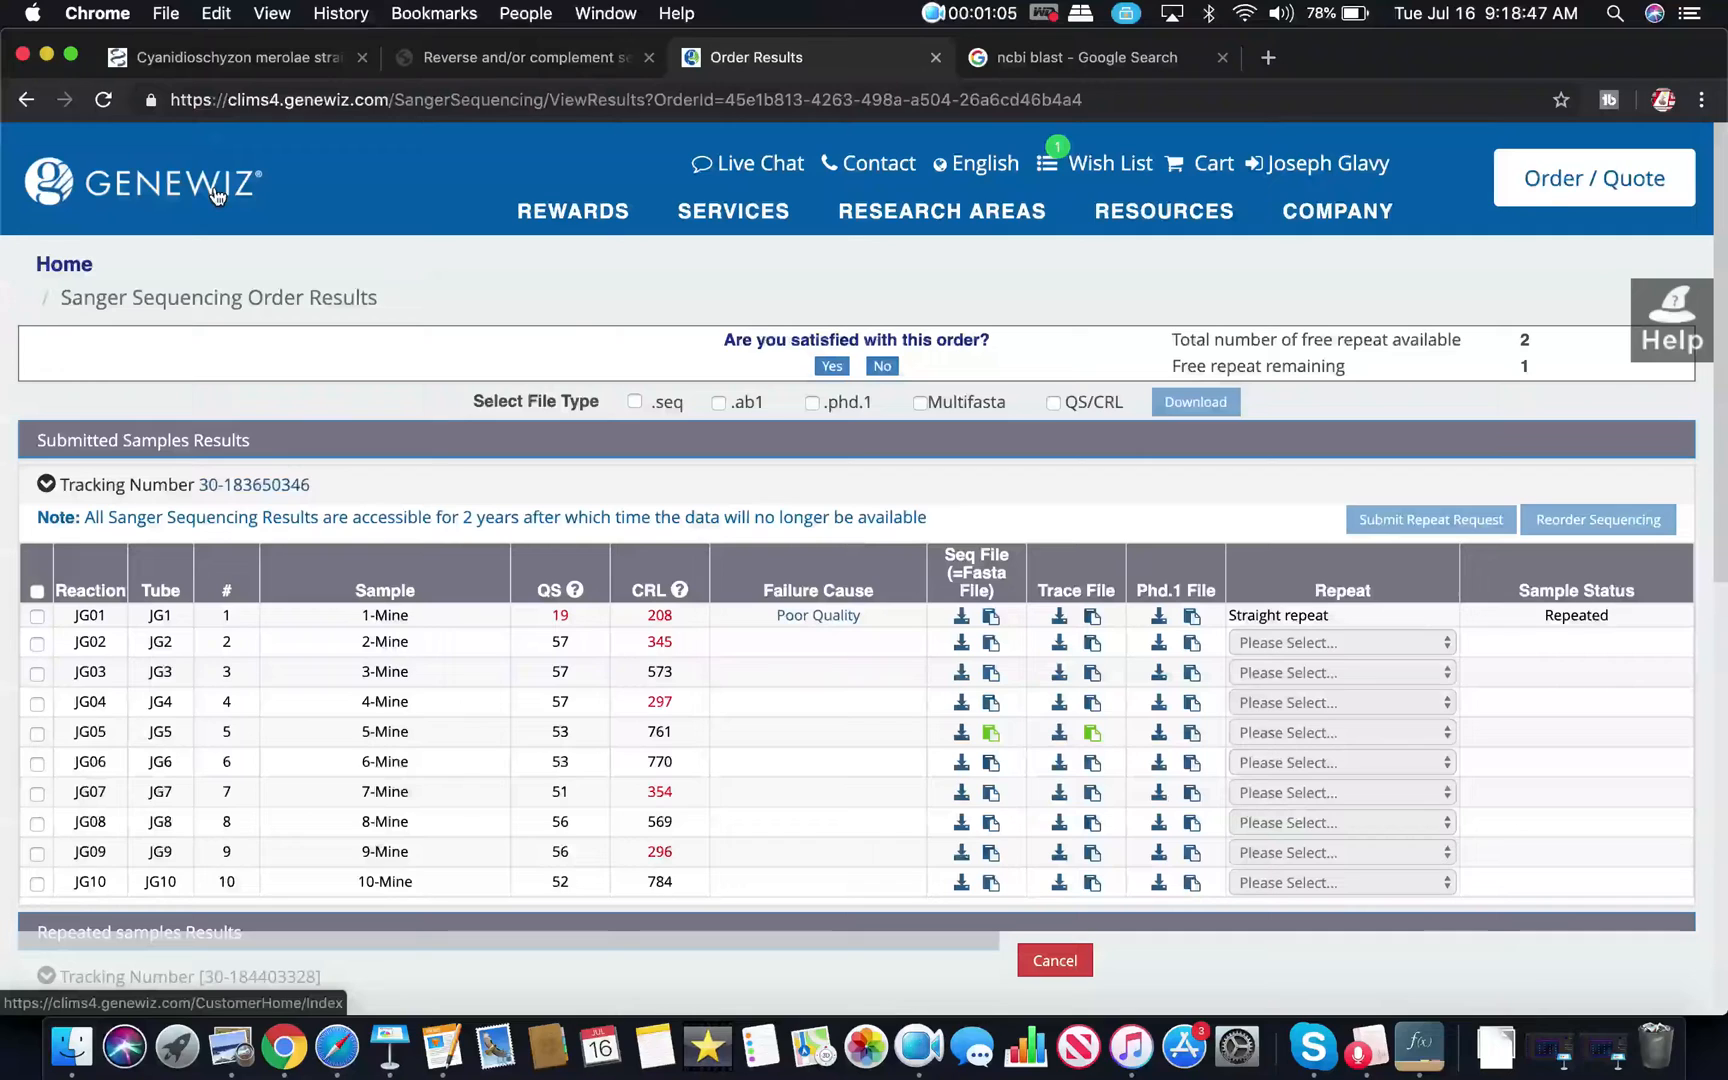
mouse_move(256, 218)
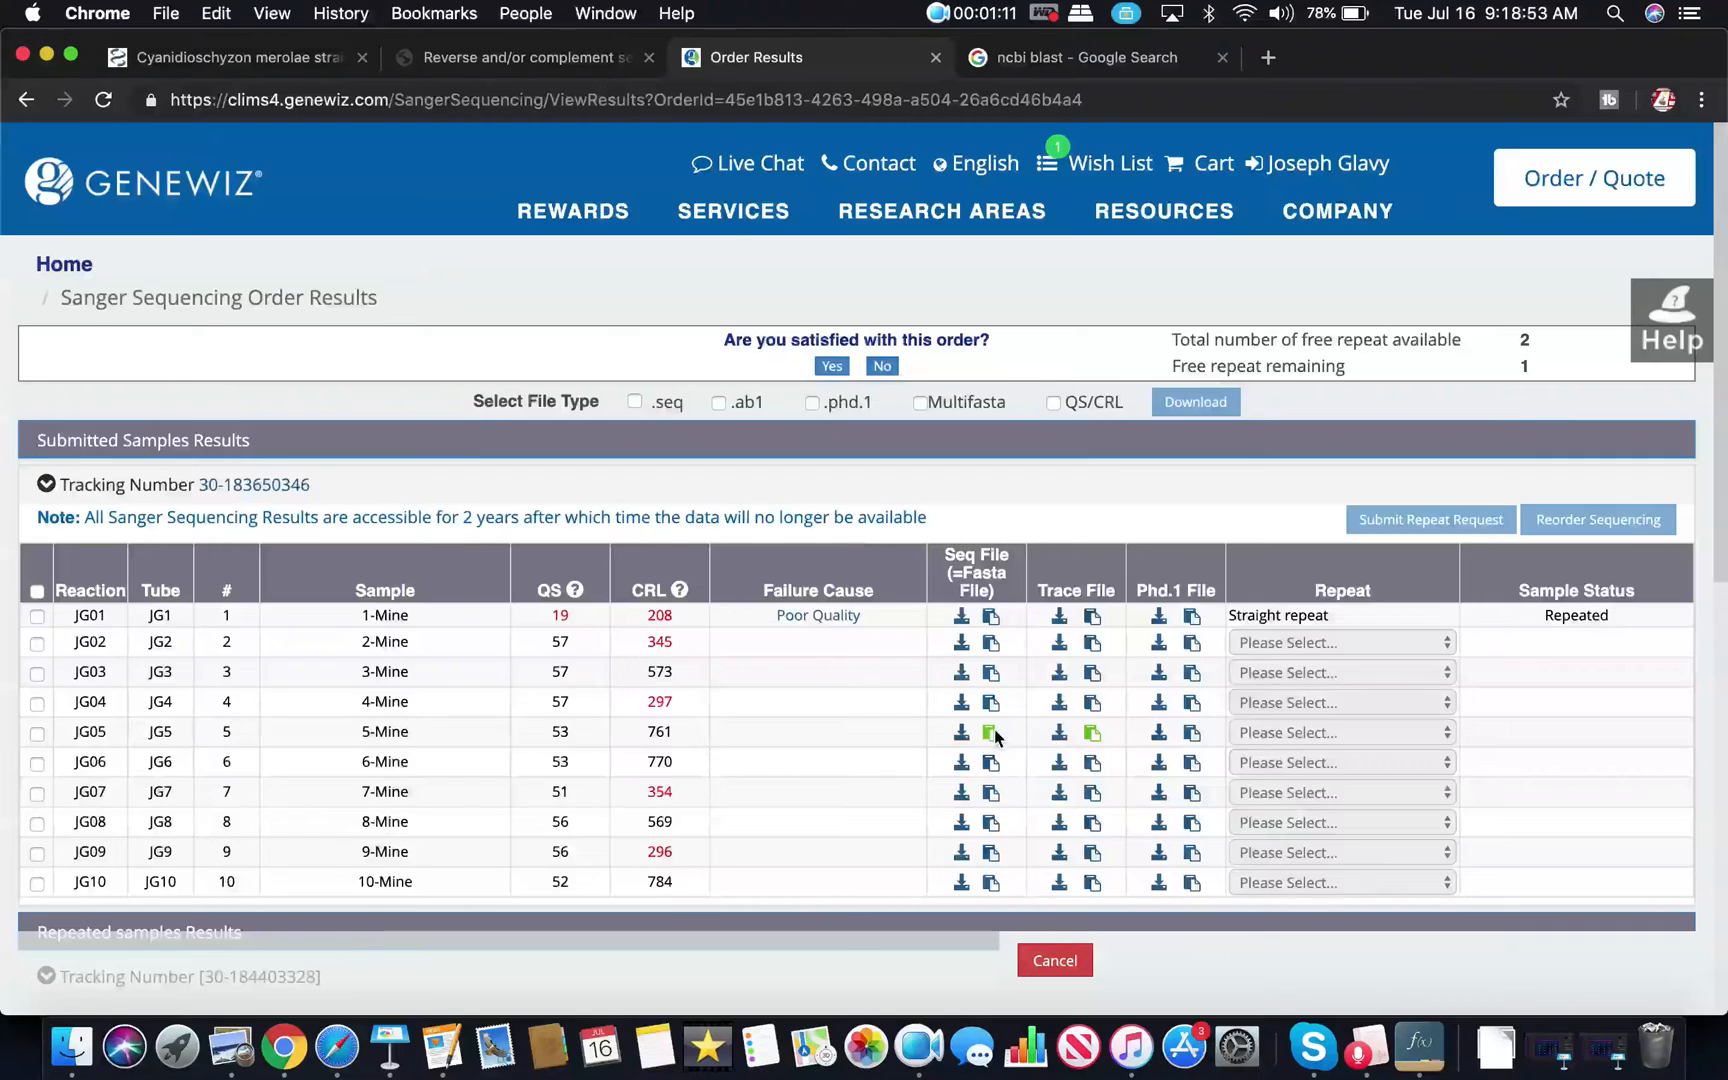
- Open sample 5-Mine's FASTA file and copy the sequence after the leading N's
click(990, 730)
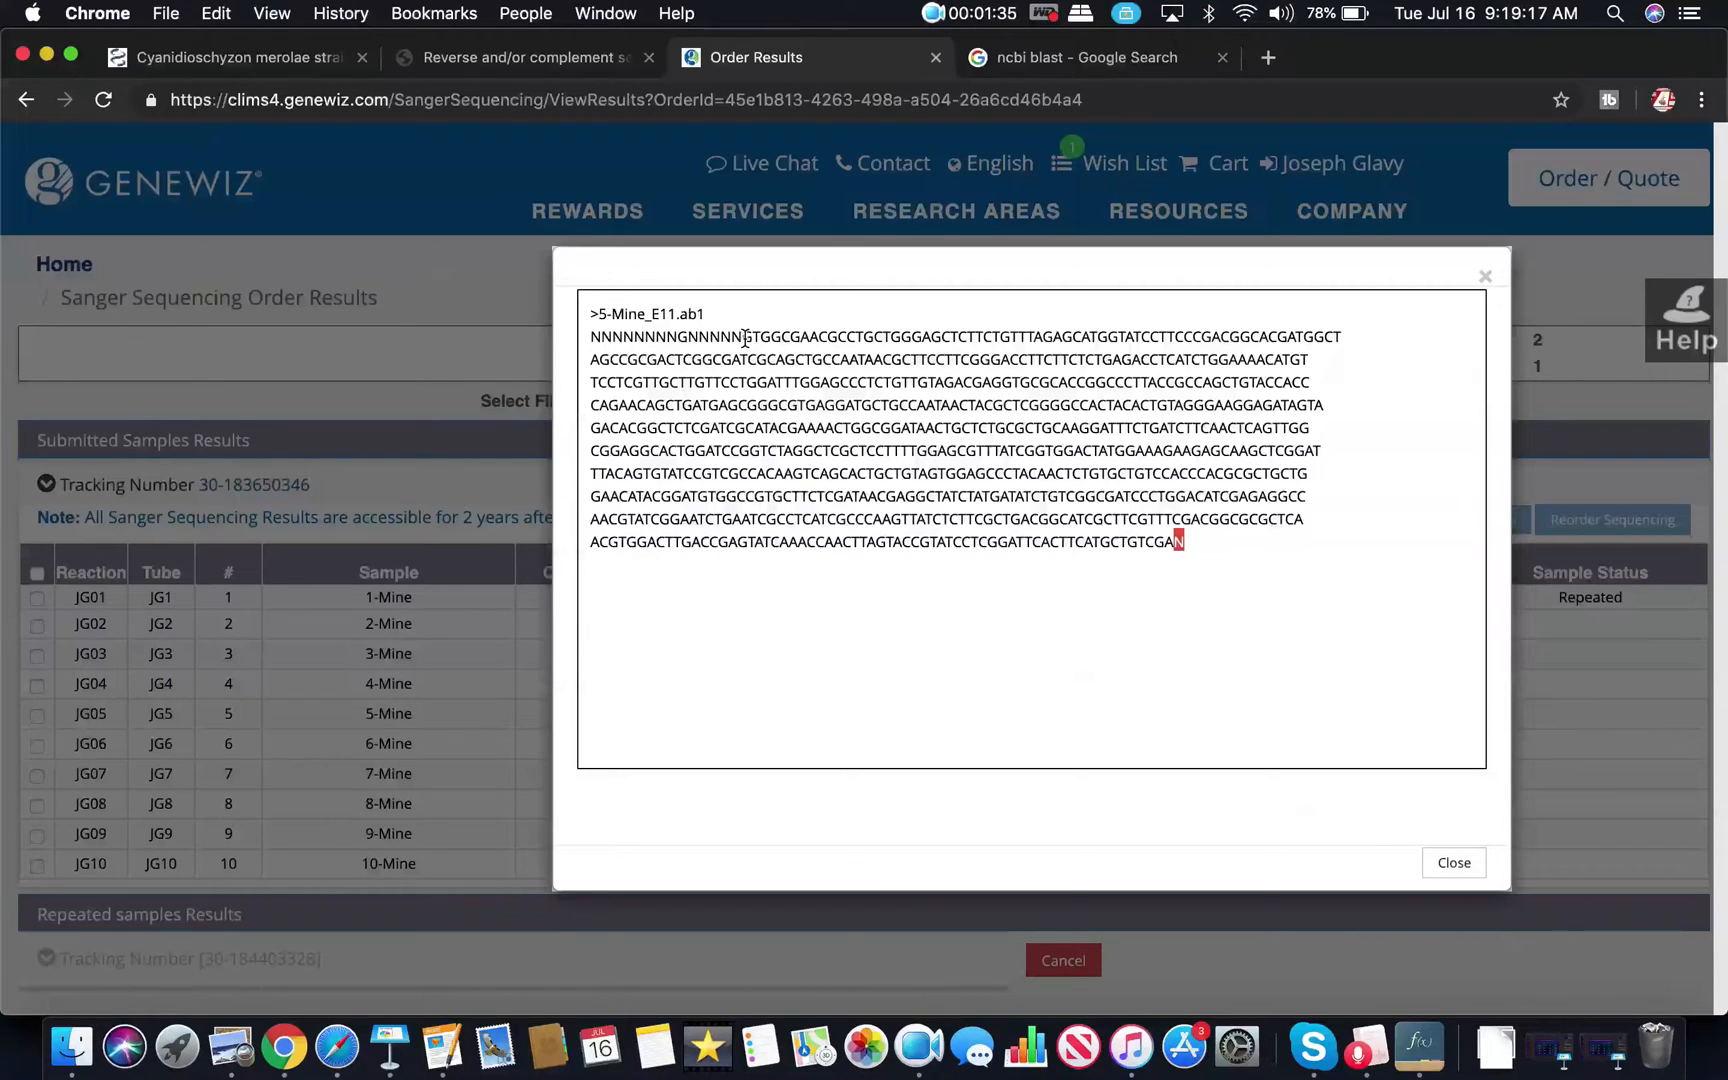
mouse_move(388, 1044)
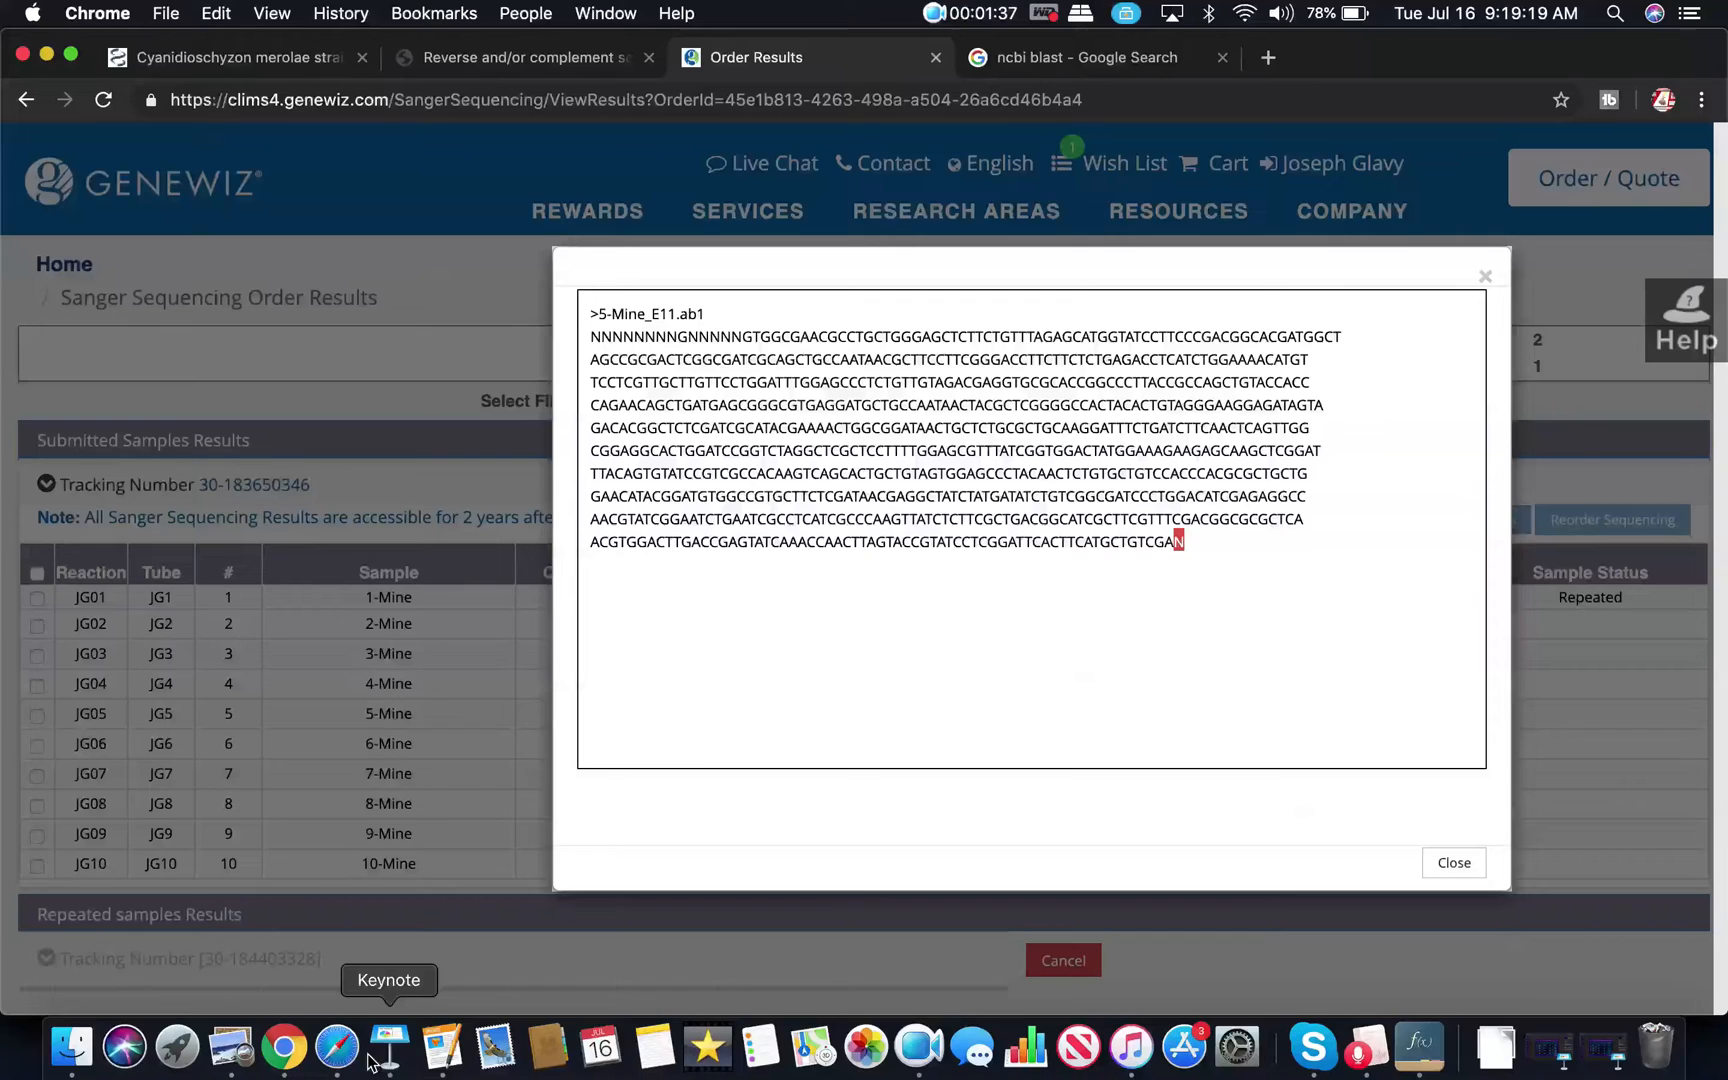
click(390, 1046)
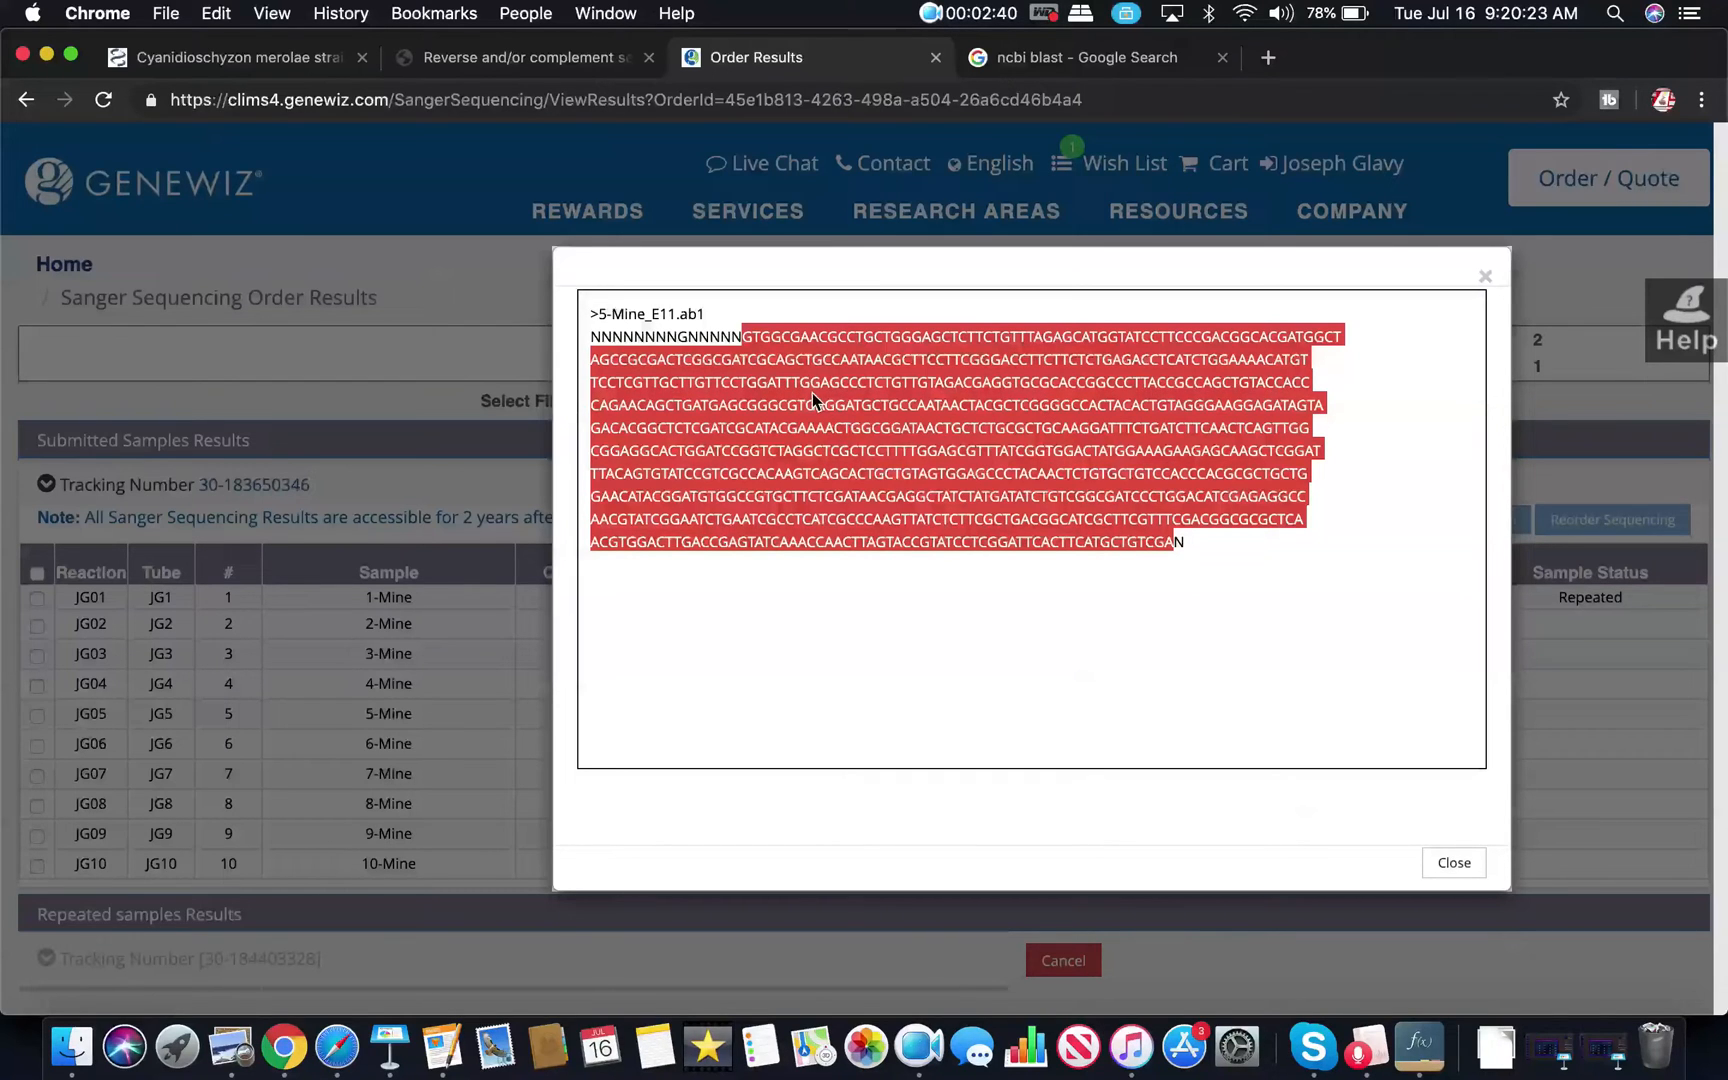
mouse_move(442, 1042)
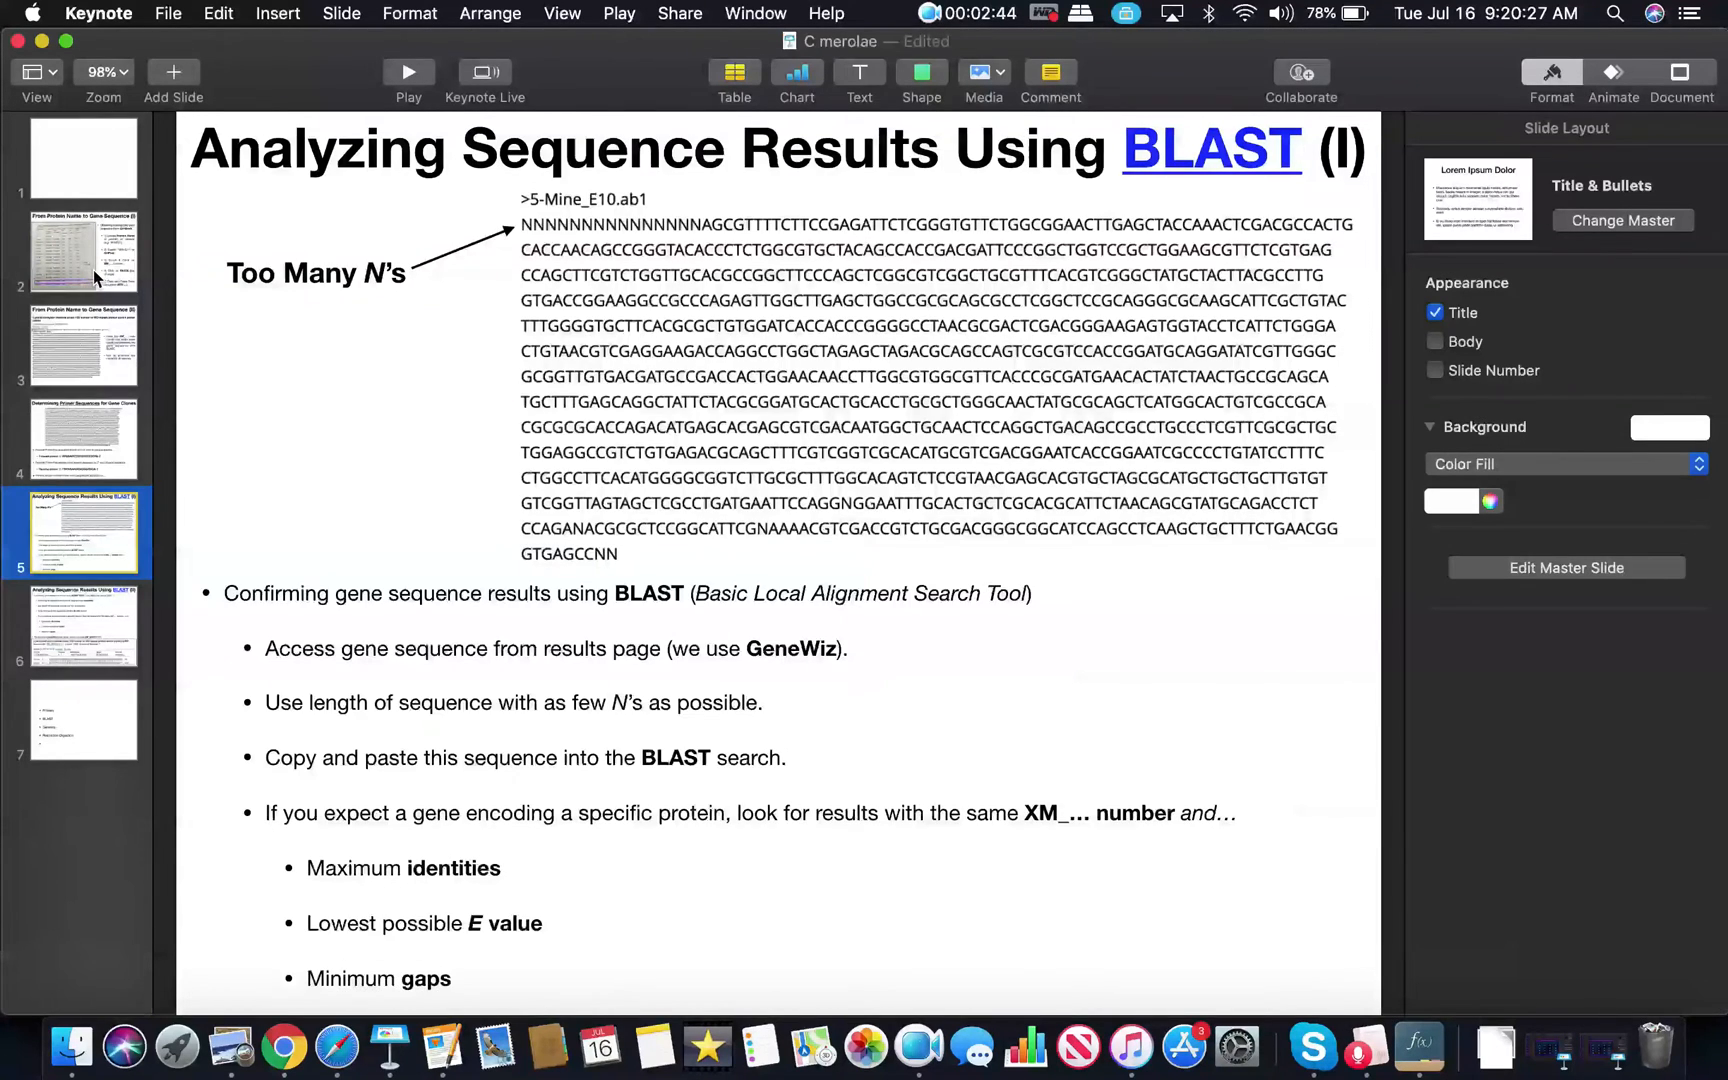
- Show the gene-sequence slide with the ALADIN row, then return to the 'ncbi blast' Google results
click(82, 254)
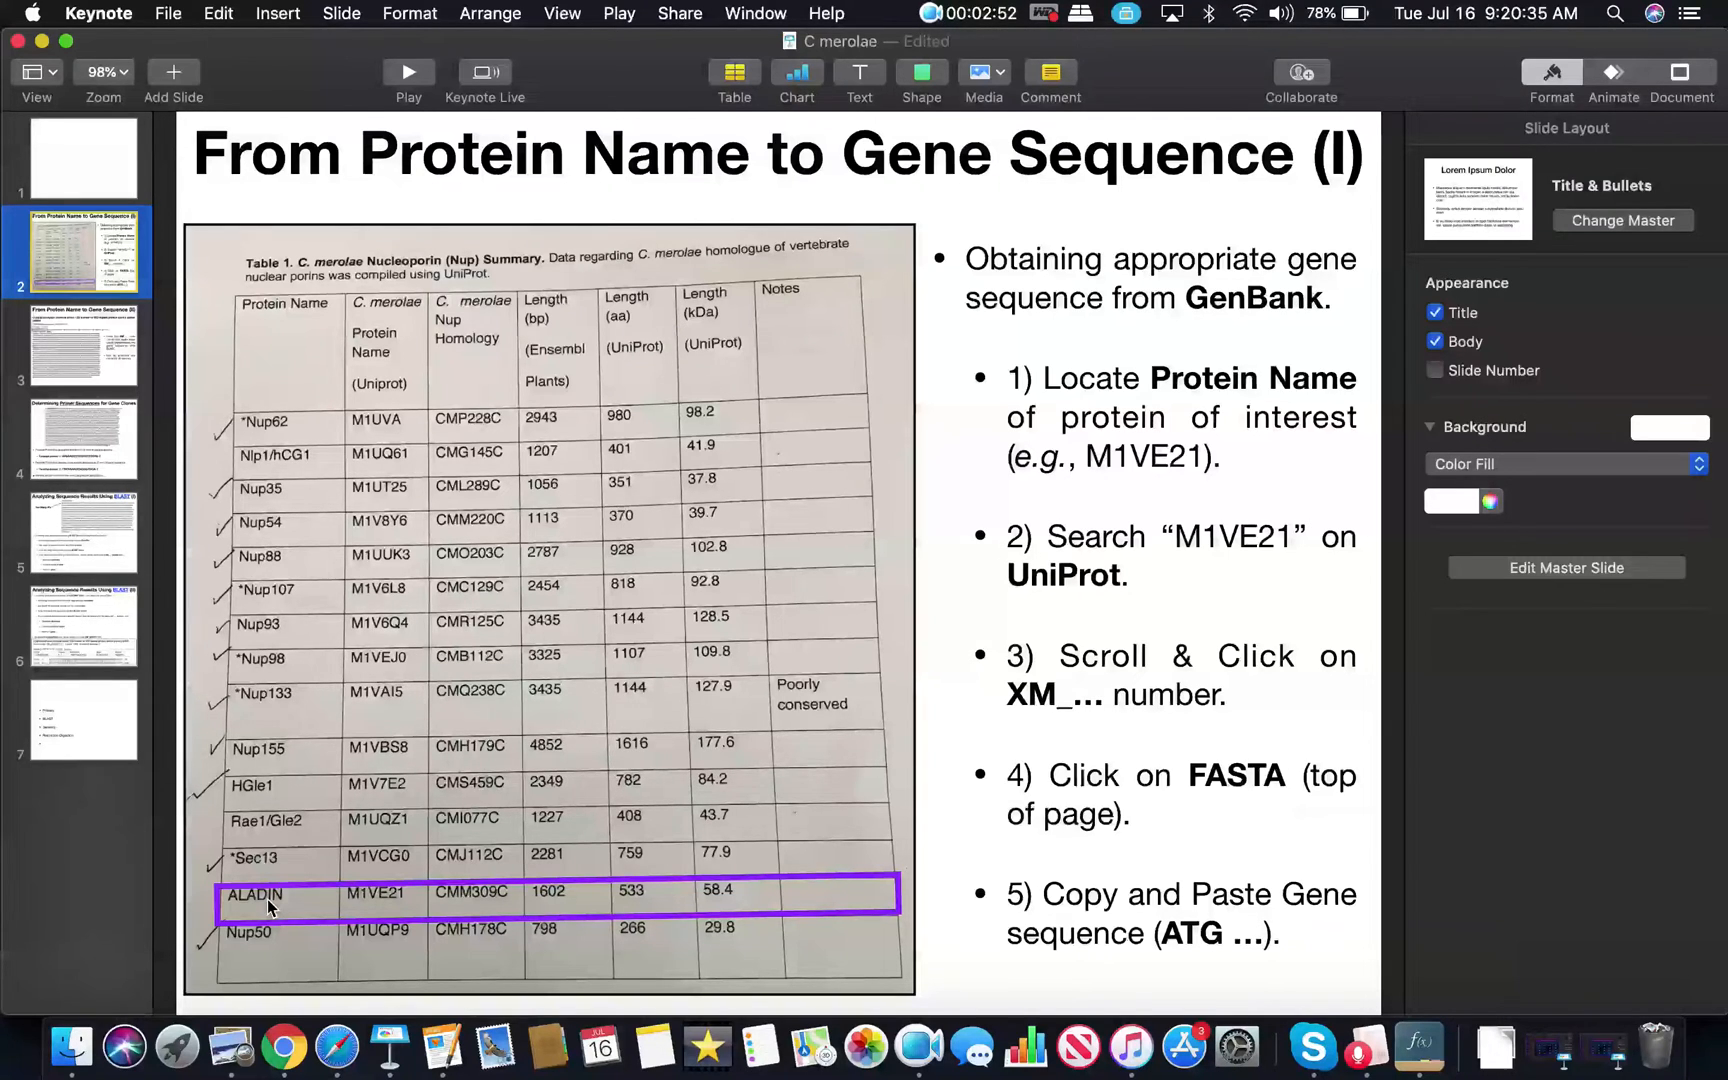
mouse_move(388, 1042)
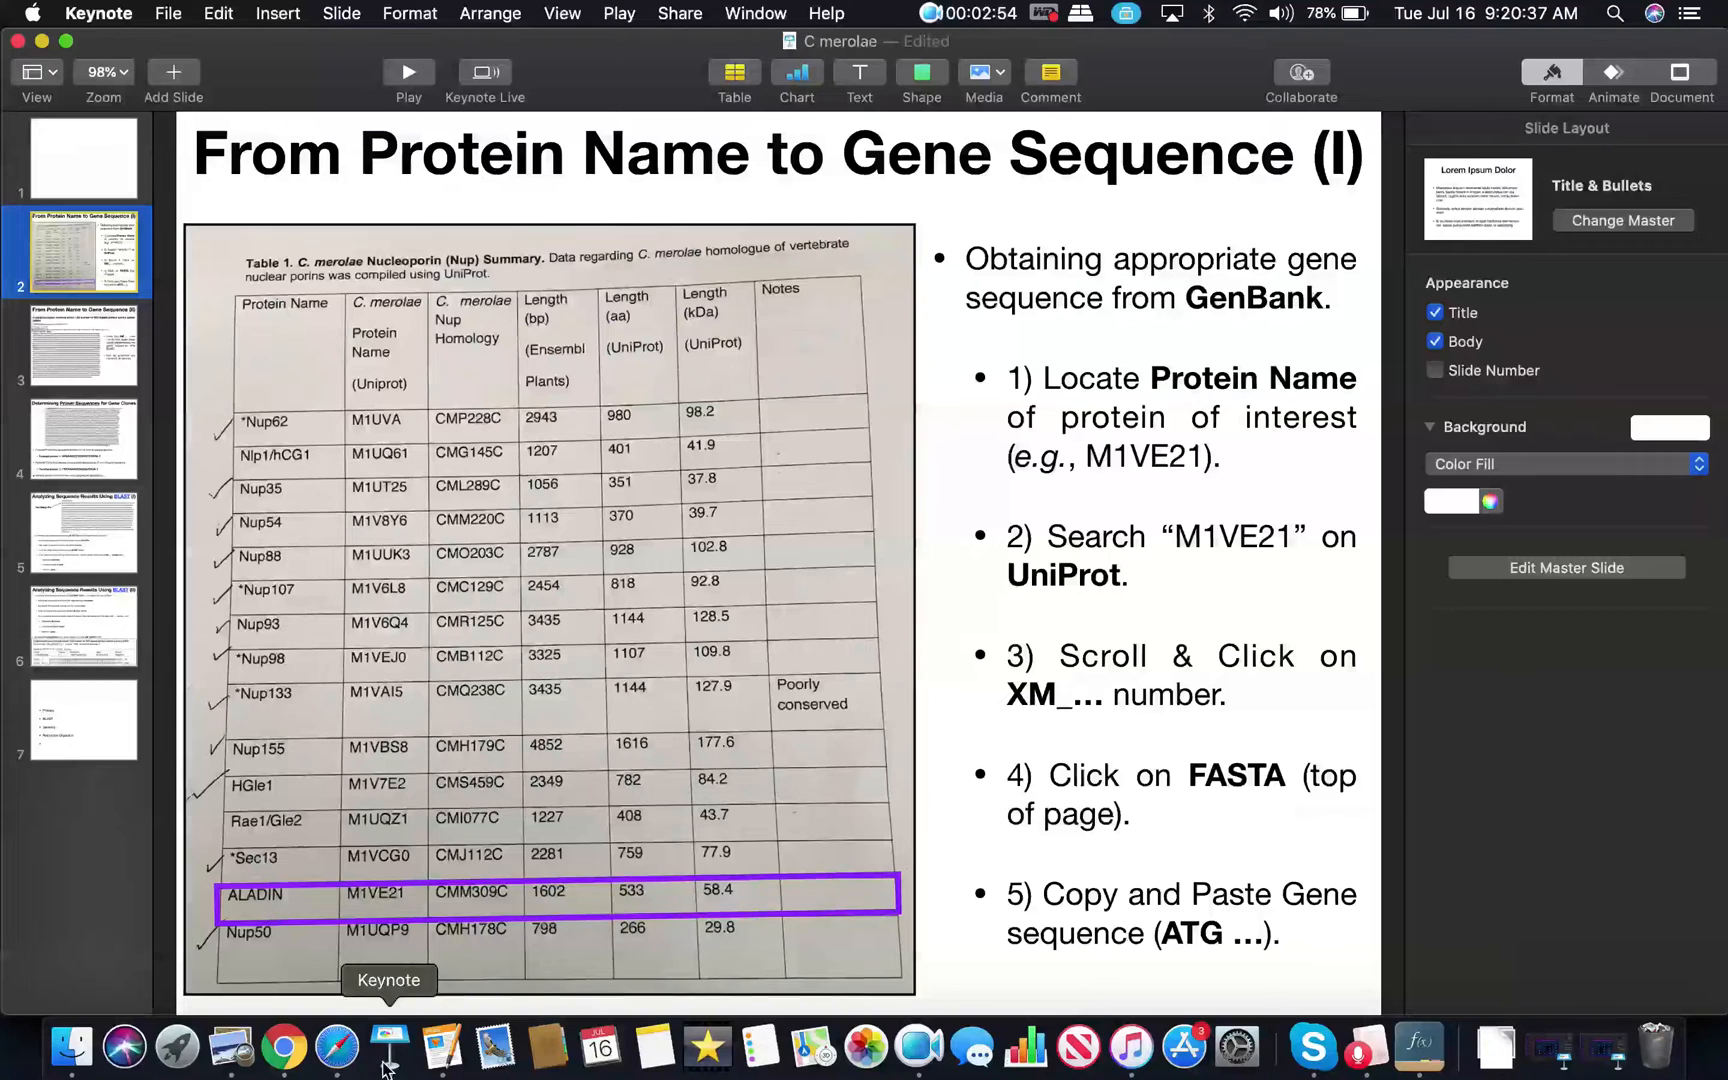
click(284, 1046)
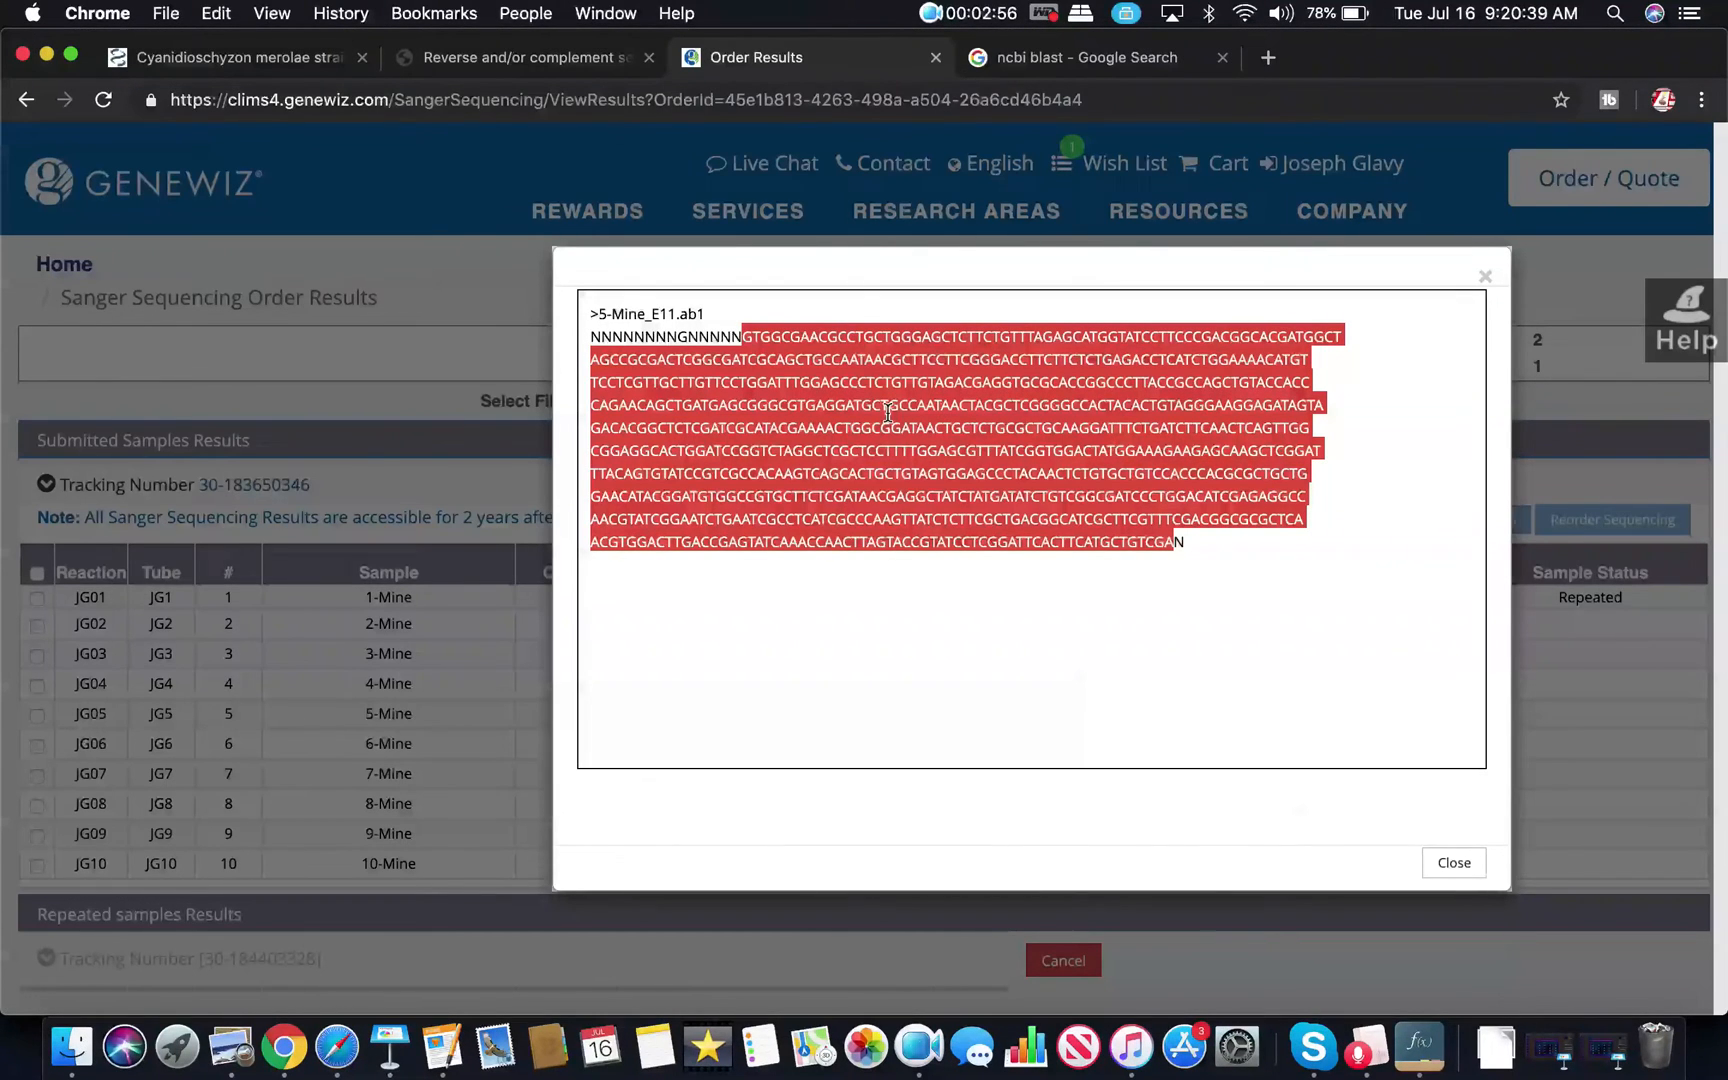
mouse_move(1030, 180)
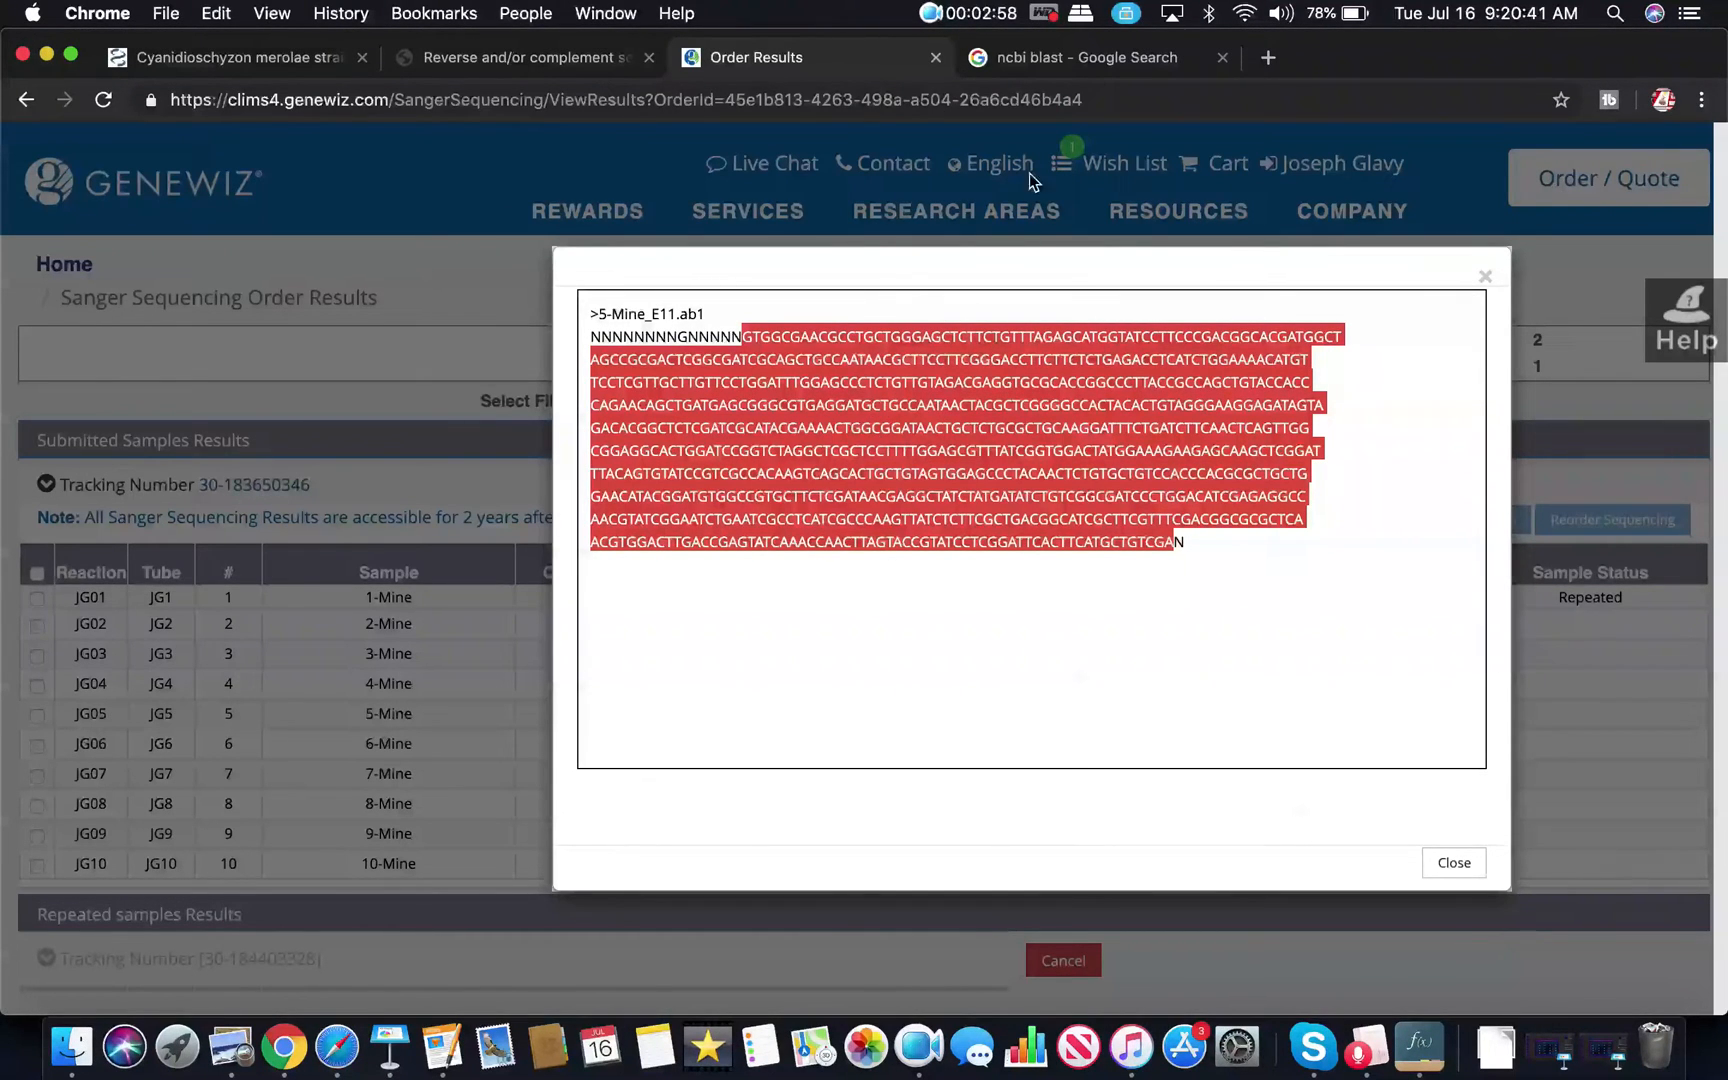
click(1084, 58)
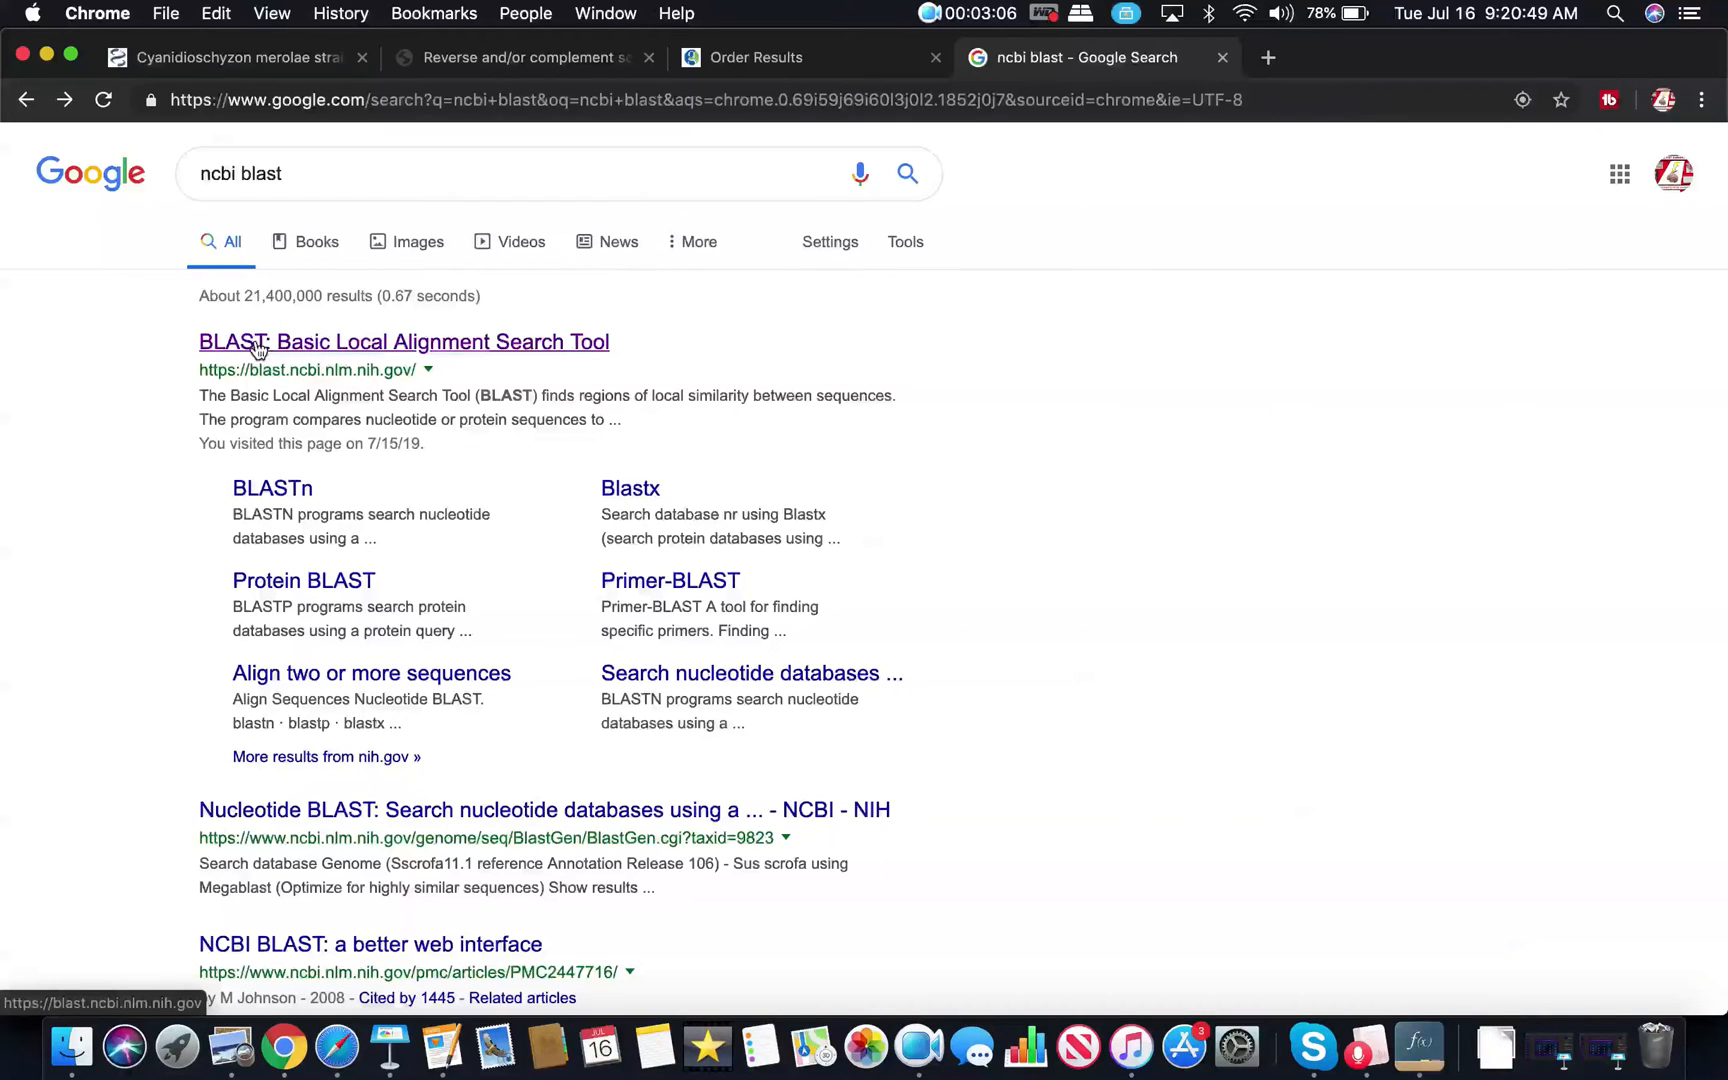
mouse_move(426, 358)
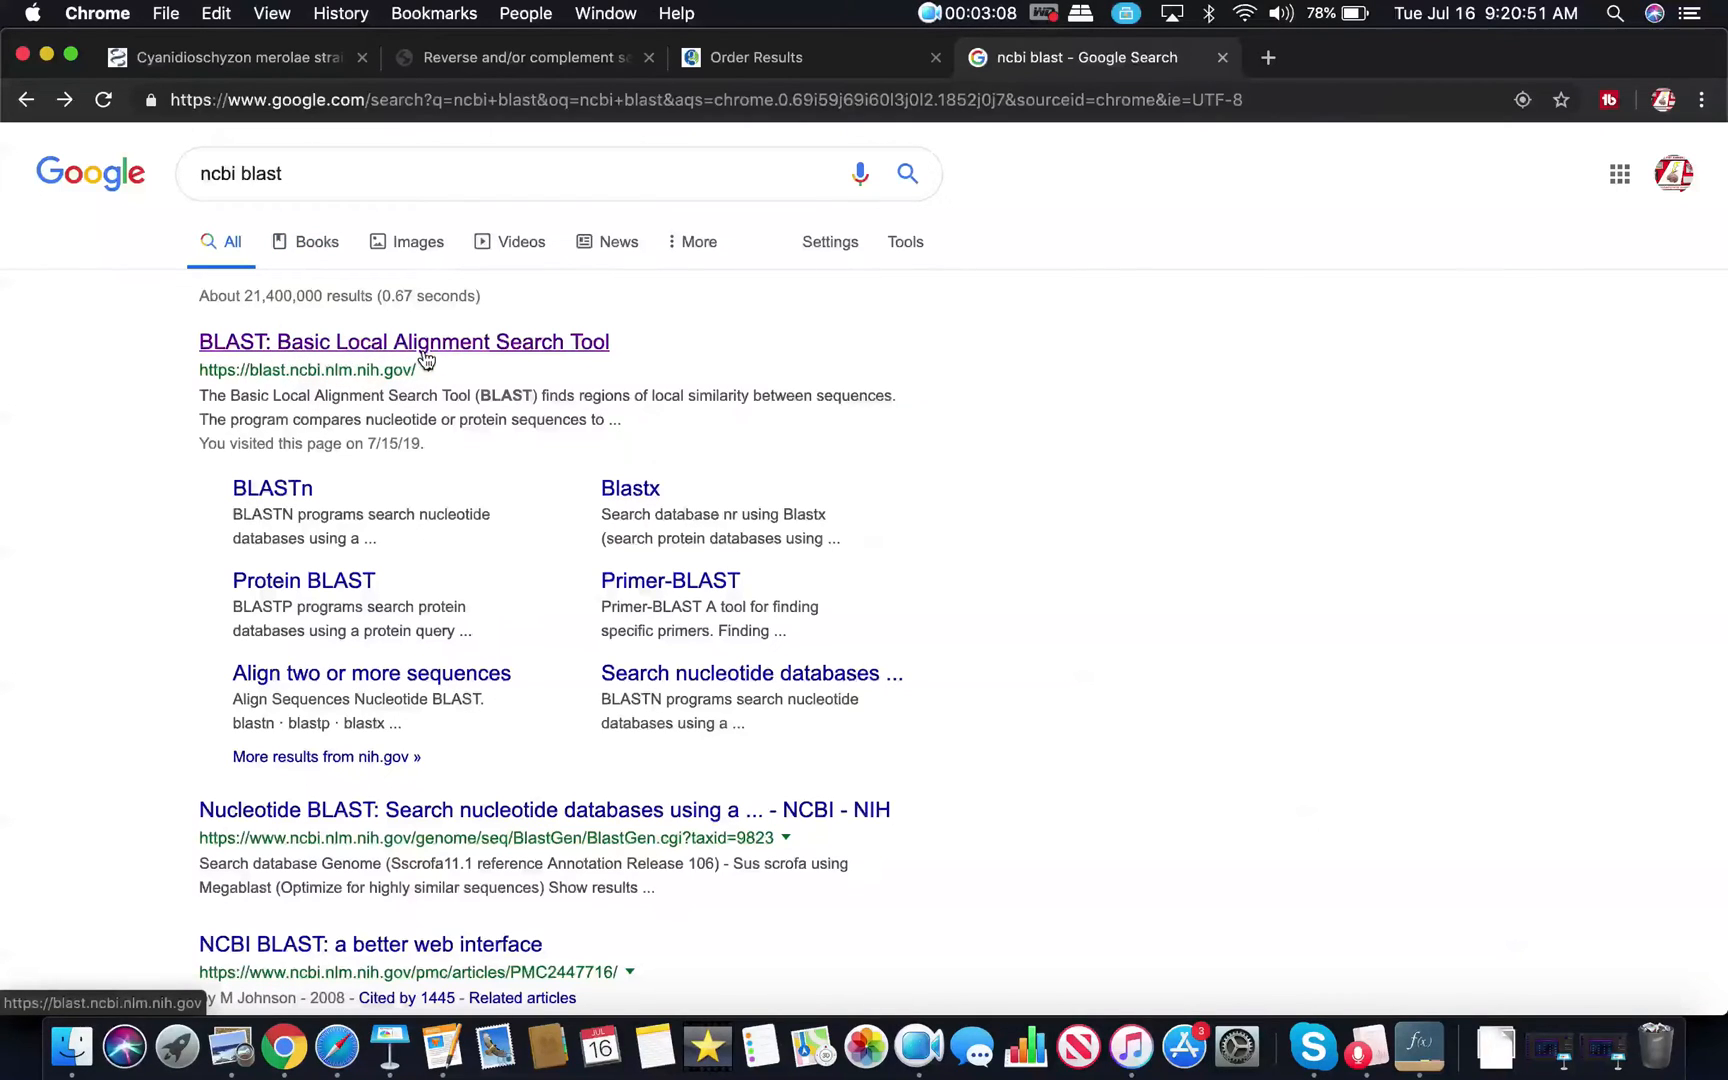
- Open the 'BLAST: Basic Local Alignment Search Tool' result from the Google search
click(404, 342)
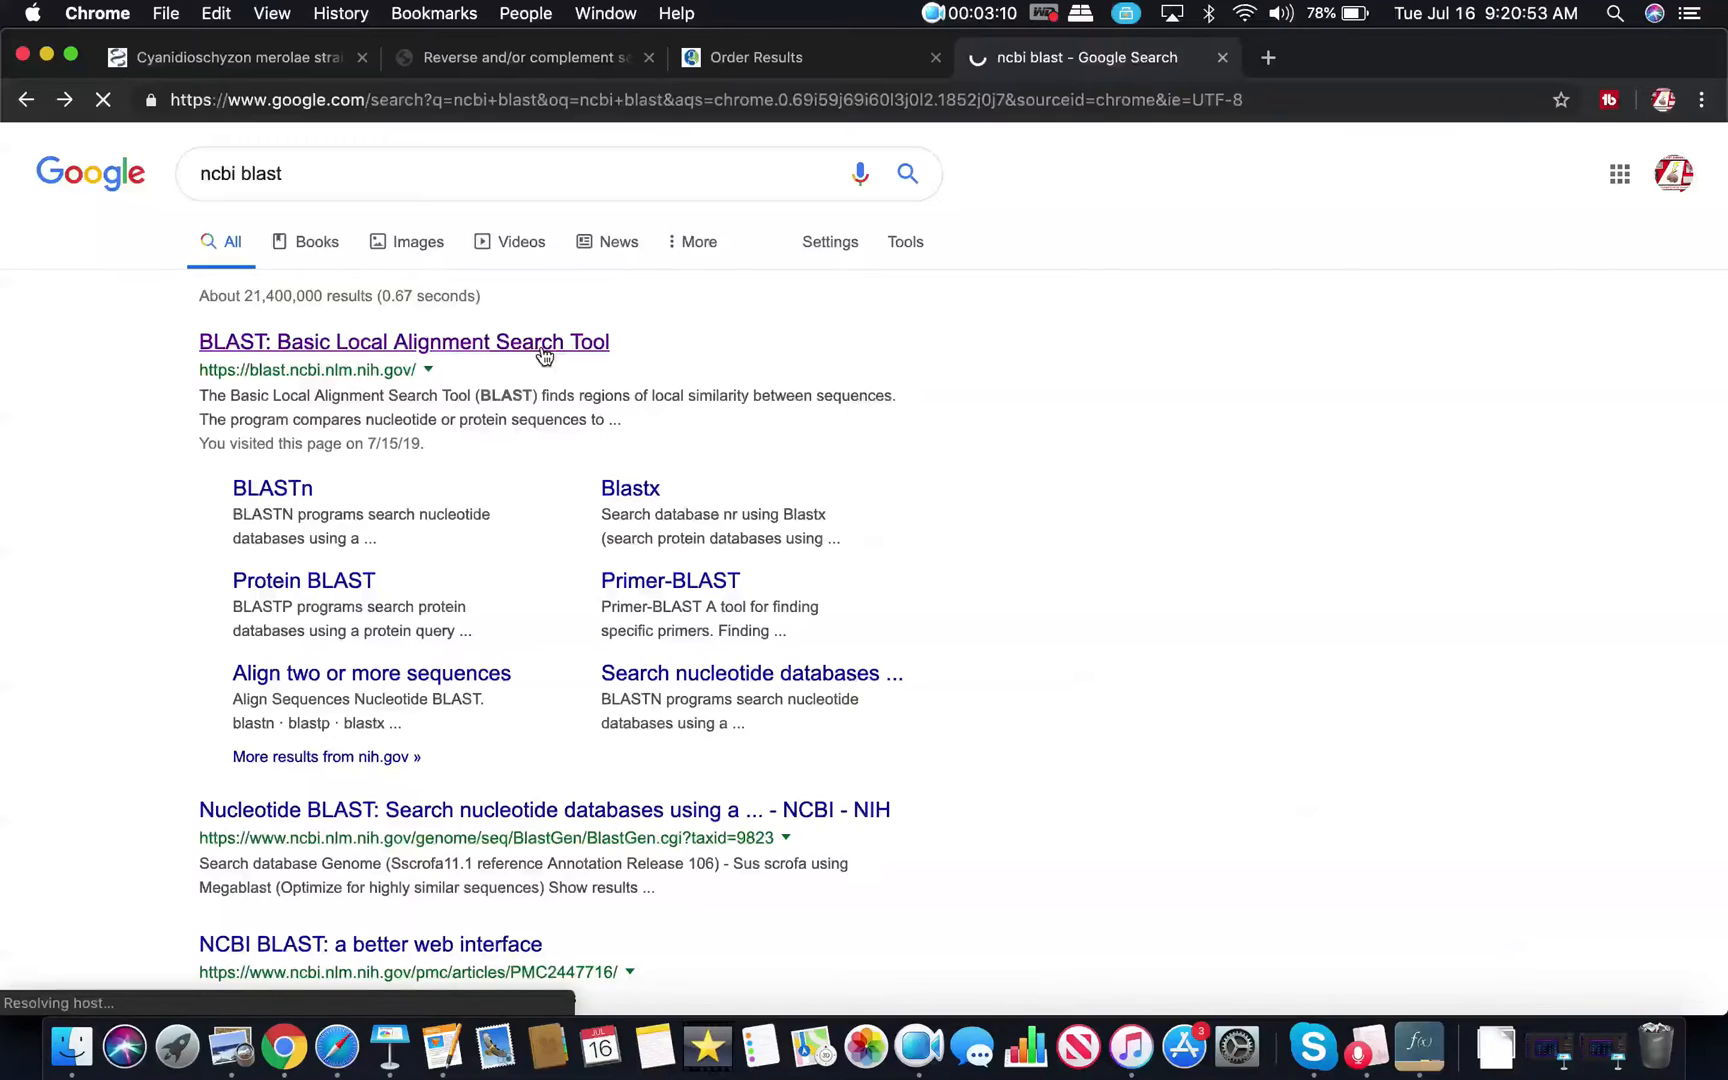
- From the BLAST home page, start a Standard Nucleotide BLAST search with an empty query box
click(404, 342)
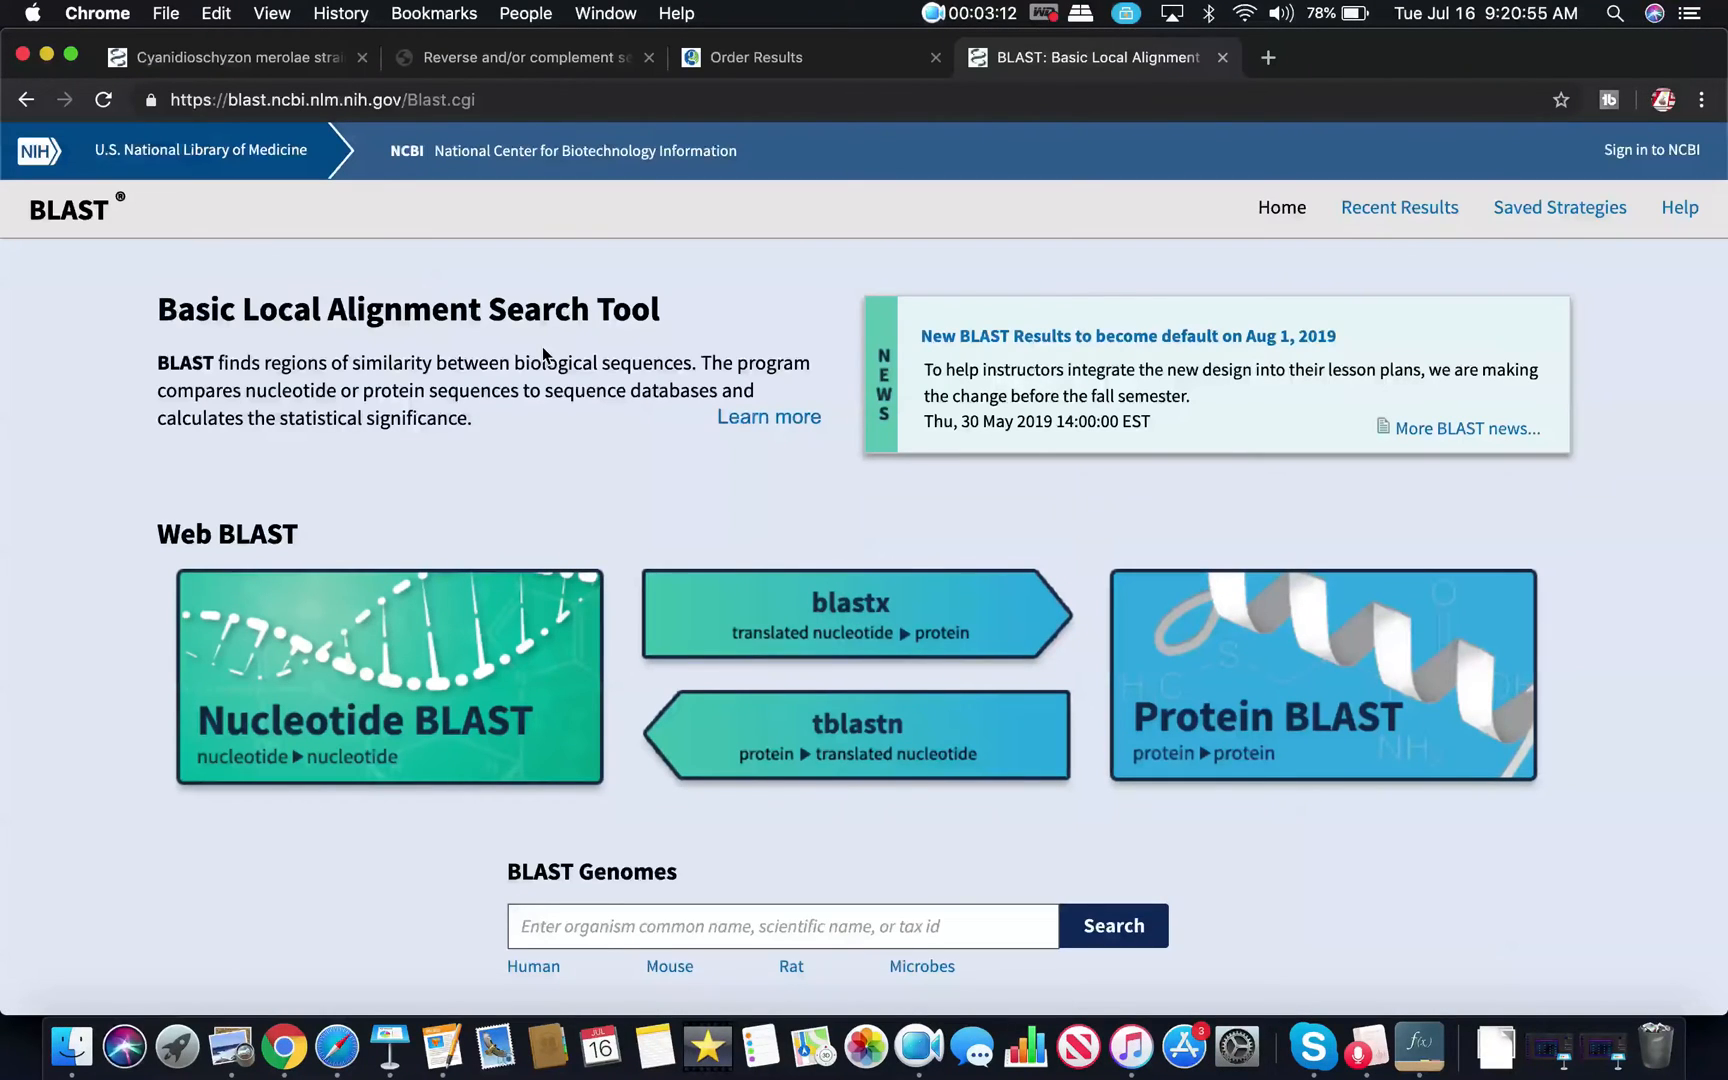
mouse_move(388, 744)
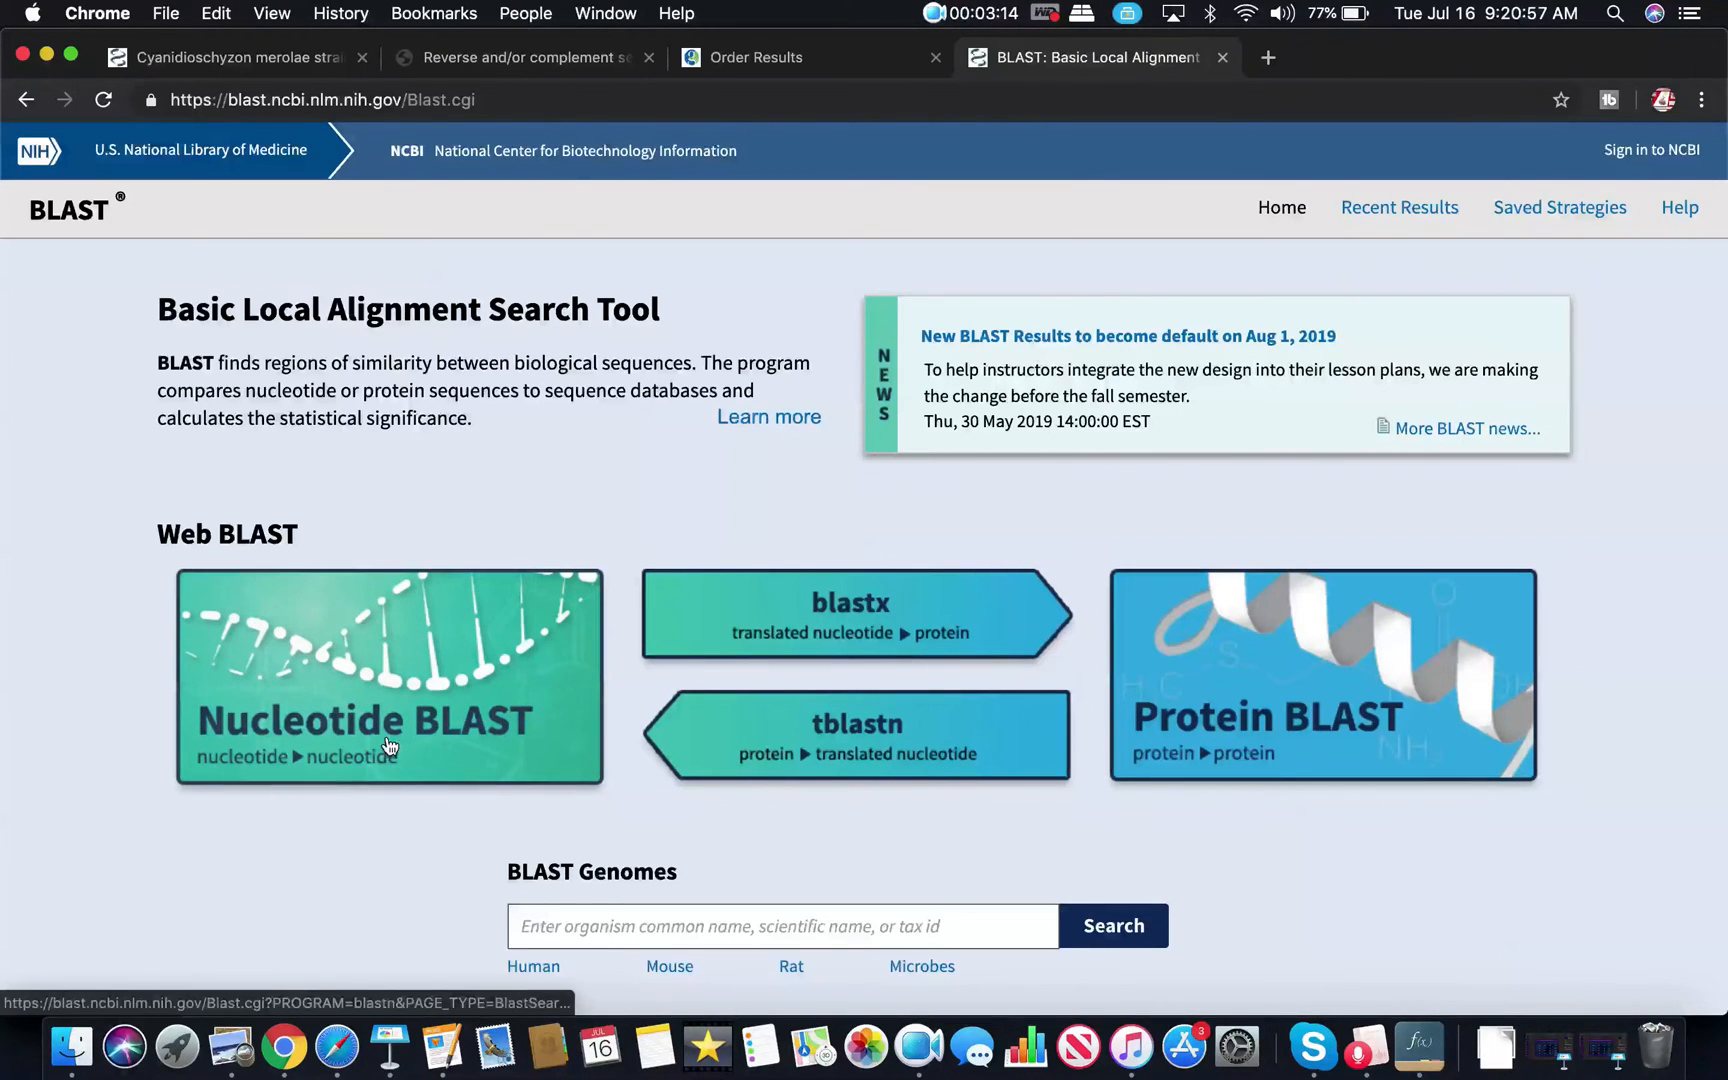
mouse_move(754, 718)
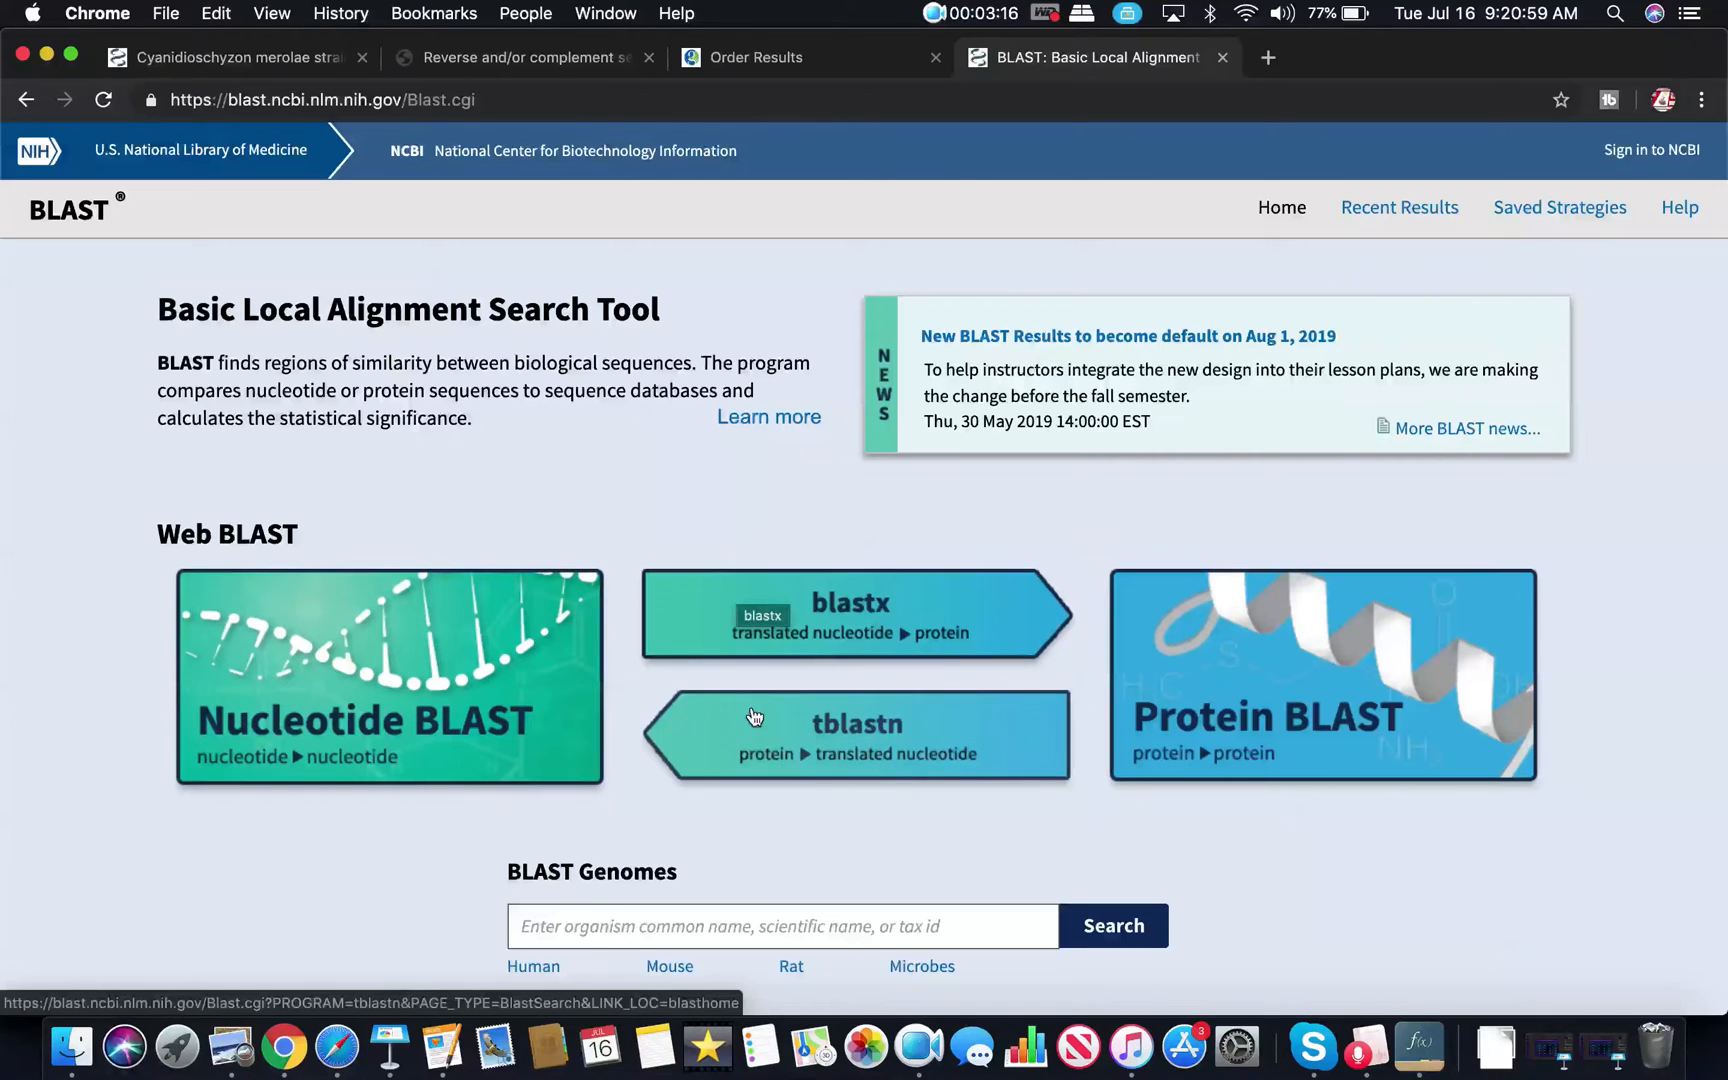
click(388, 676)
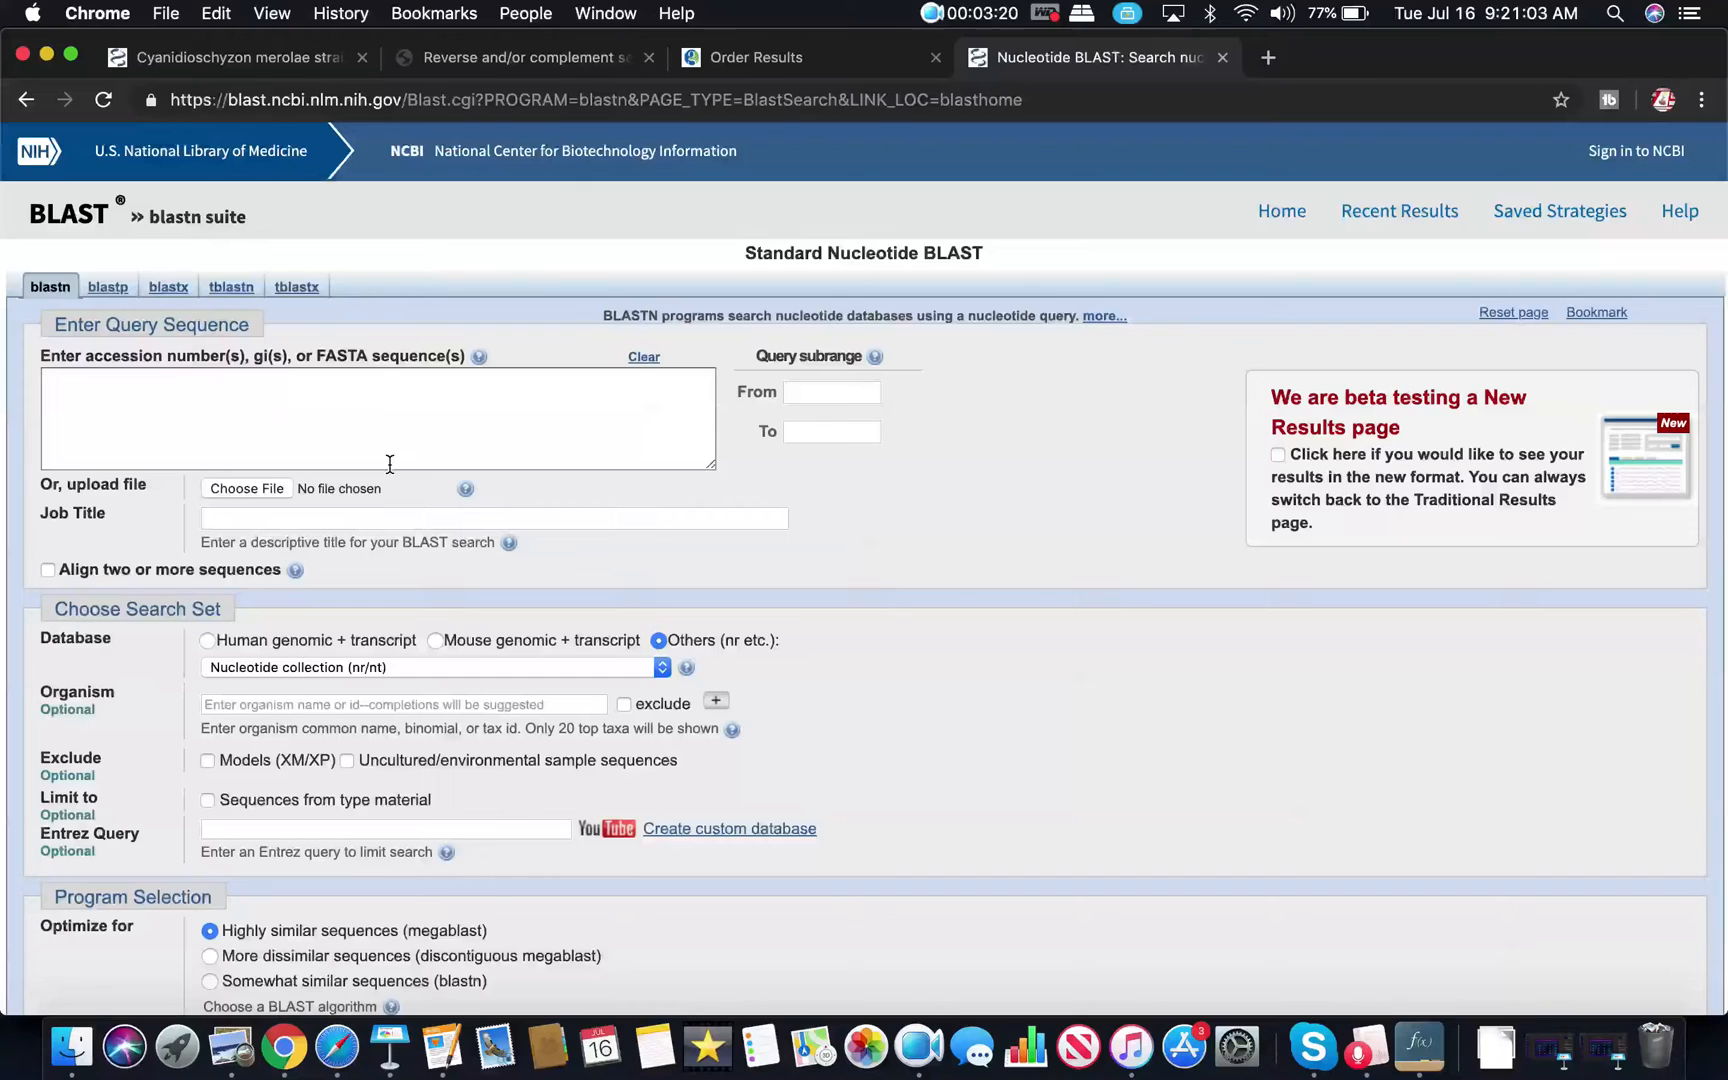
- Paste the 5-Mine sequence as query, keep Nucleotide collection (nr/nt) with megablast, and submit BLAST
click(378, 418)
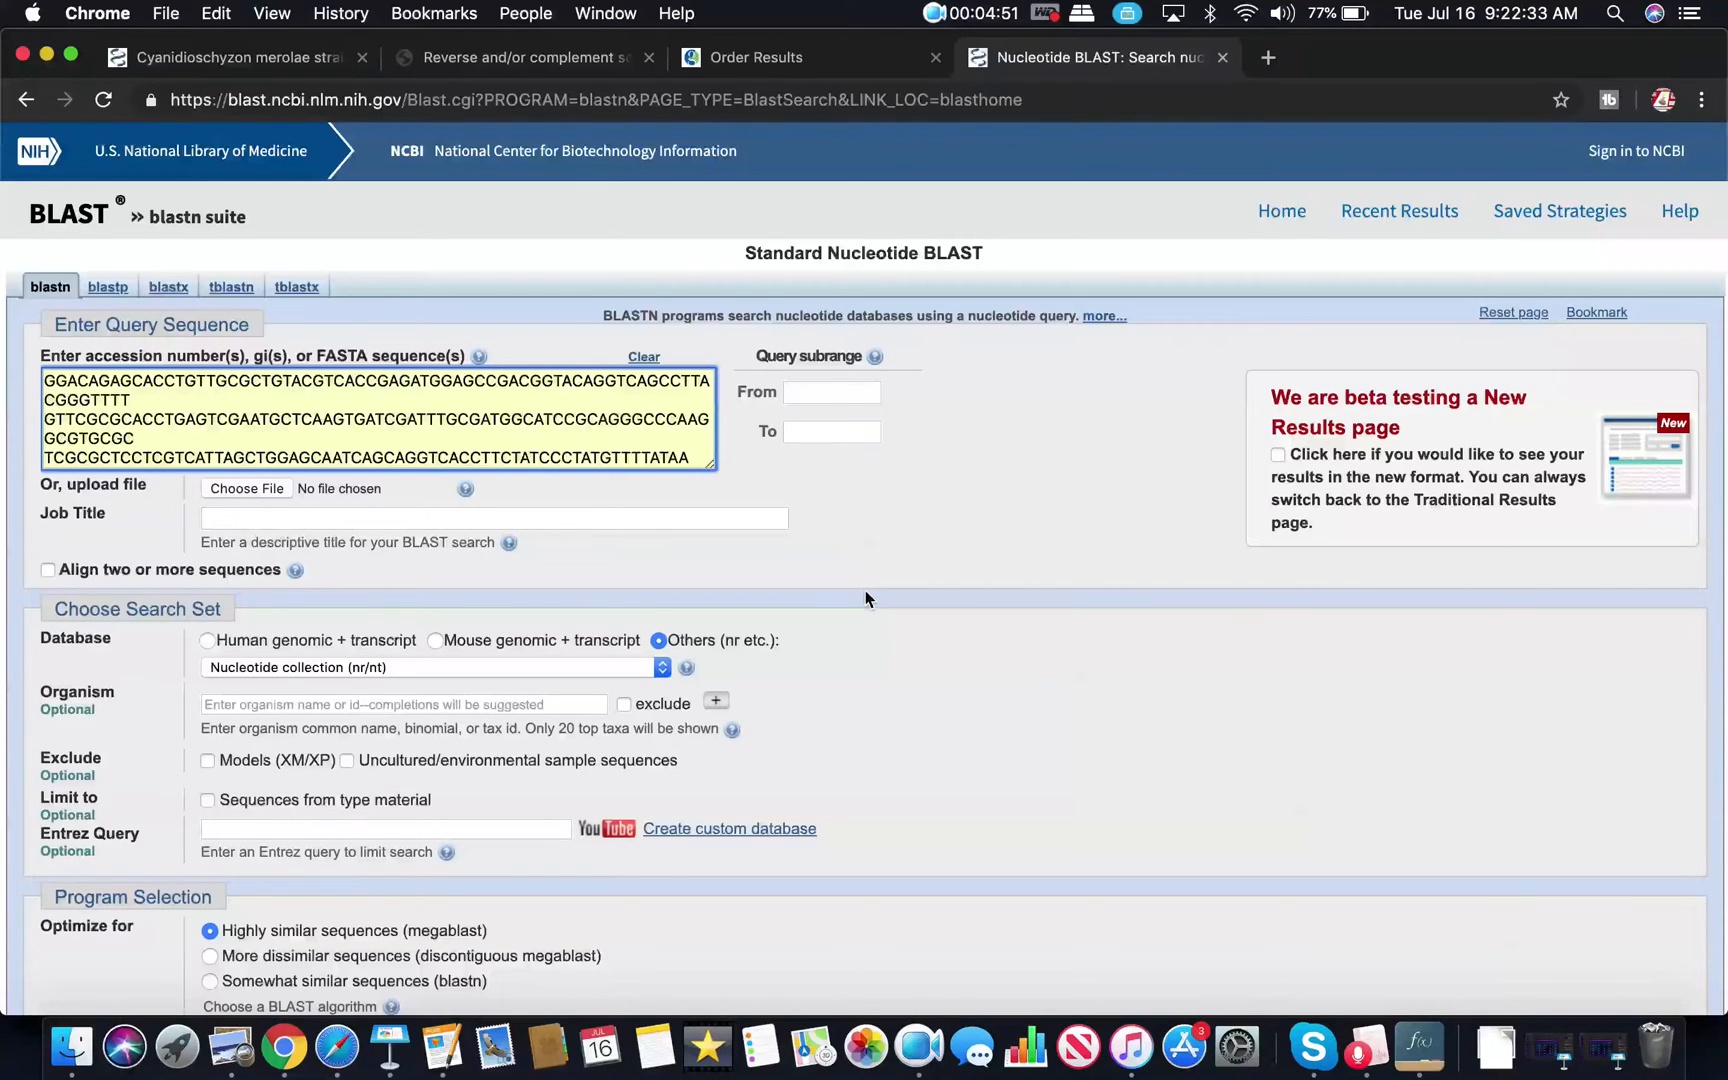
scroll(down, 3)
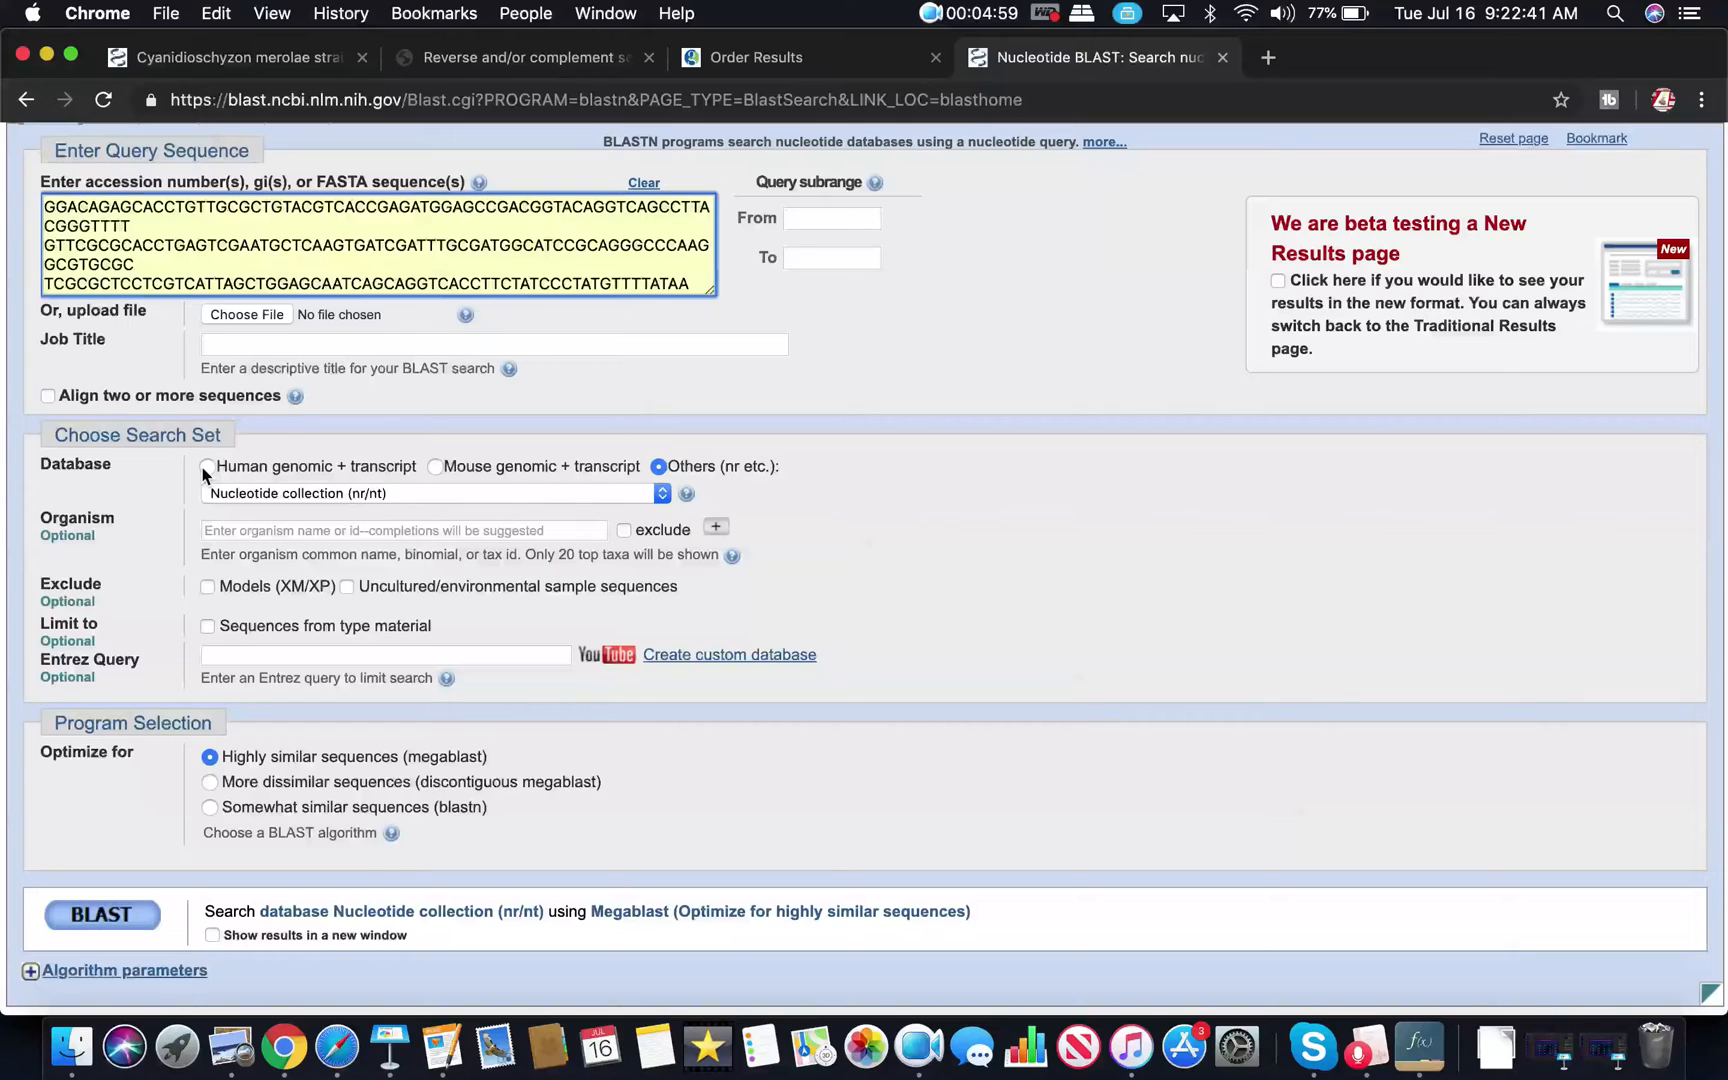
mouse_move(524, 436)
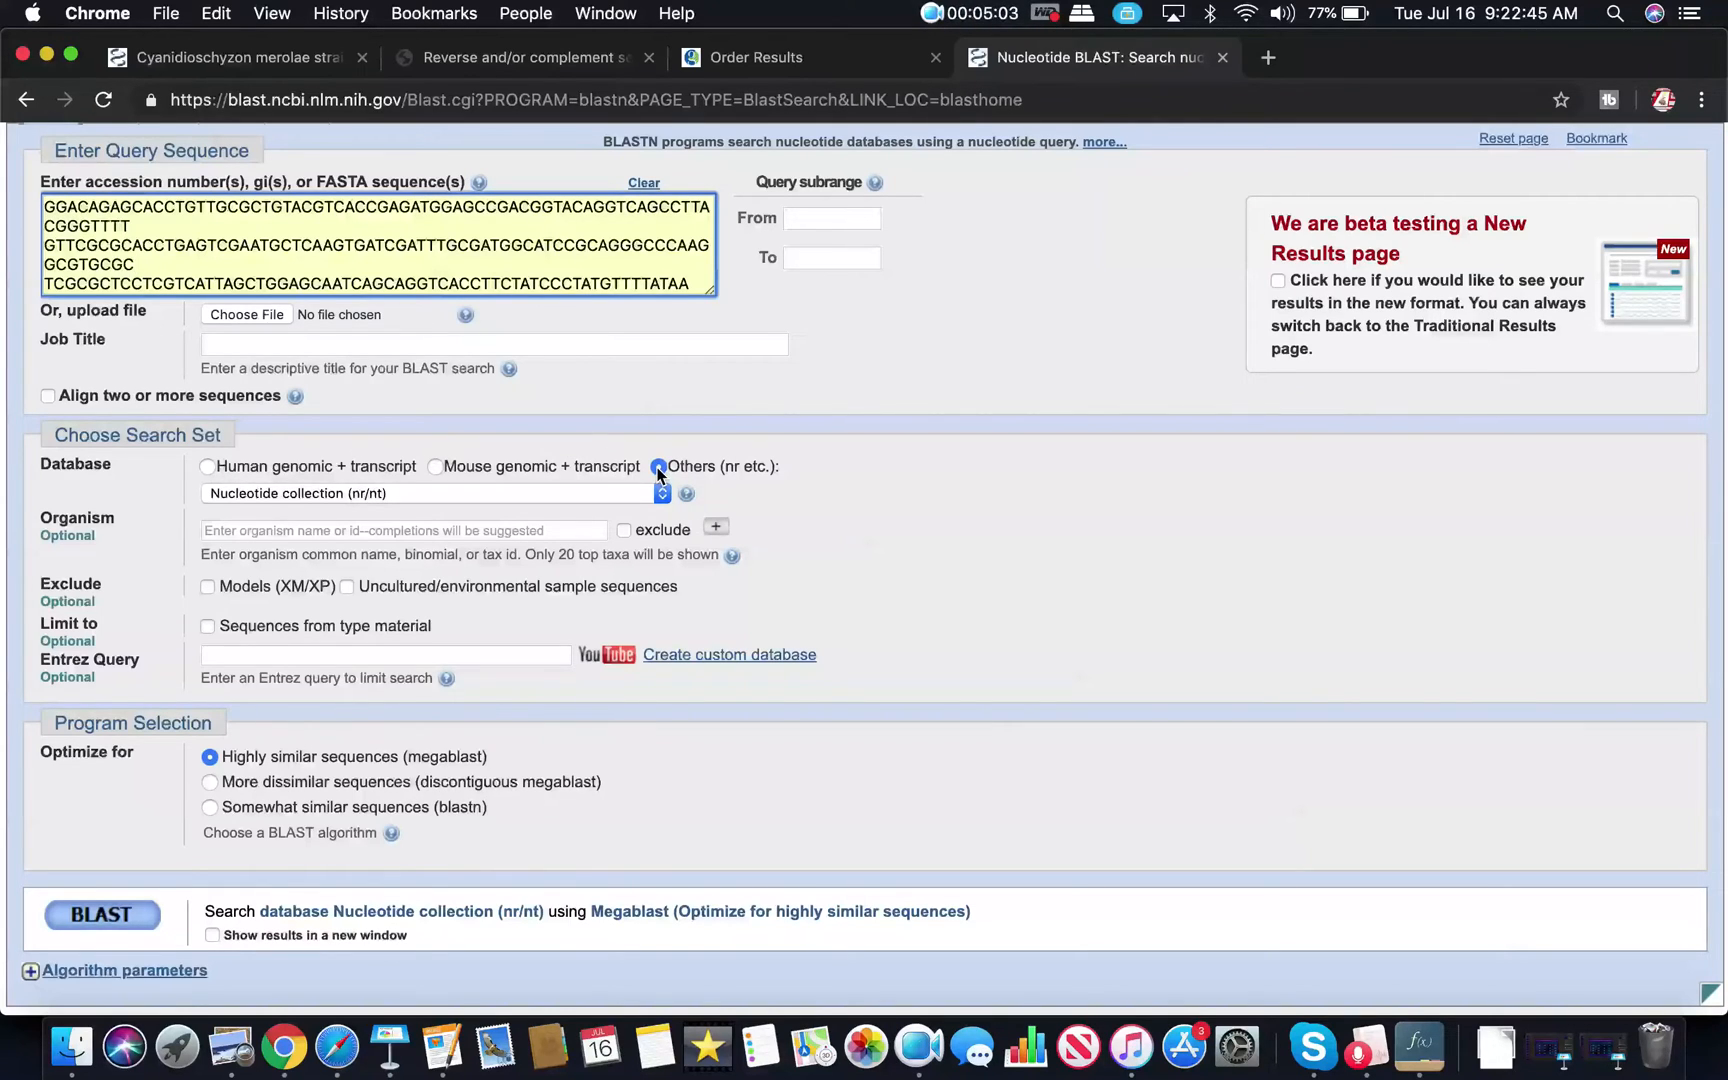
scroll(up, 3)
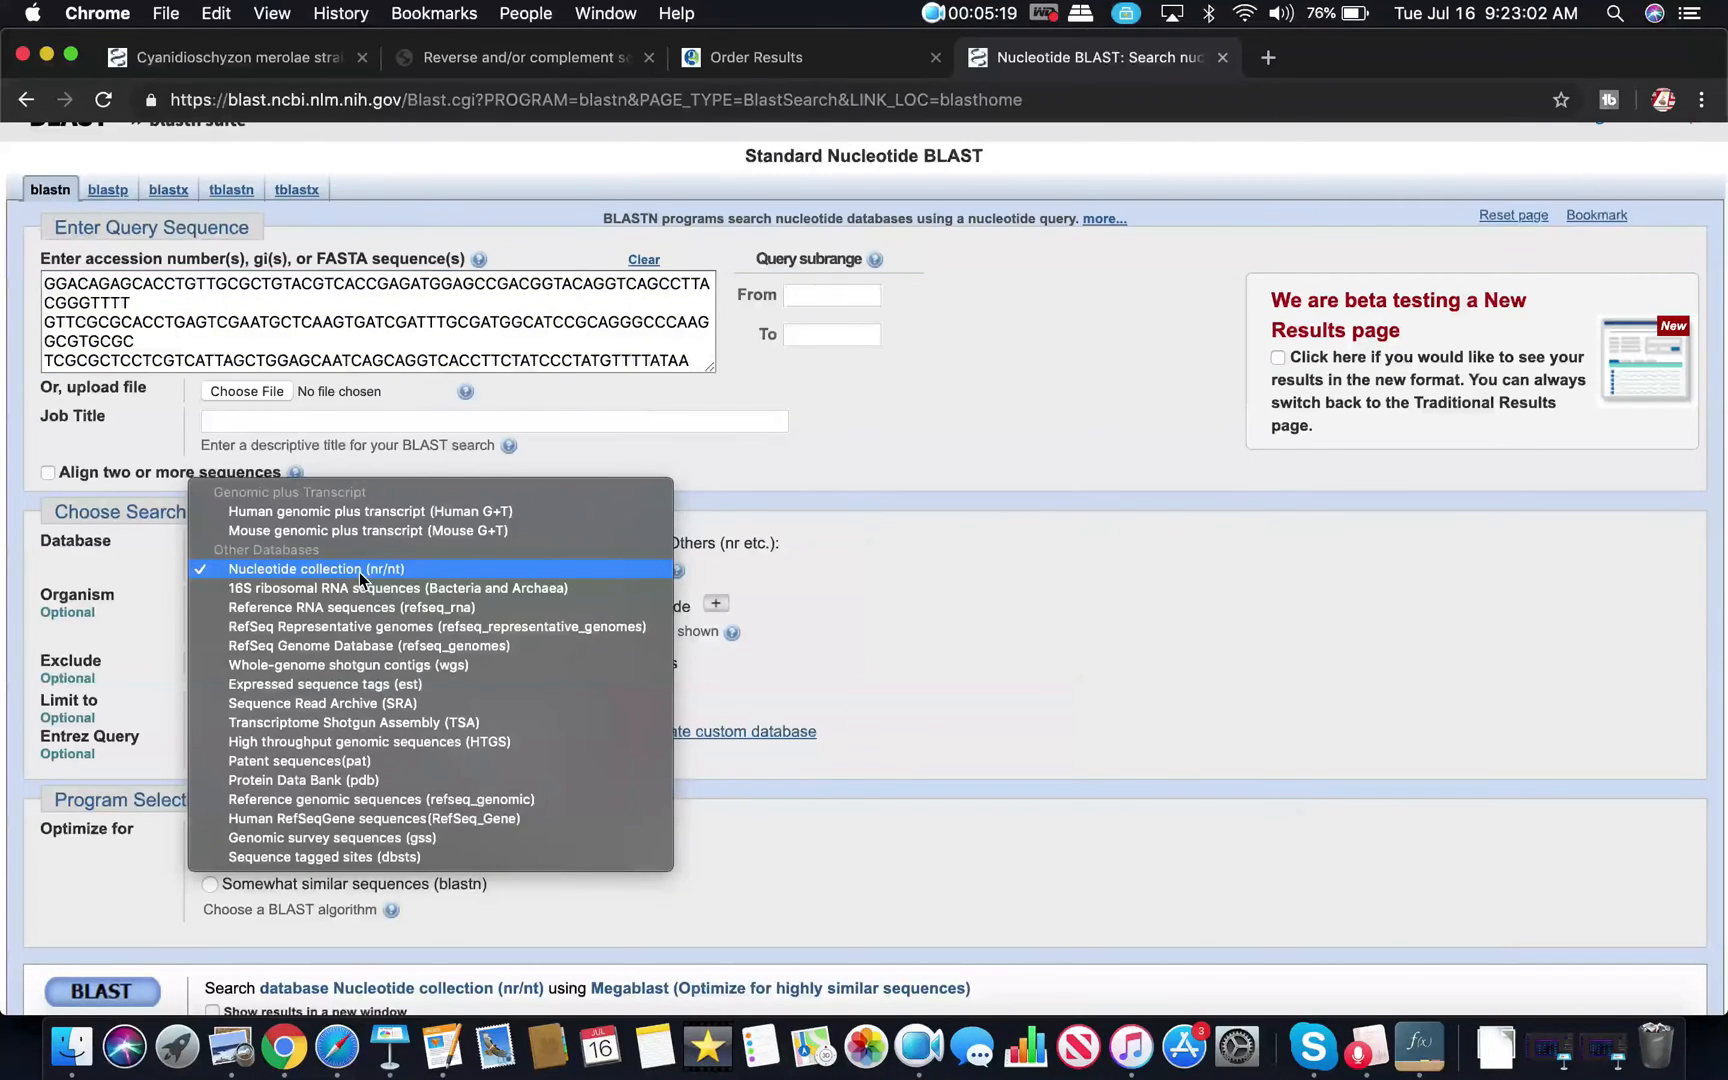
click(316, 568)
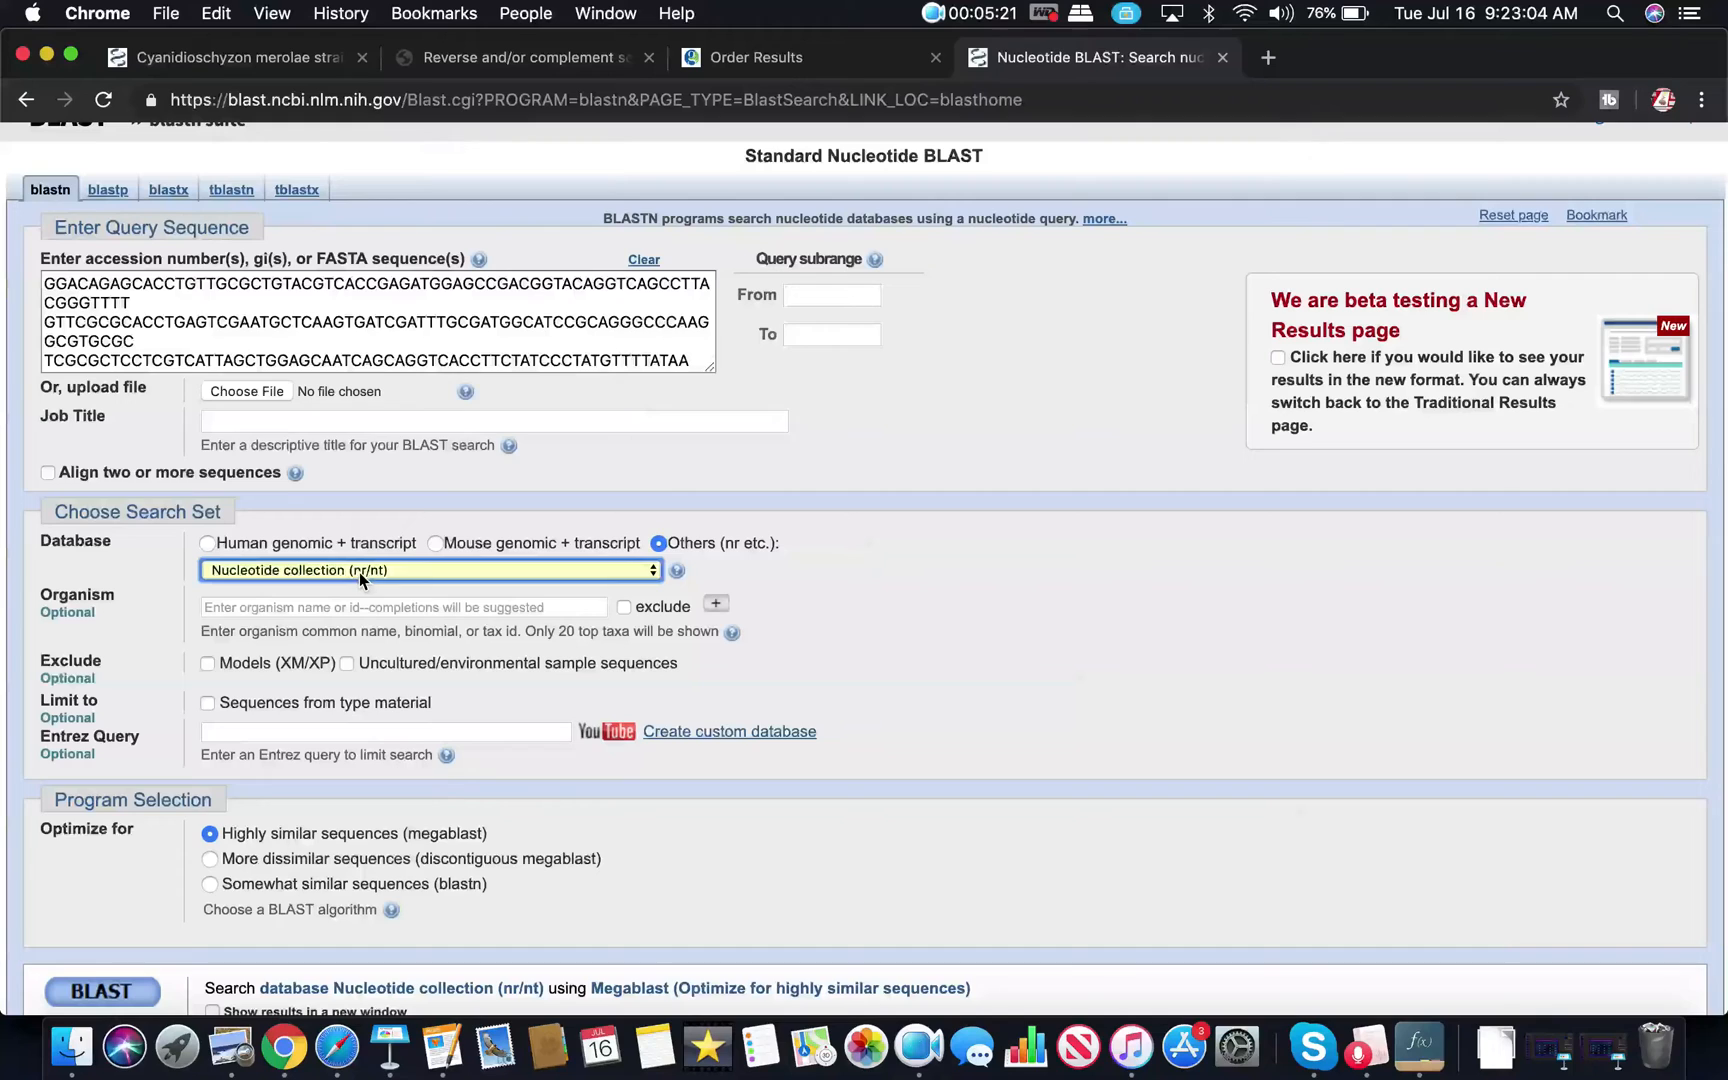
scroll(down, 3)
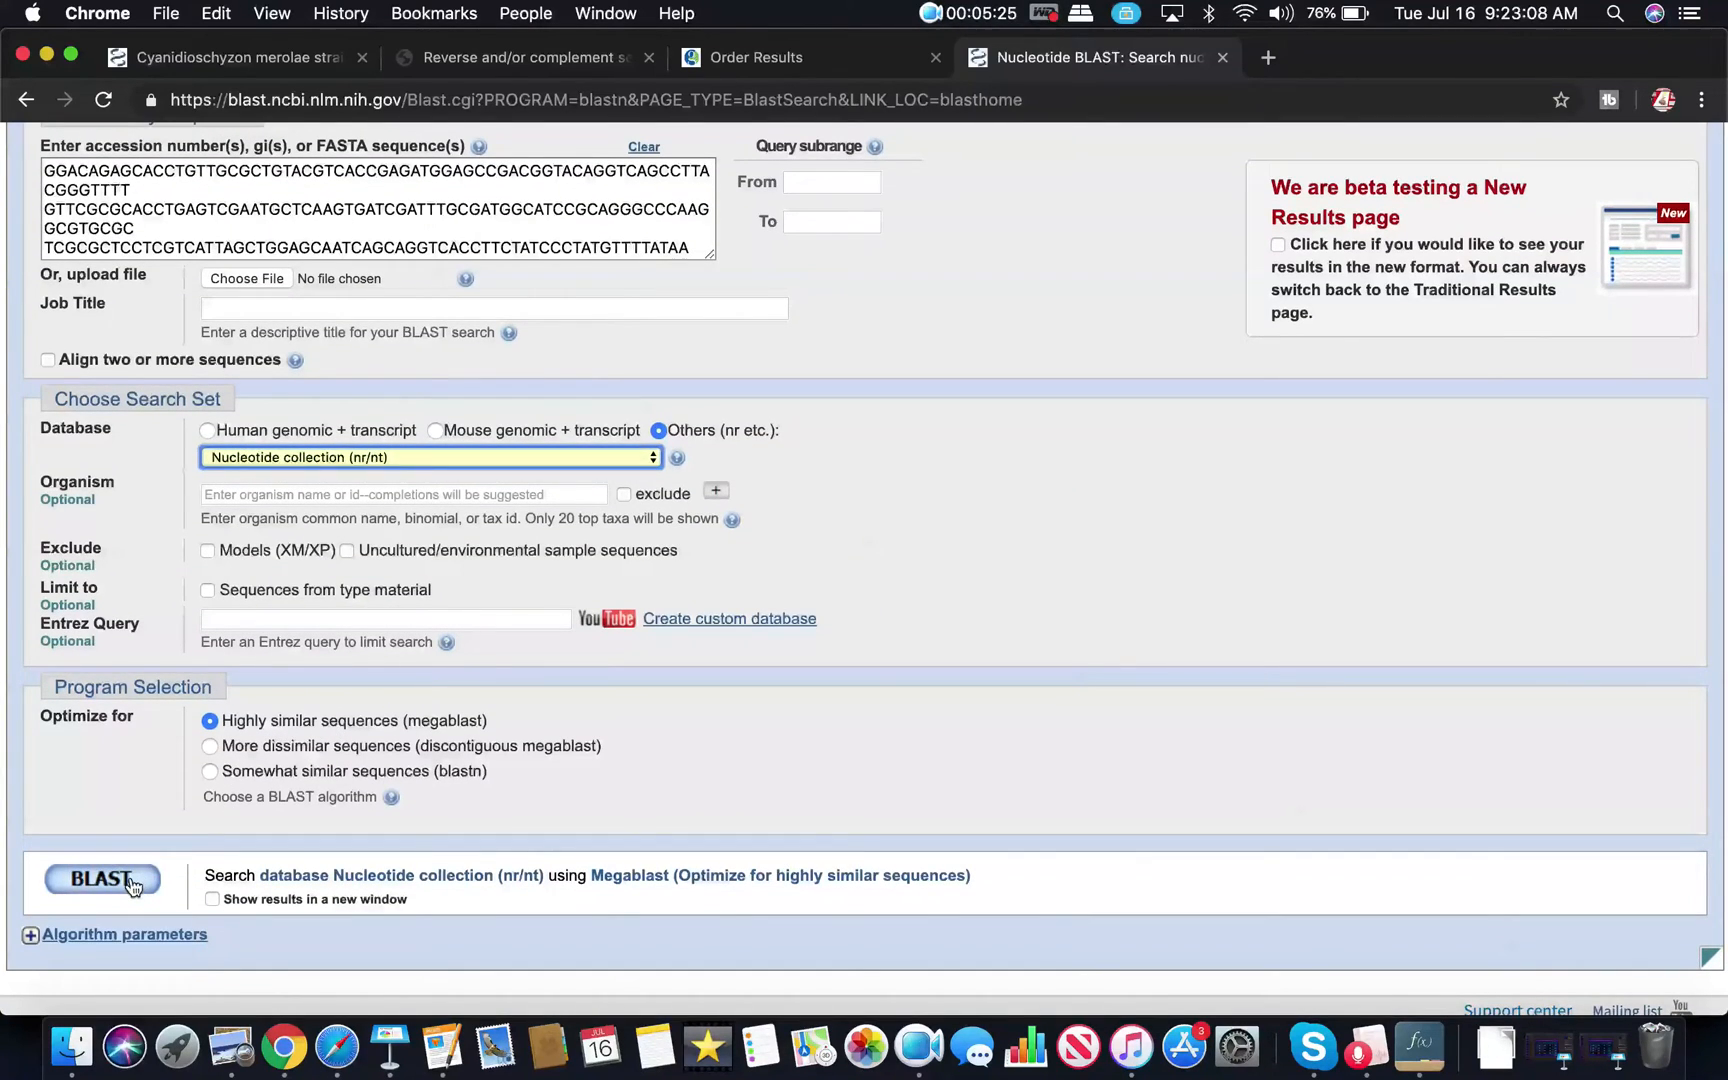
click(102, 878)
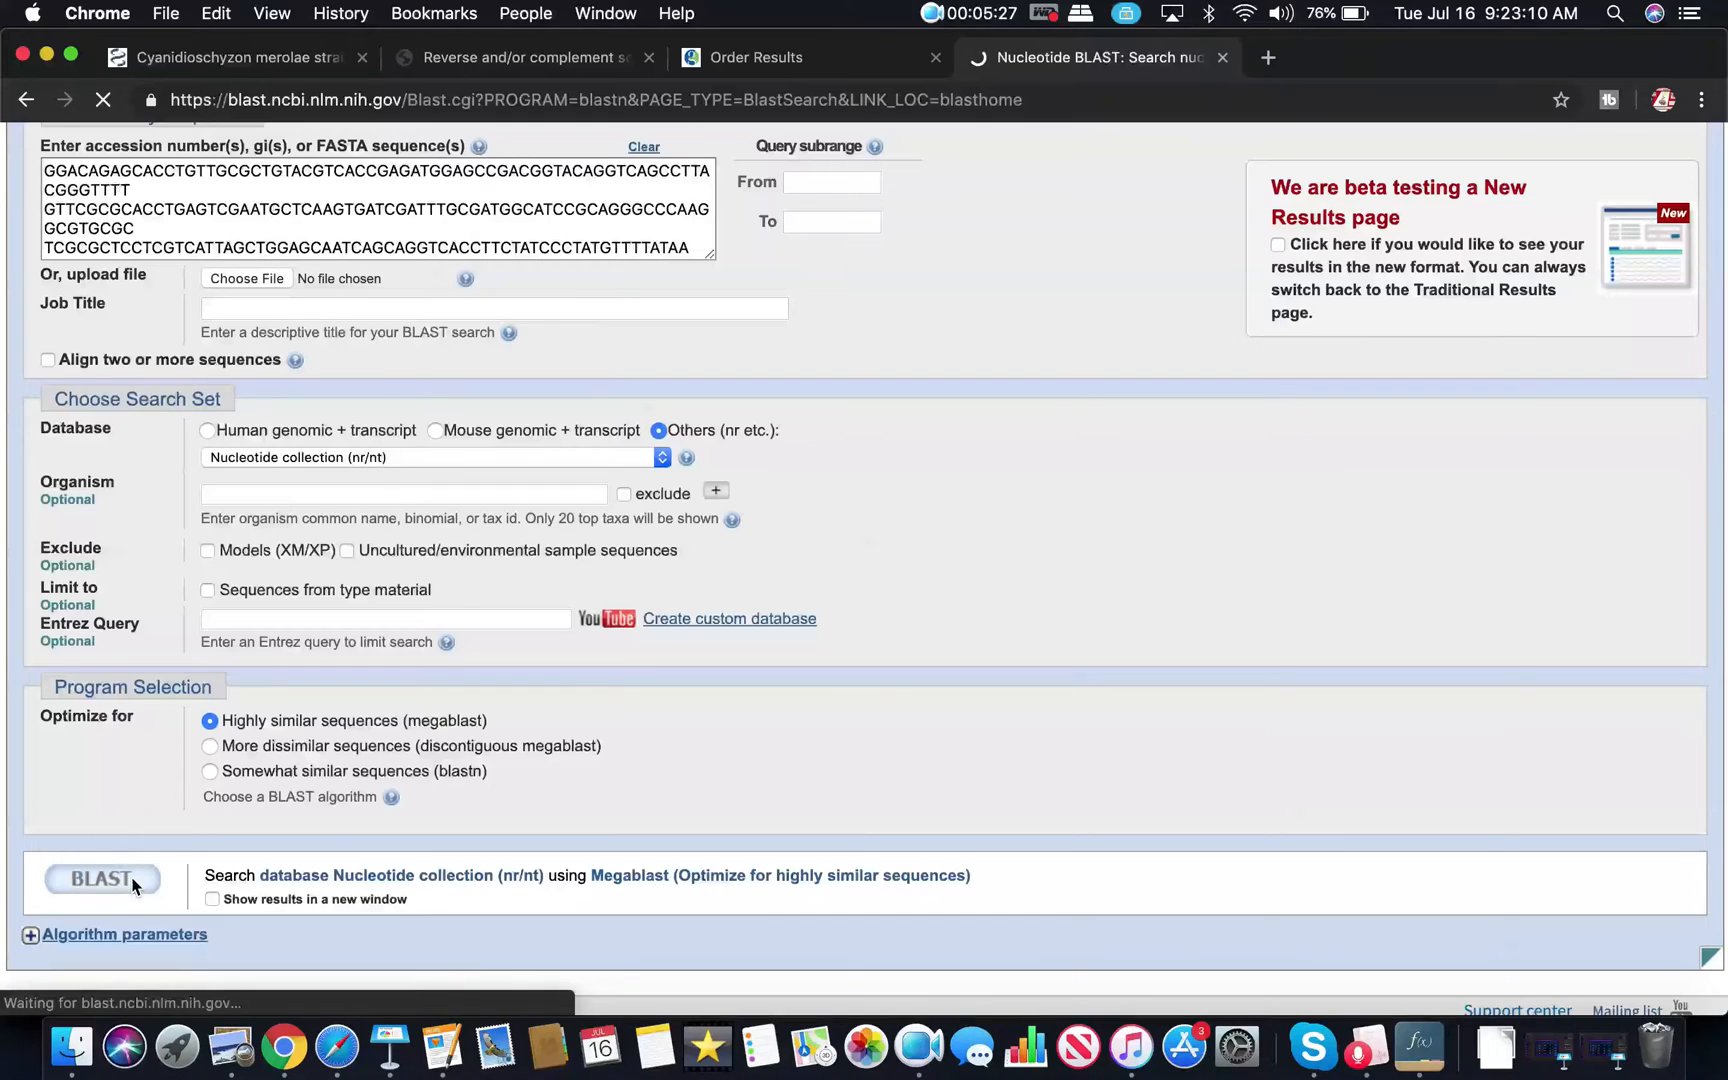
- Load the results and review the top hit aladin mRNA XM_005537111.1: 100% identity, E value 0.0, 0 gaps
click(102, 878)
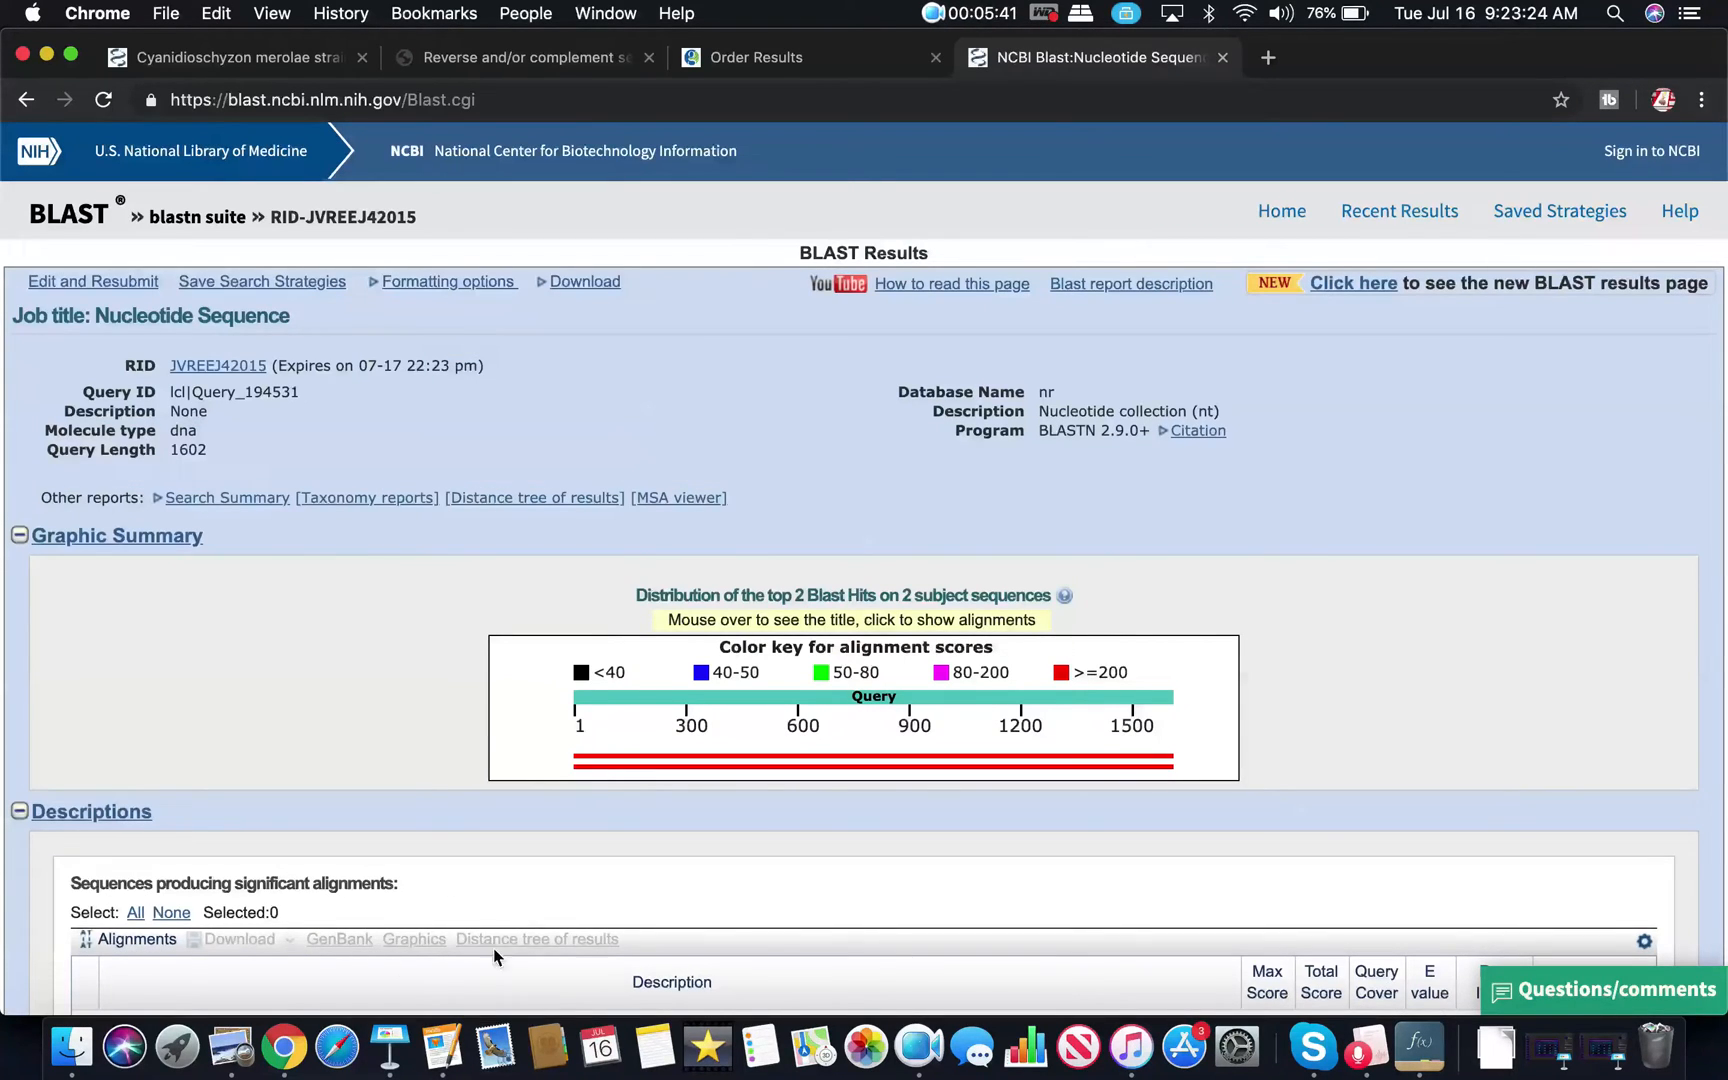
scroll(down, 3)
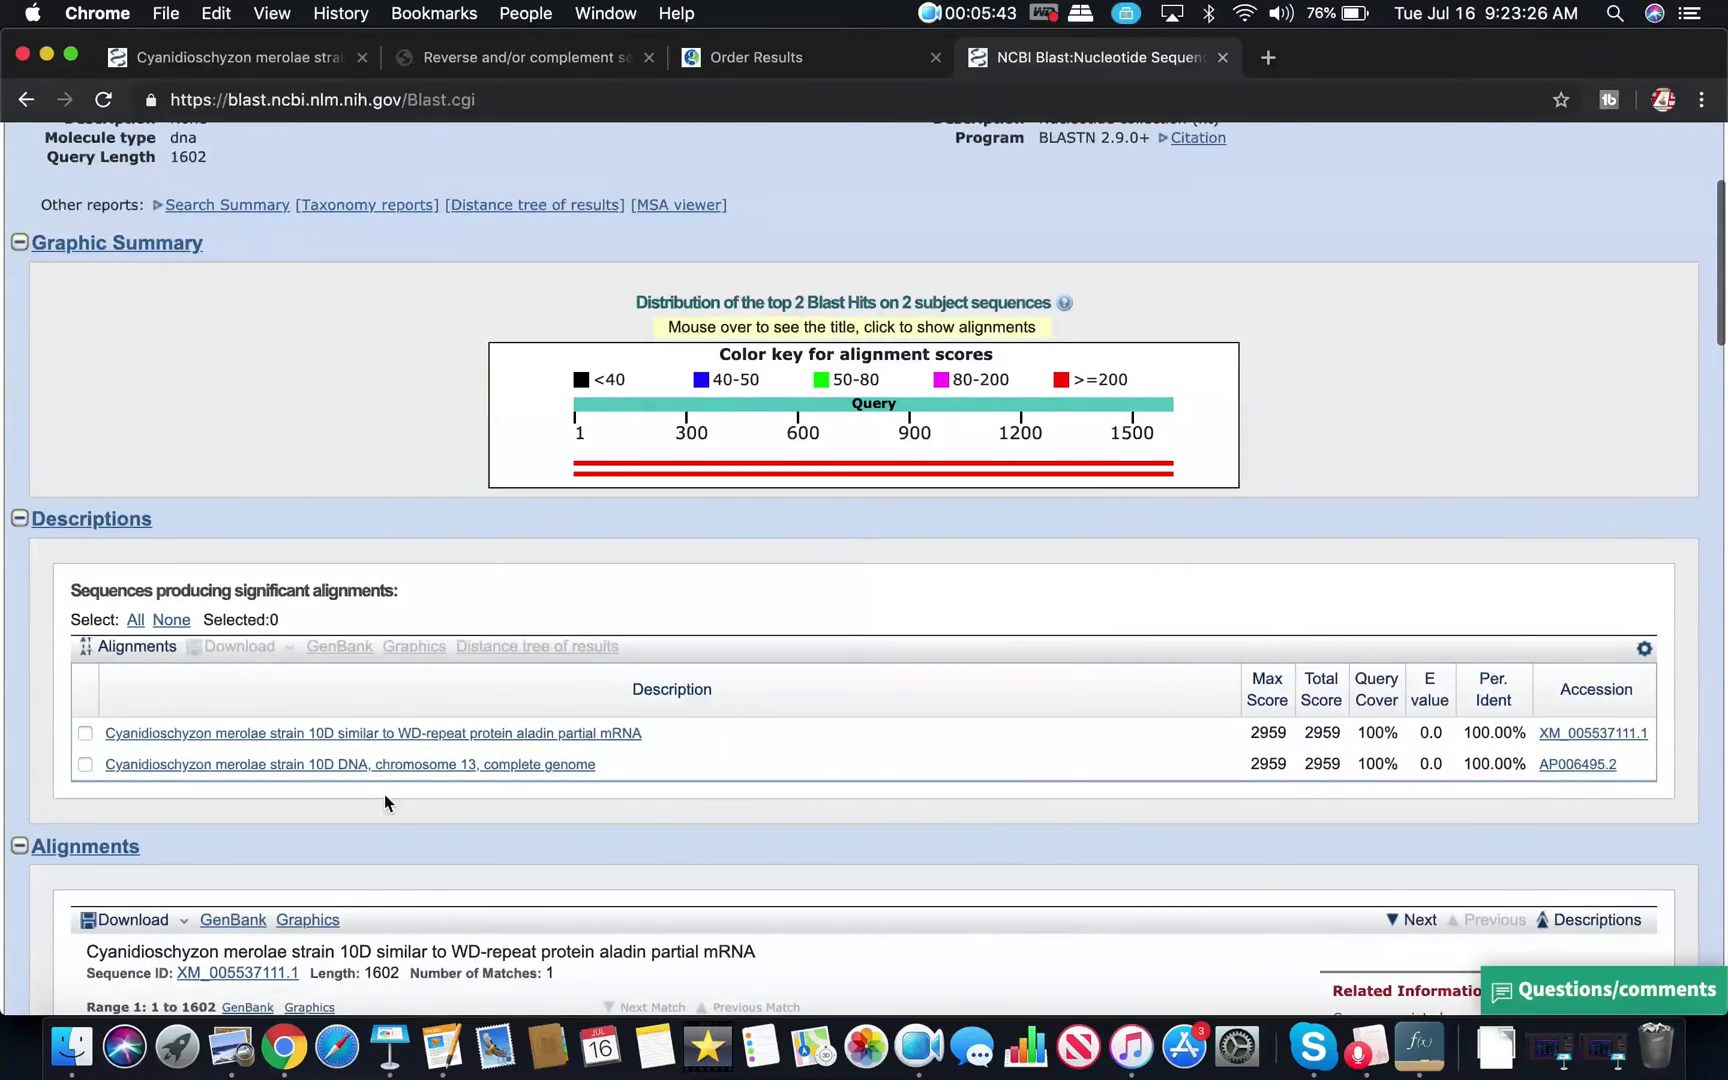
scroll(down, 3)
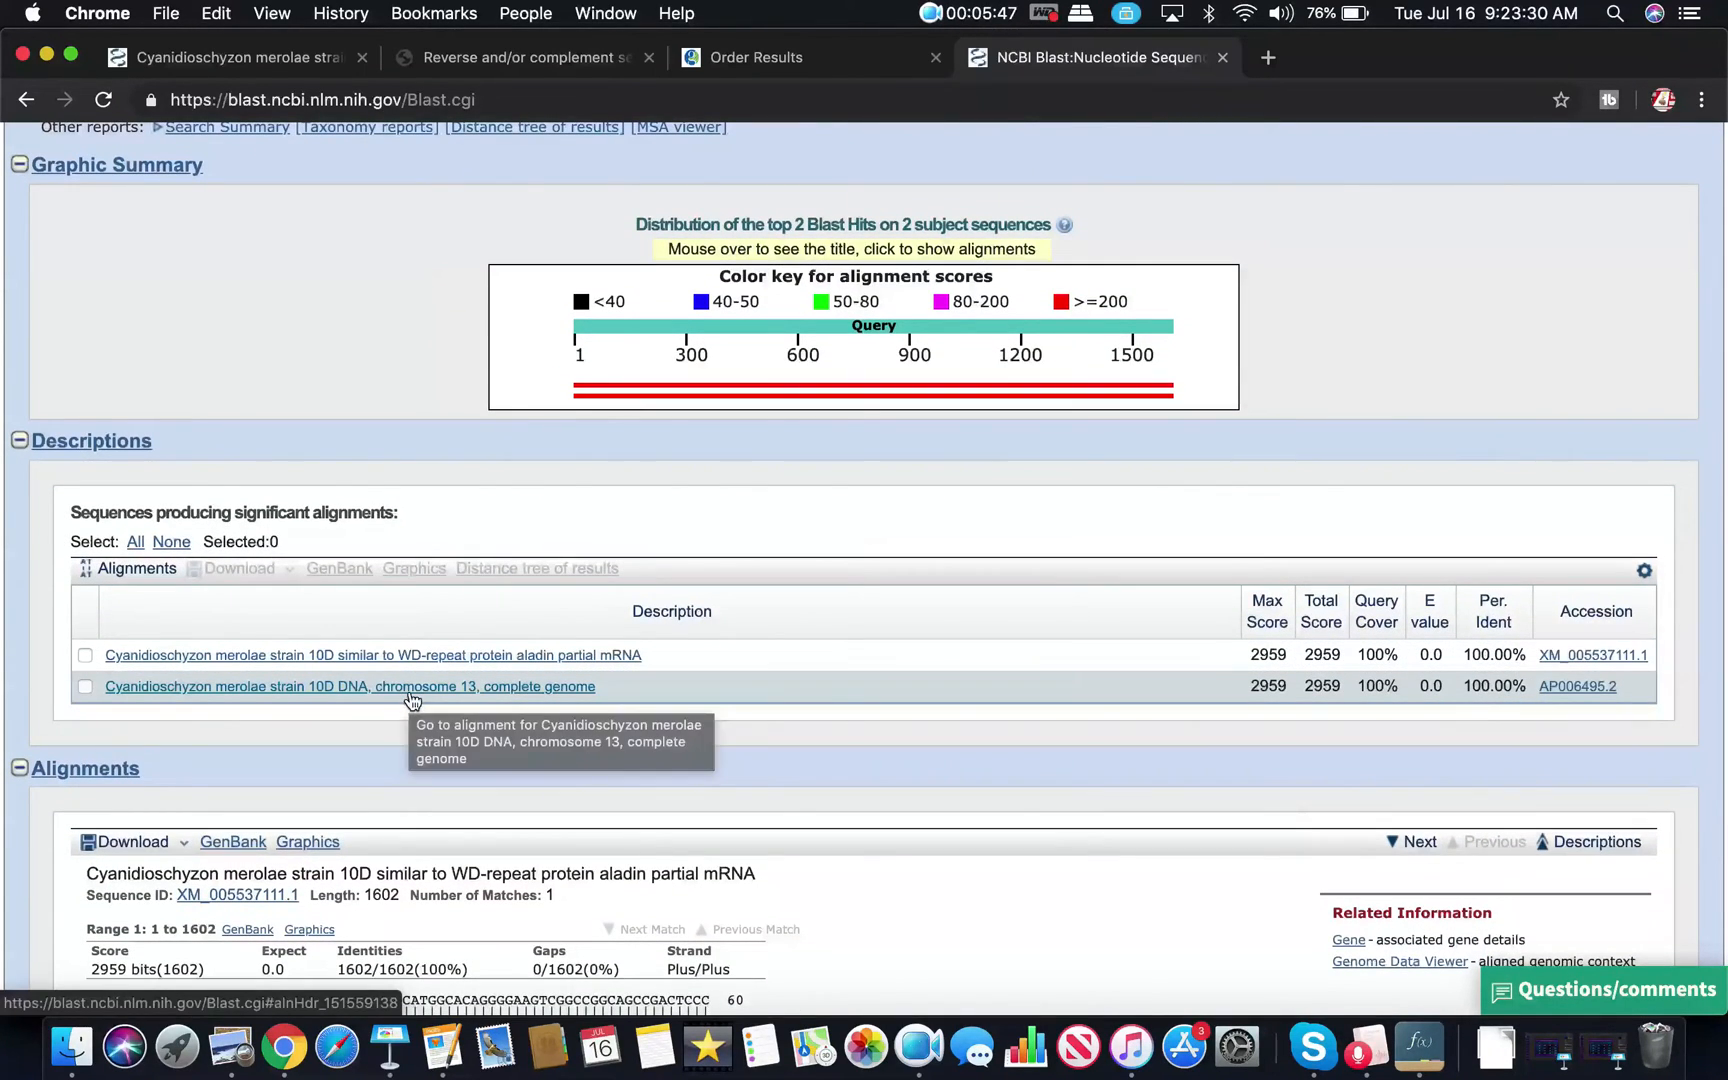
mouse_move(170, 668)
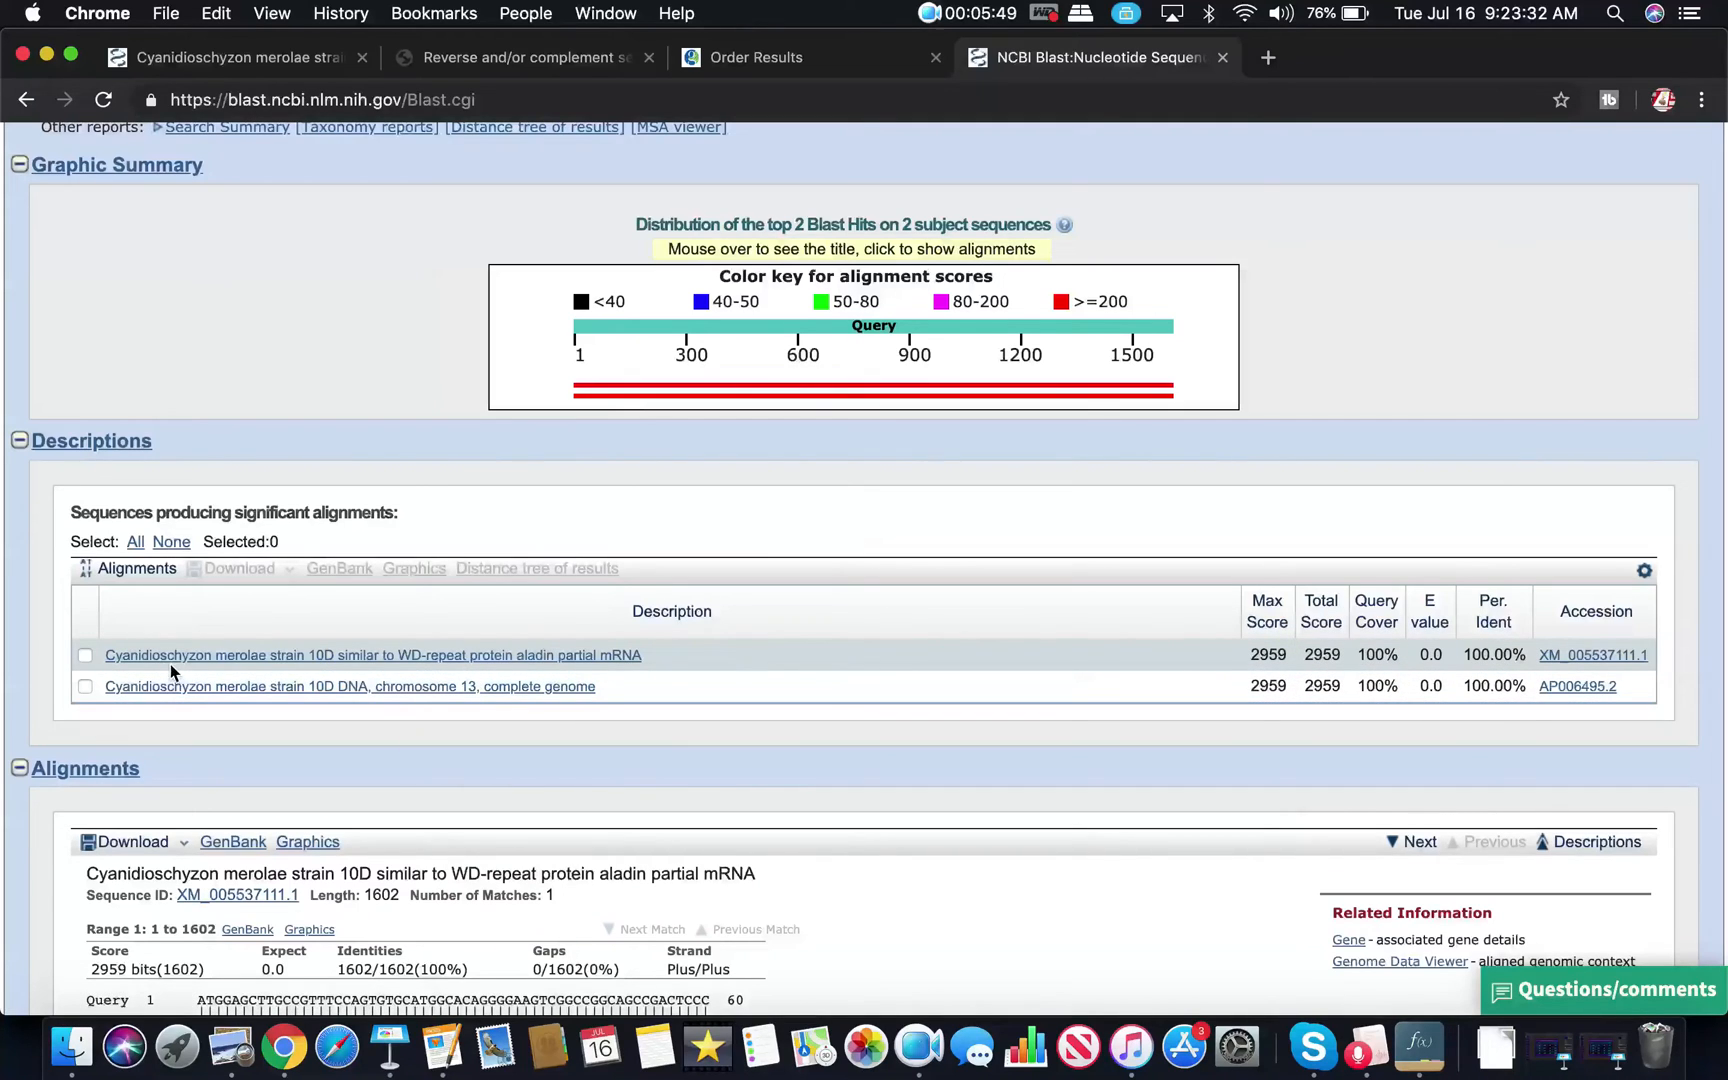
mouse_move(336, 666)
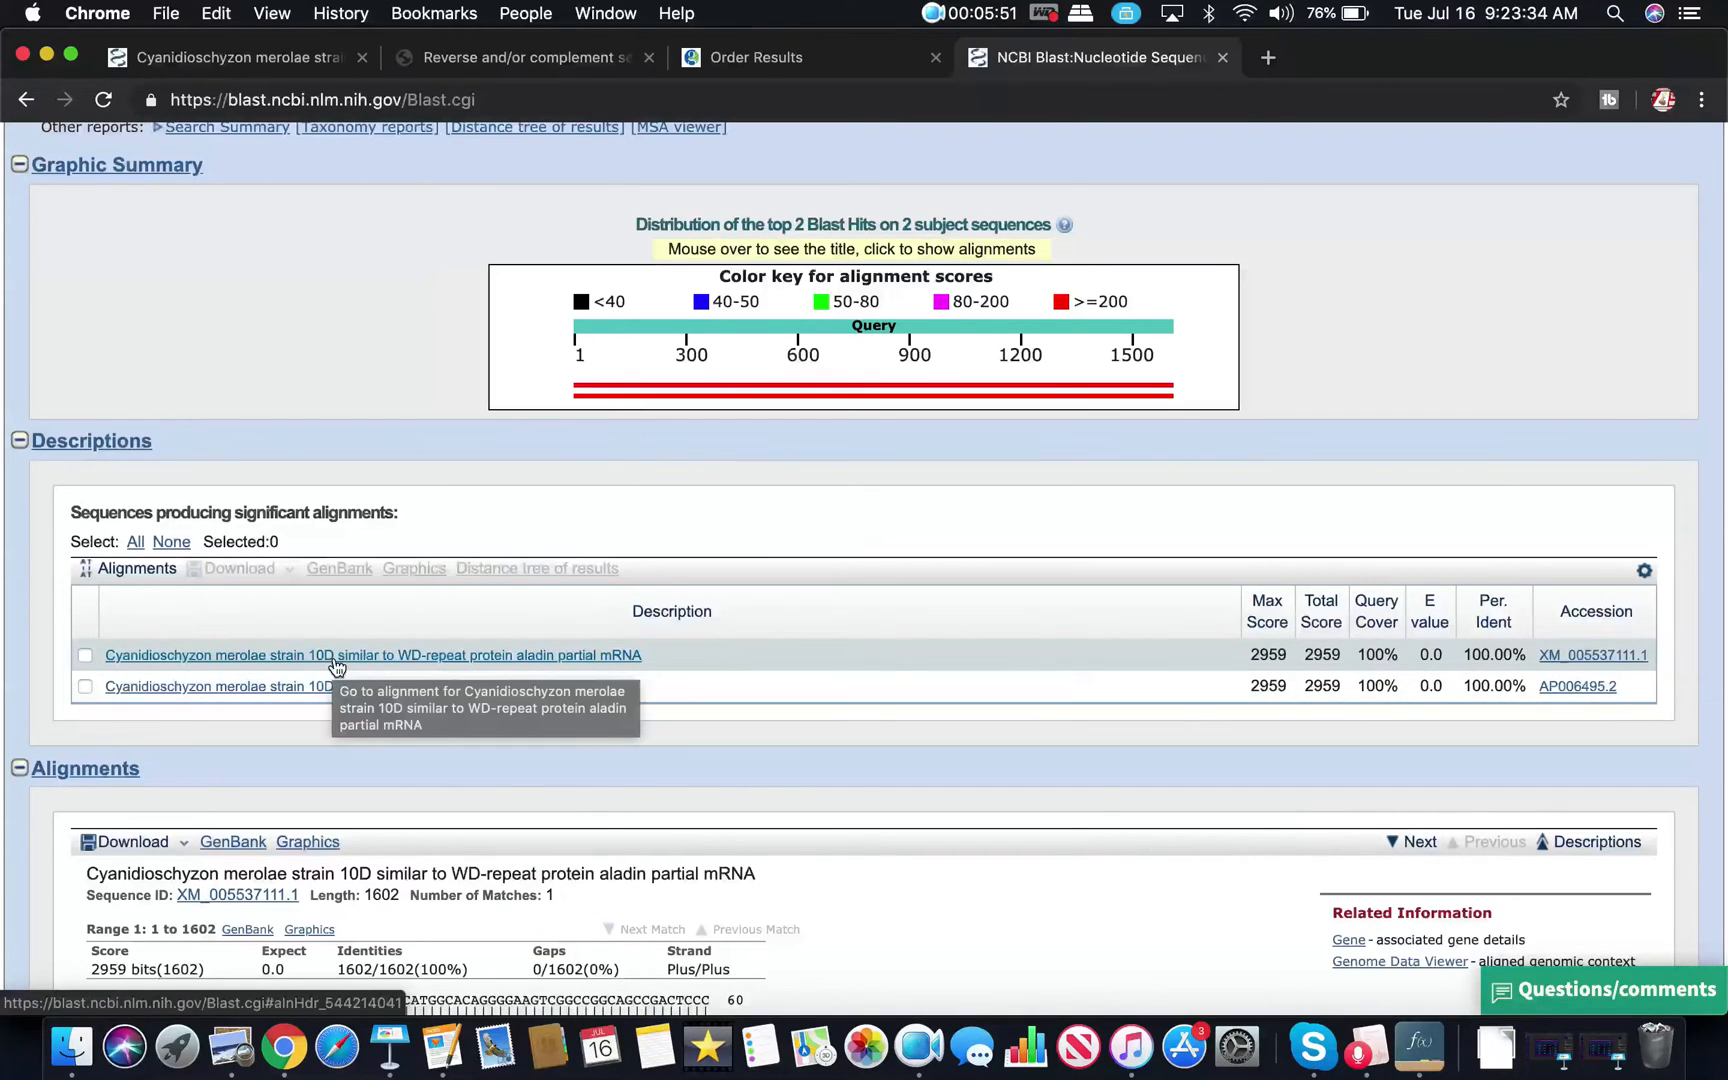
mouse_move(472, 670)
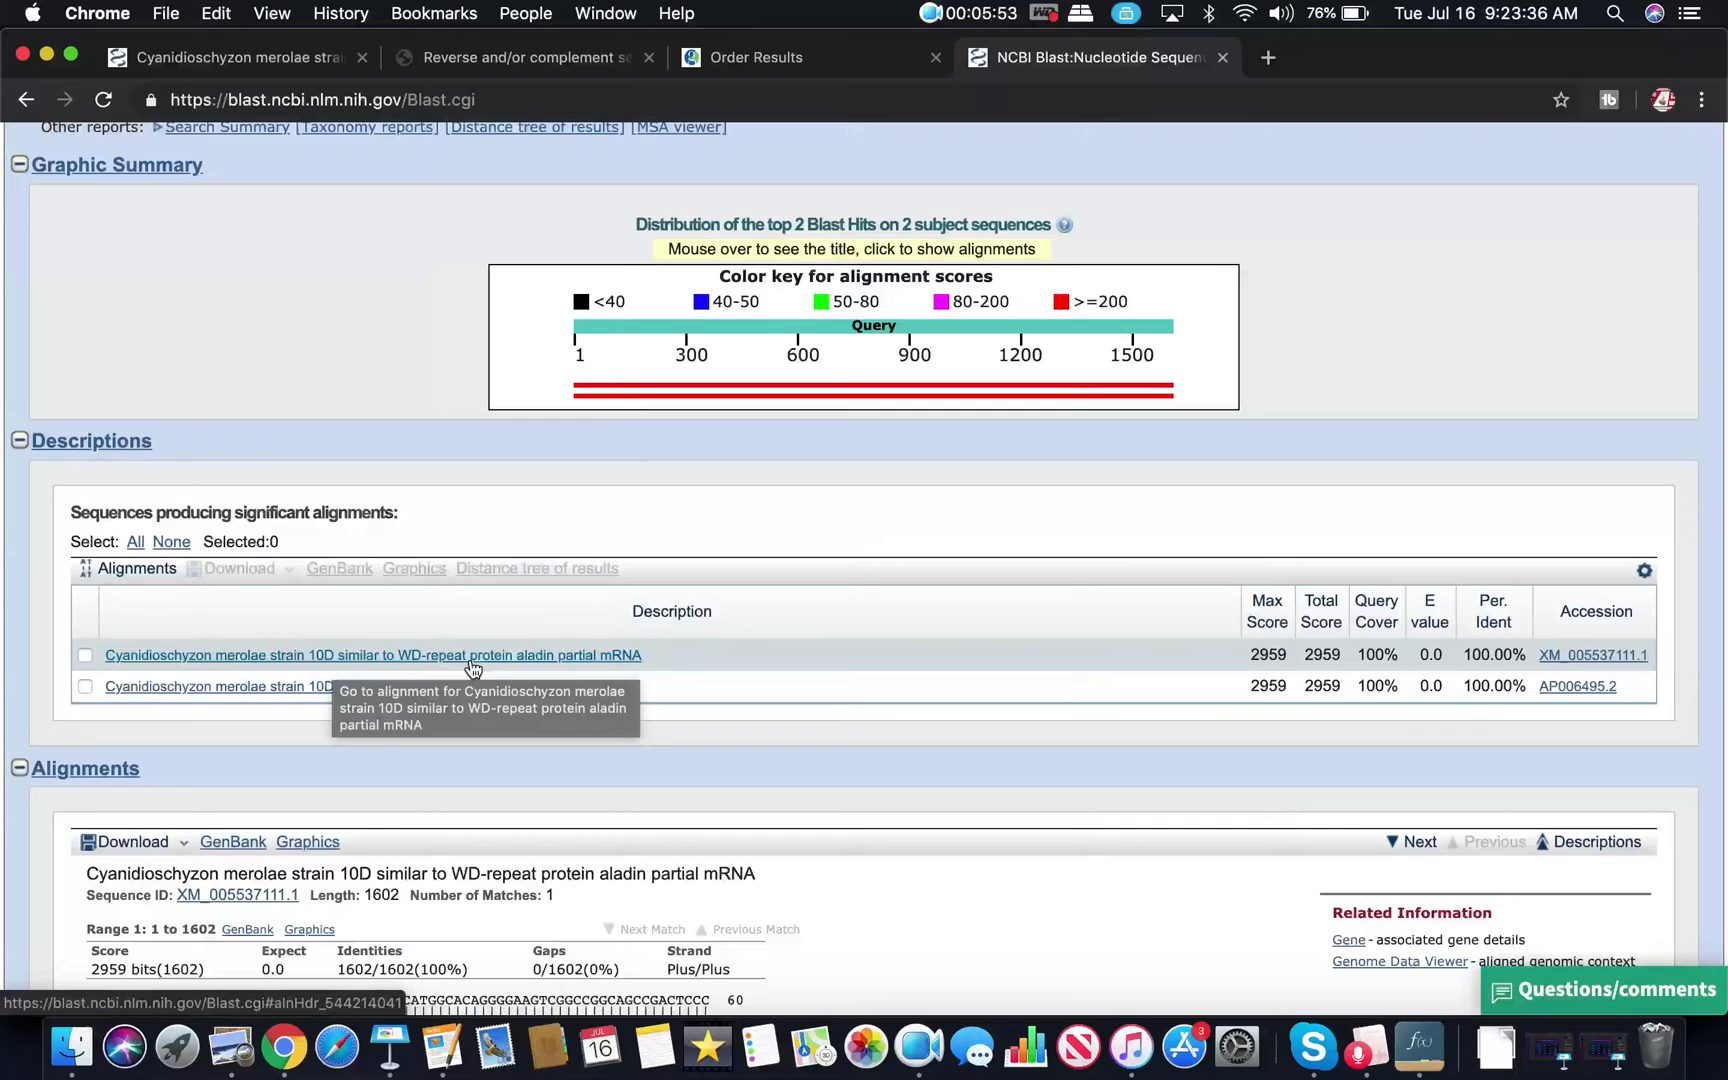
mouse_move(524, 666)
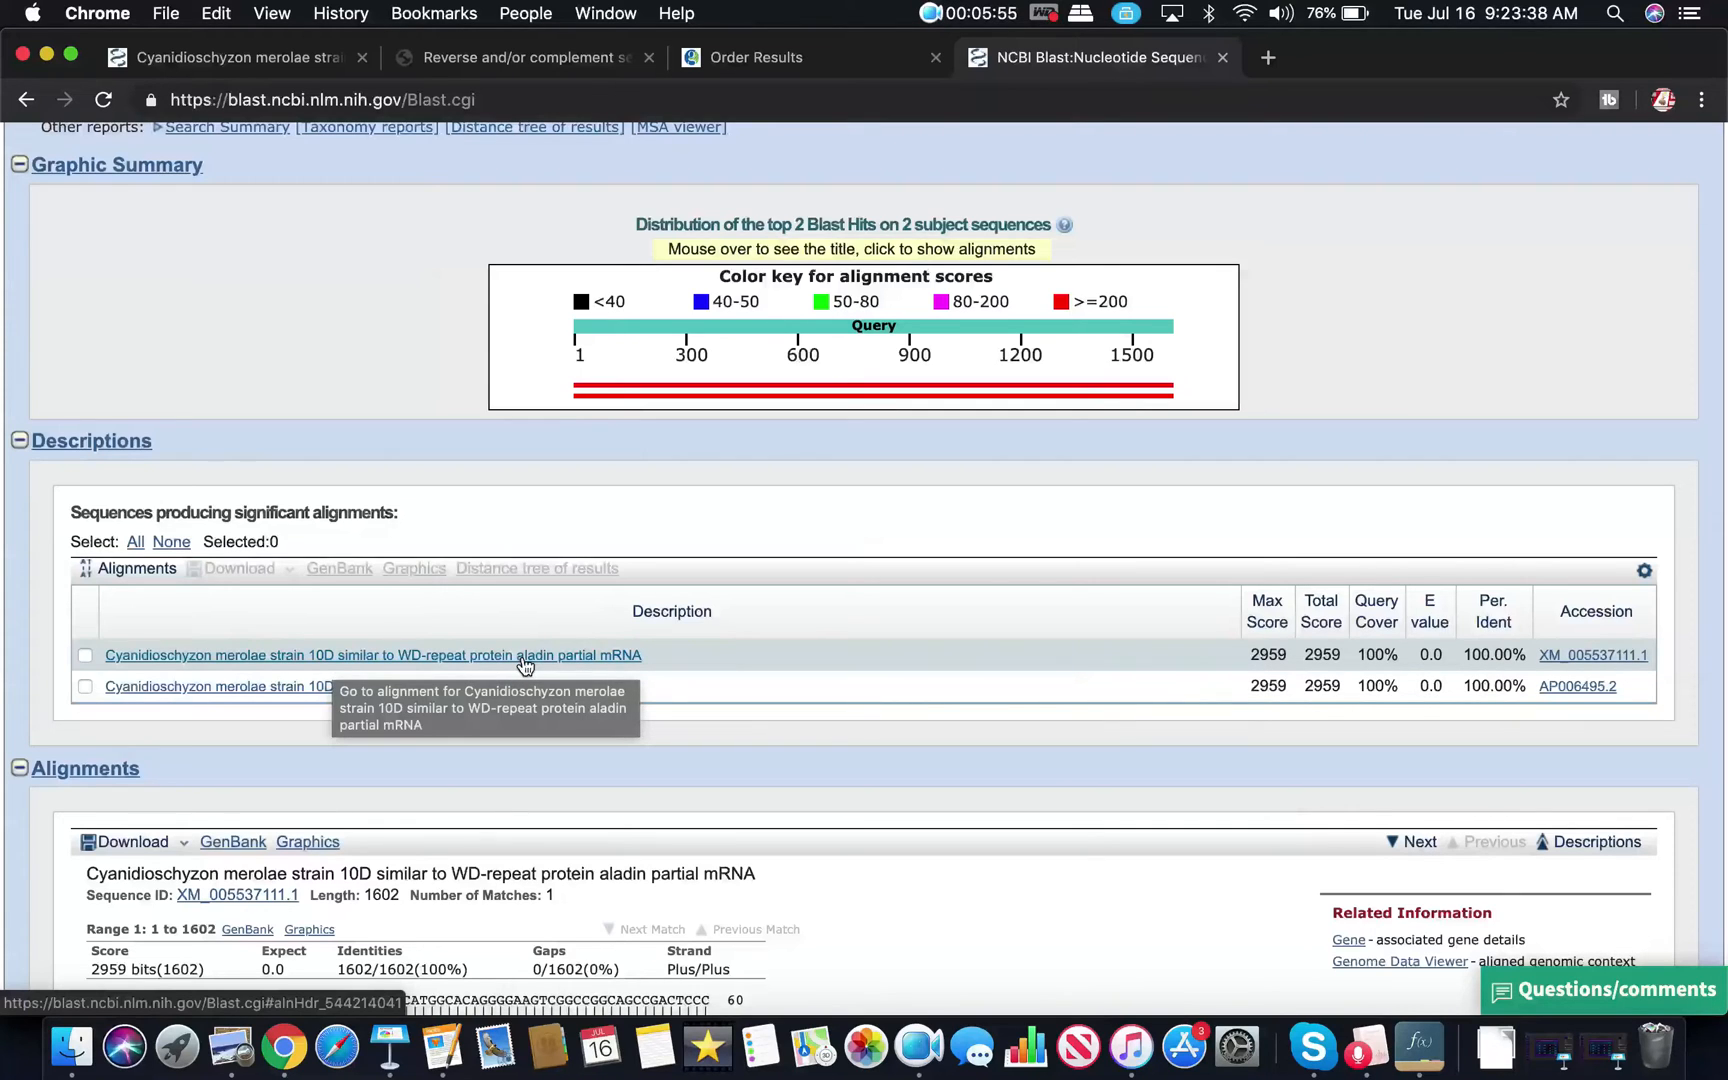
mouse_move(254, 704)
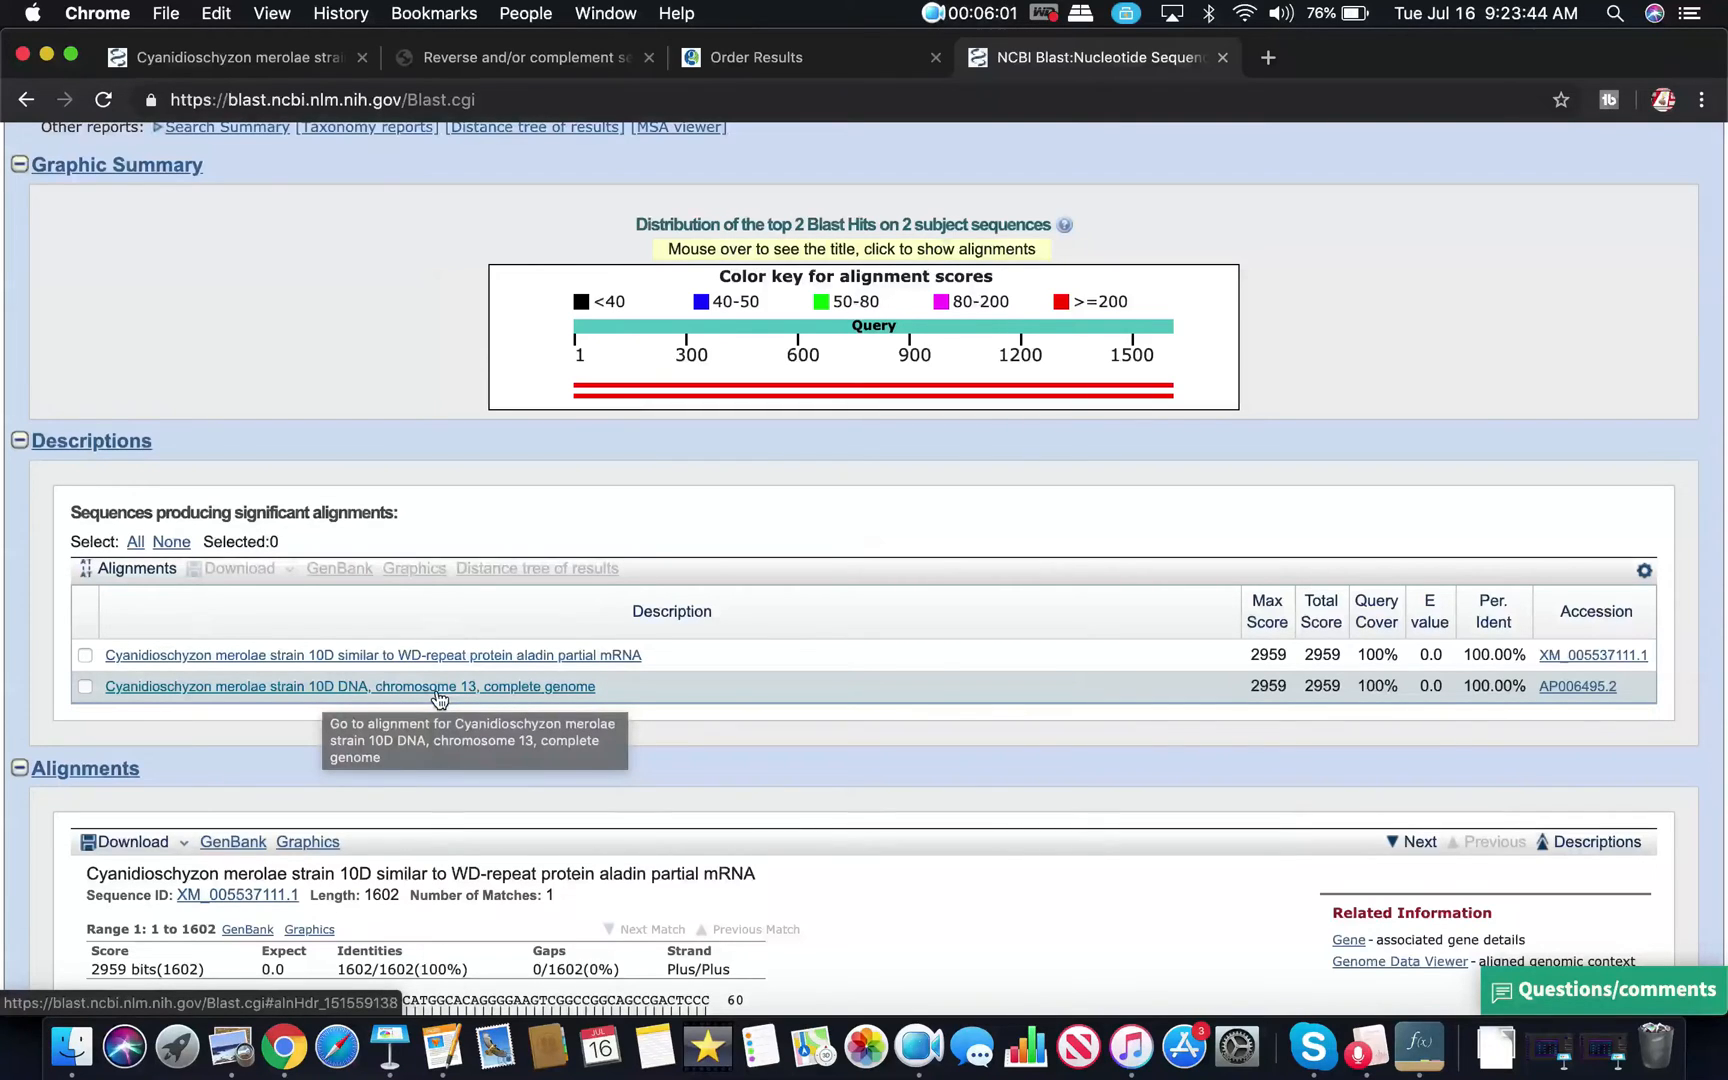
mouse_move(548, 656)
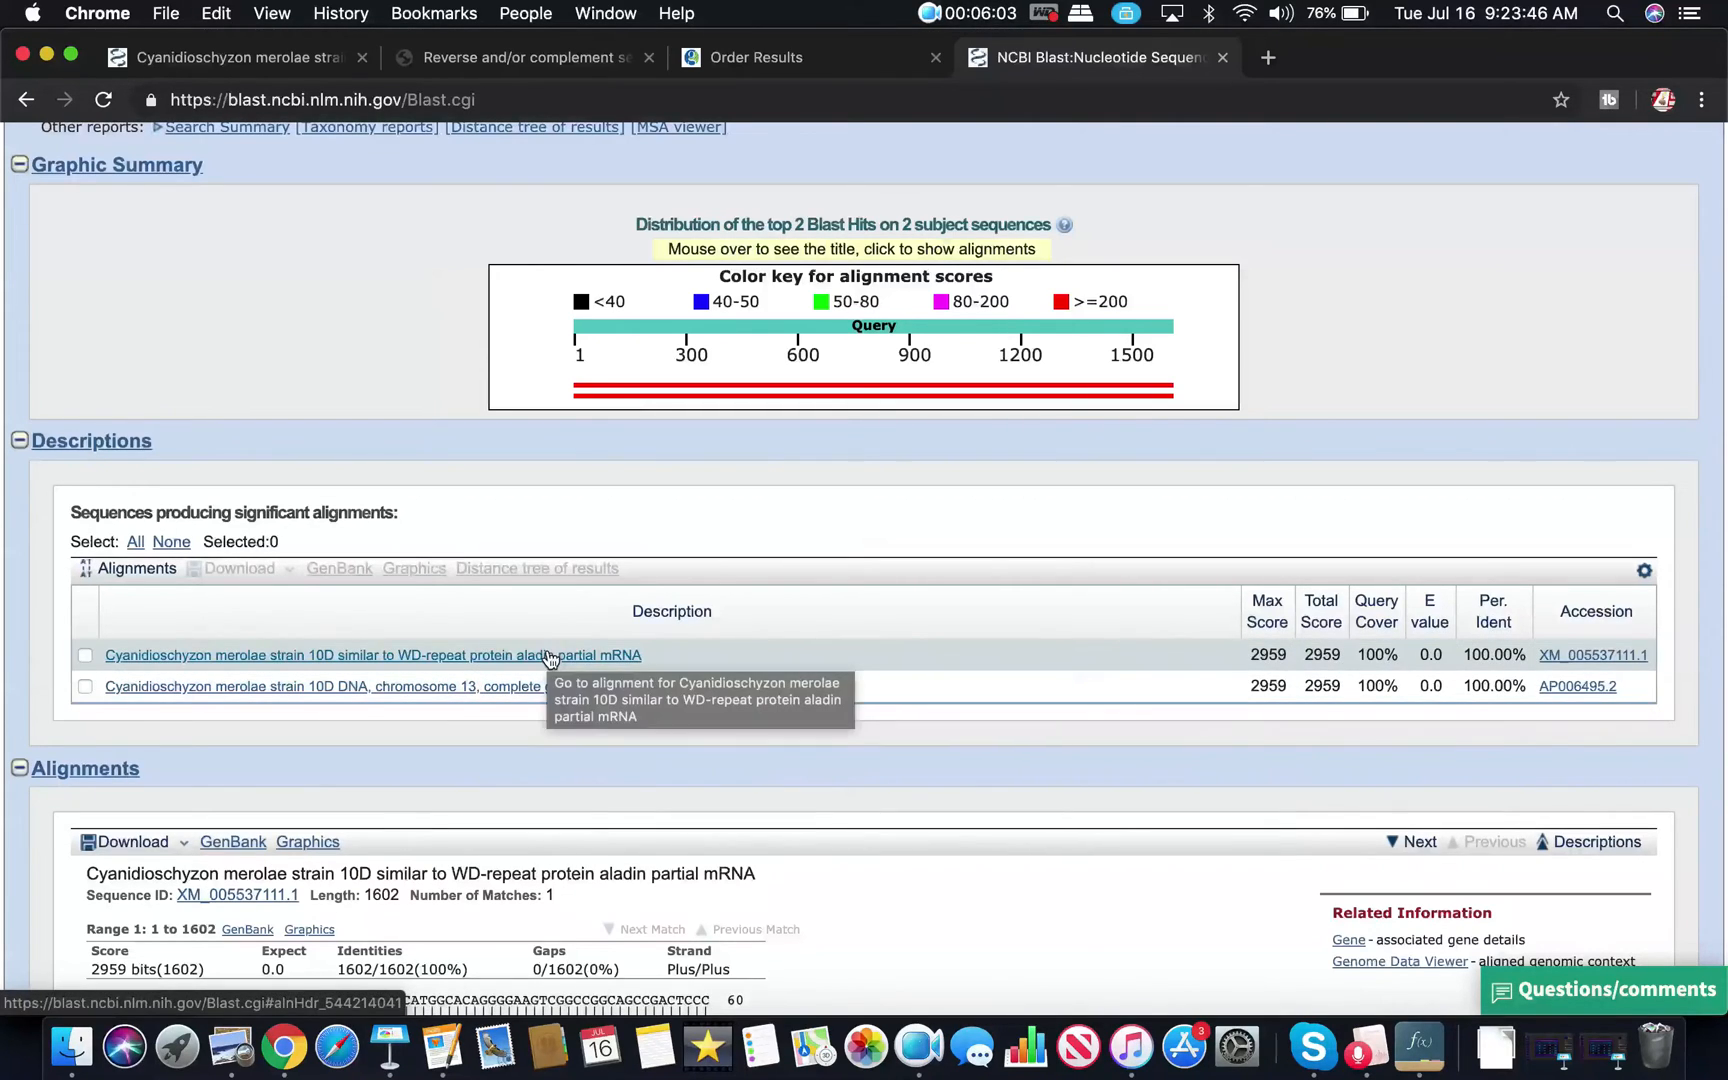
mouse_move(456, 694)
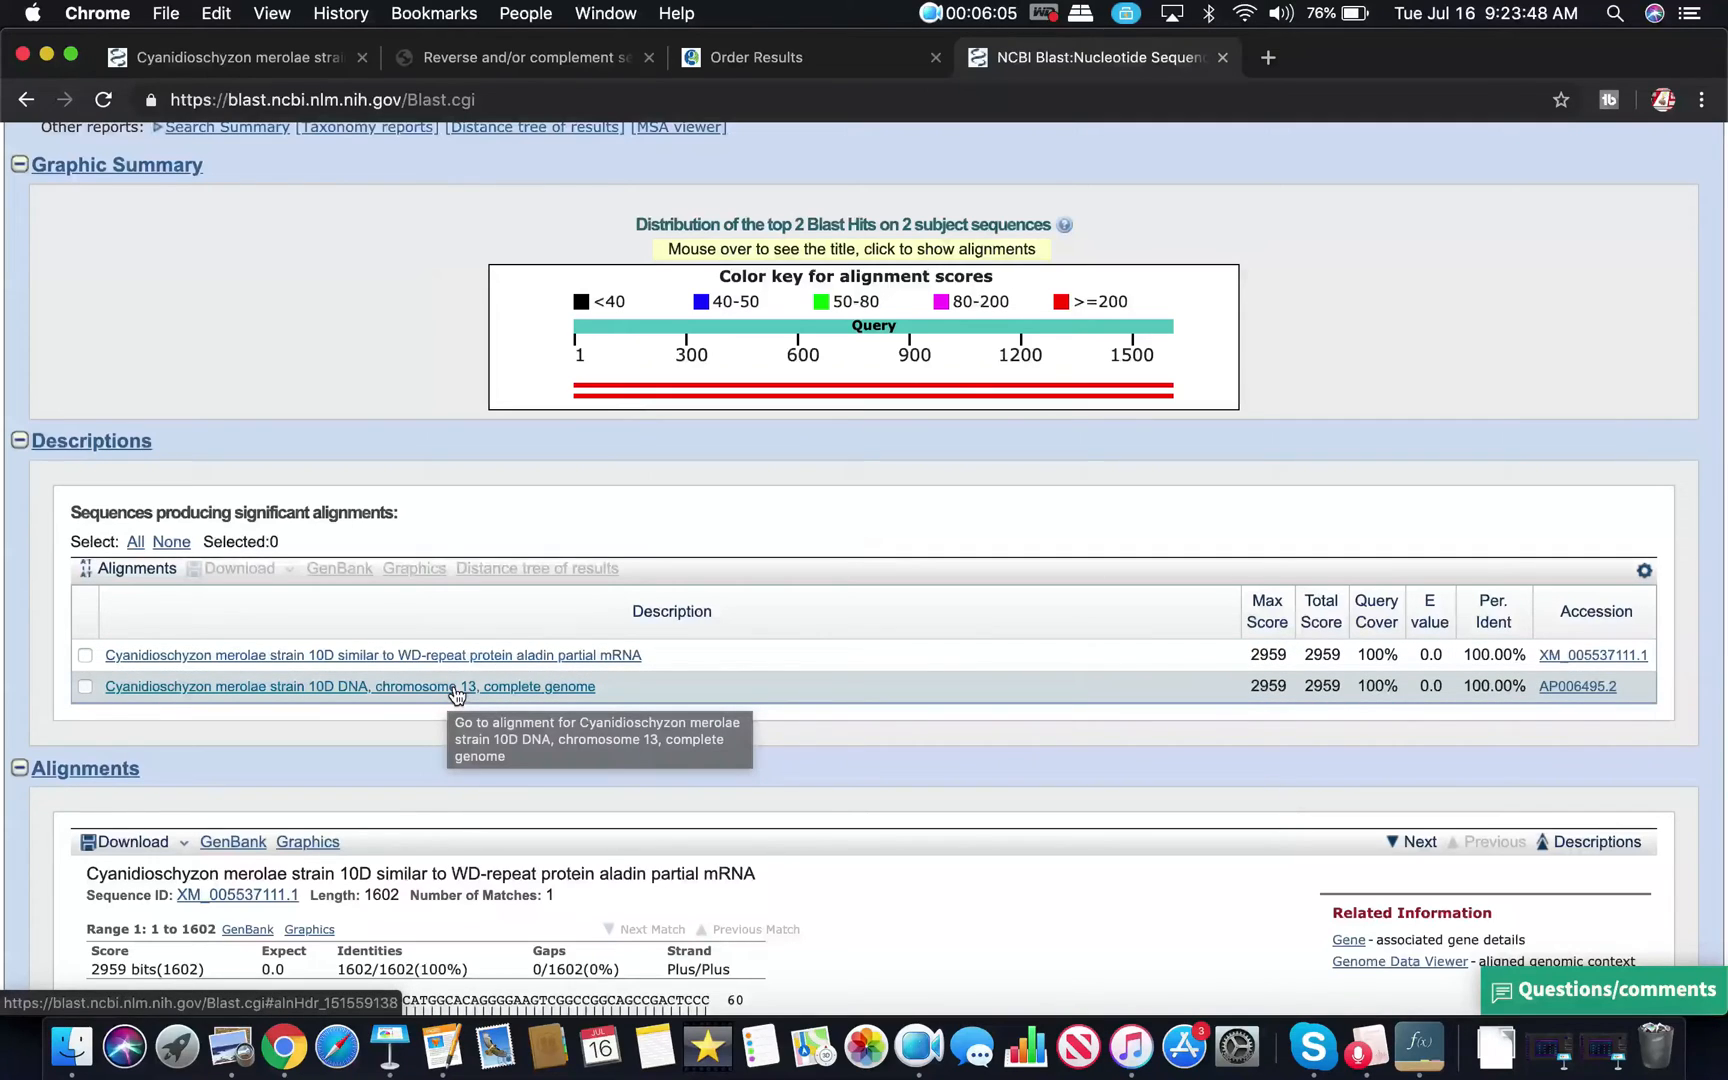
mouse_move(446, 672)
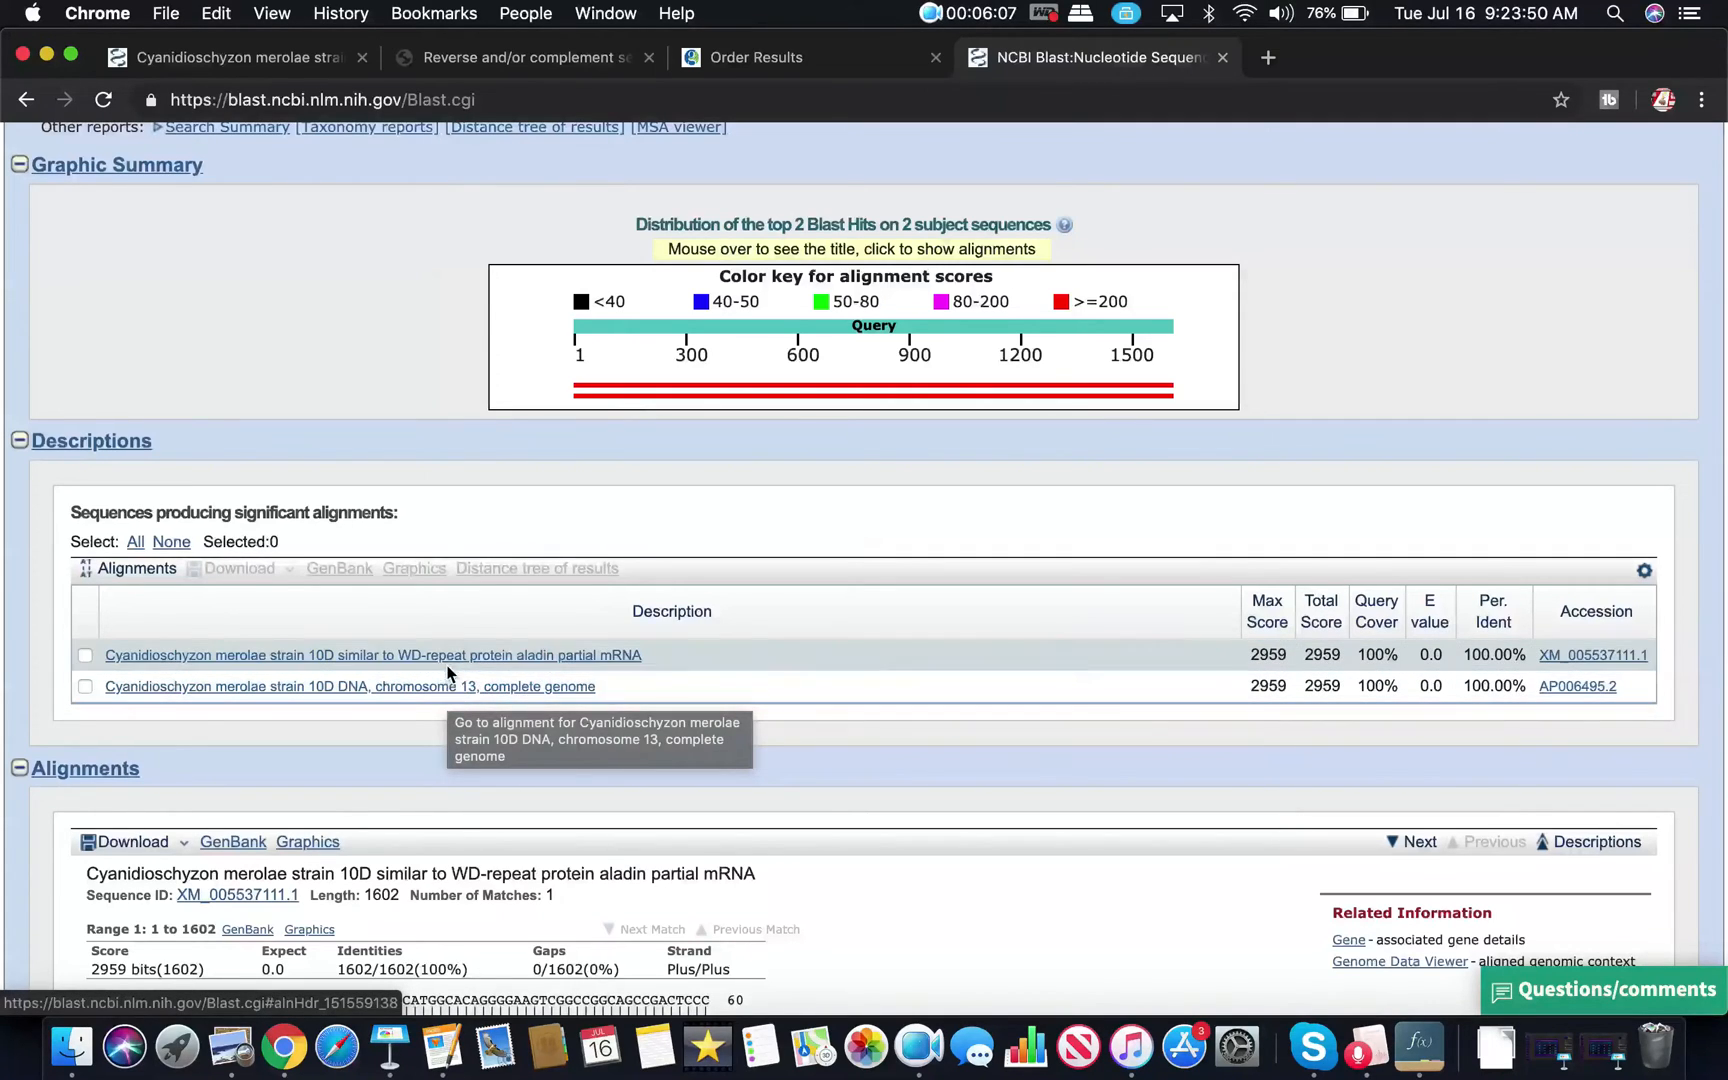
mouse_move(446, 654)
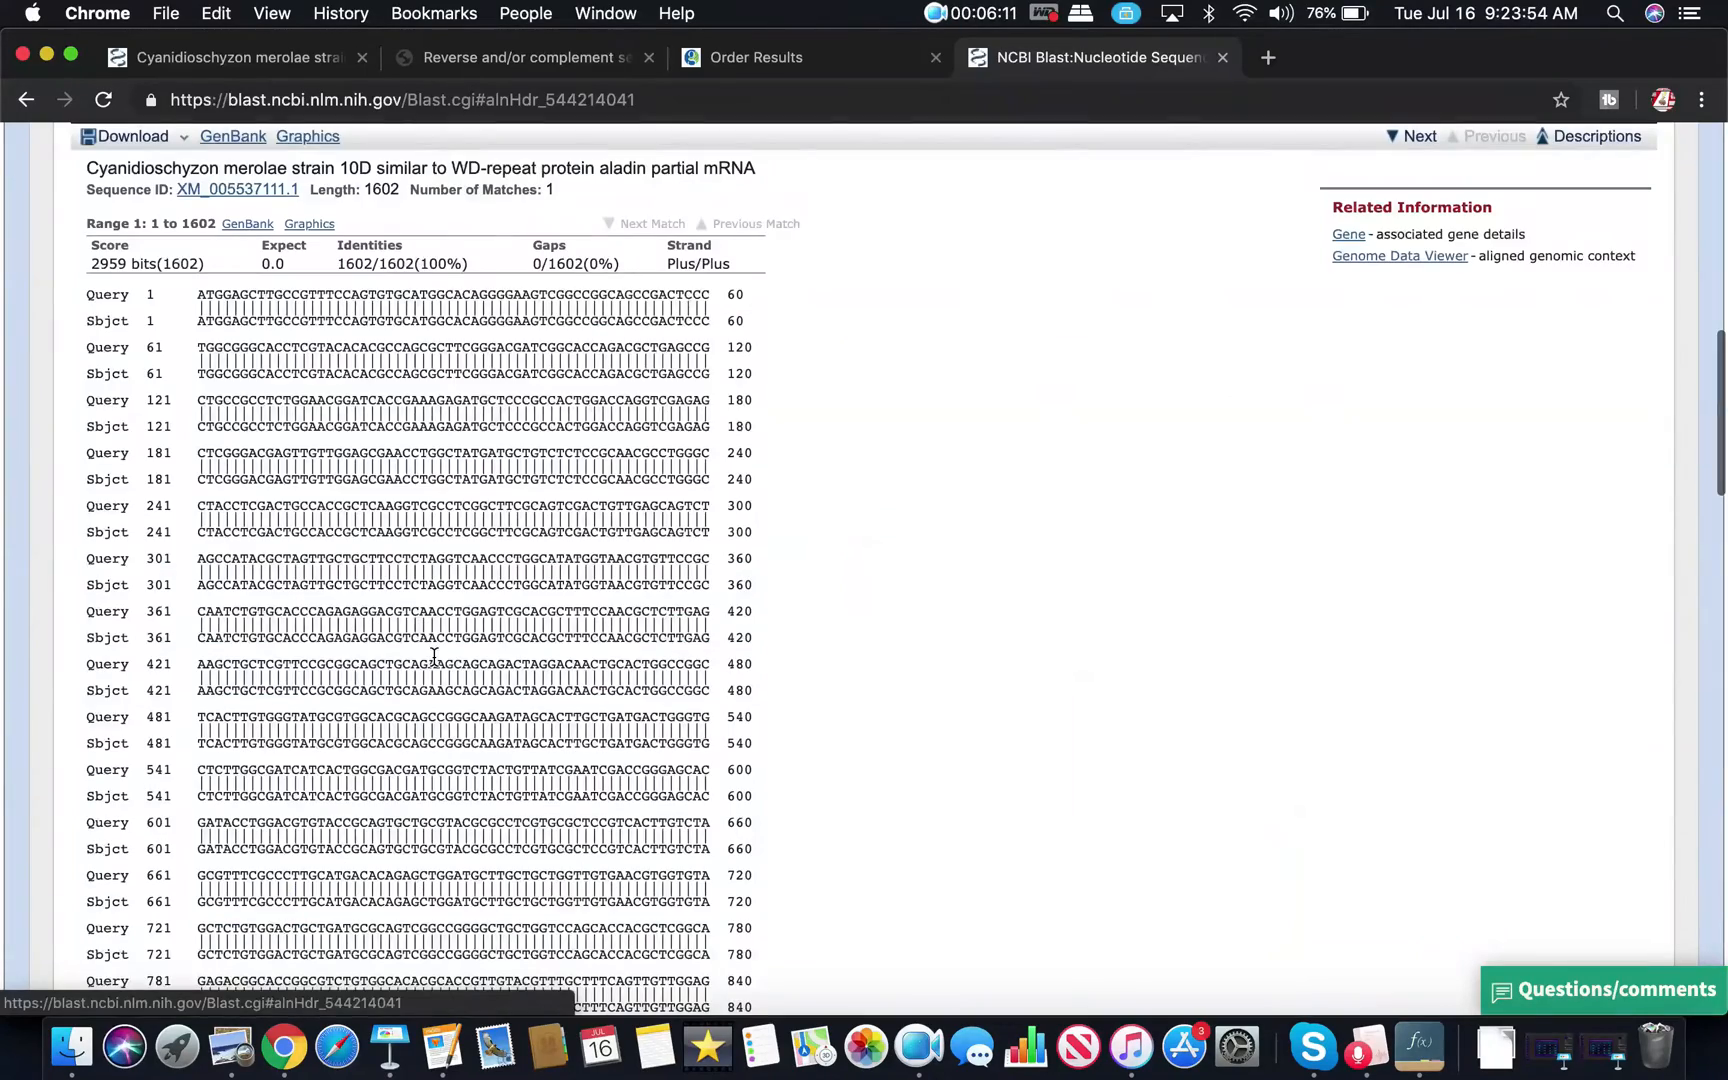
scroll(up, 3)
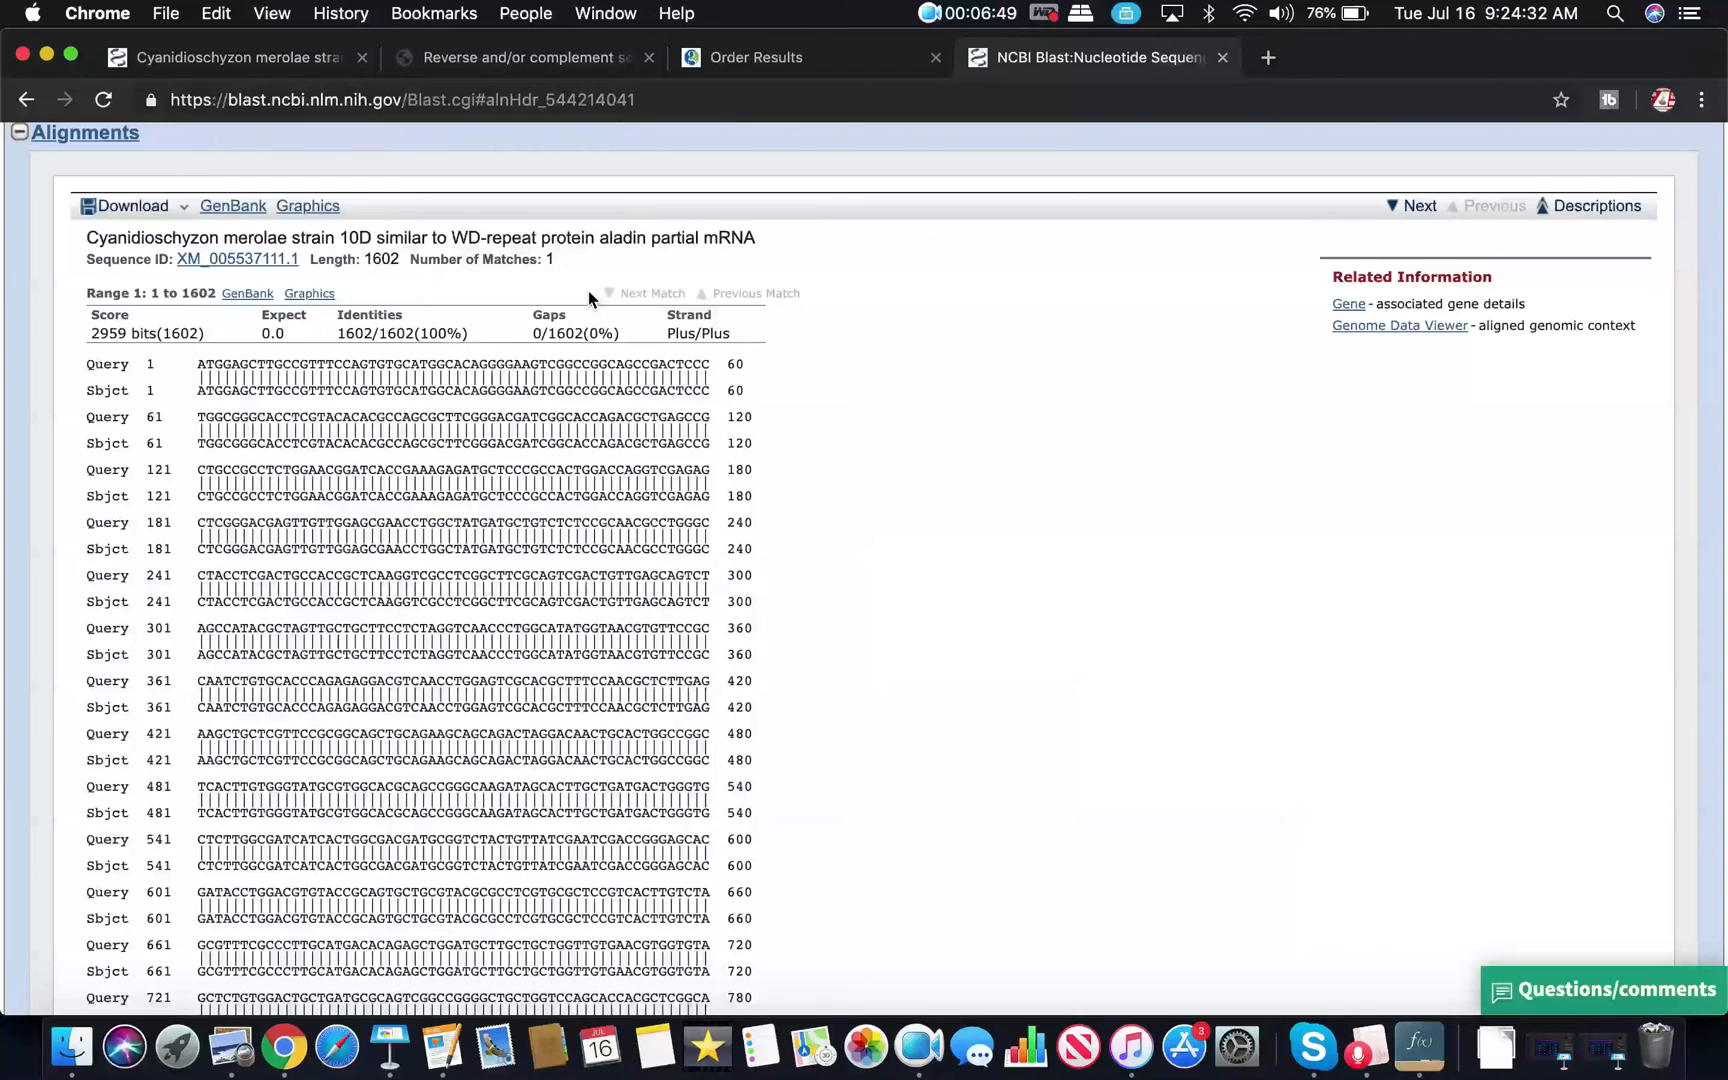
double_click(620, 236)
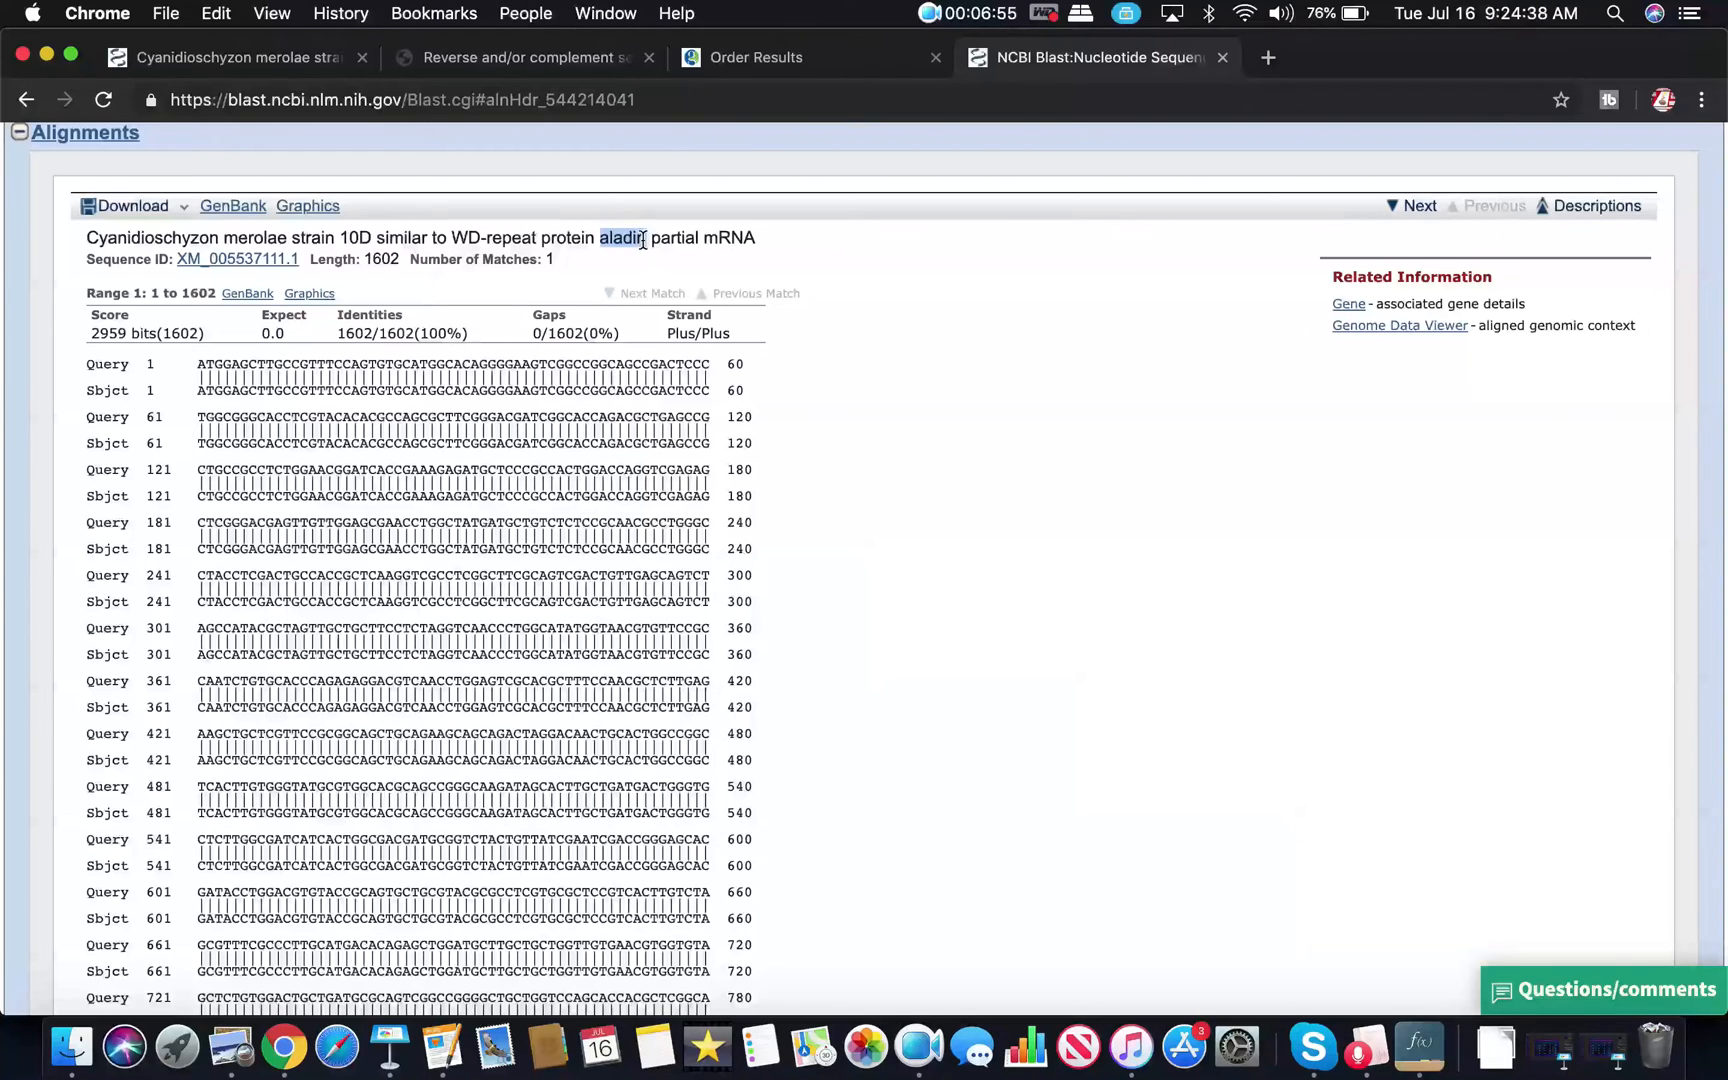
double_click(728, 236)
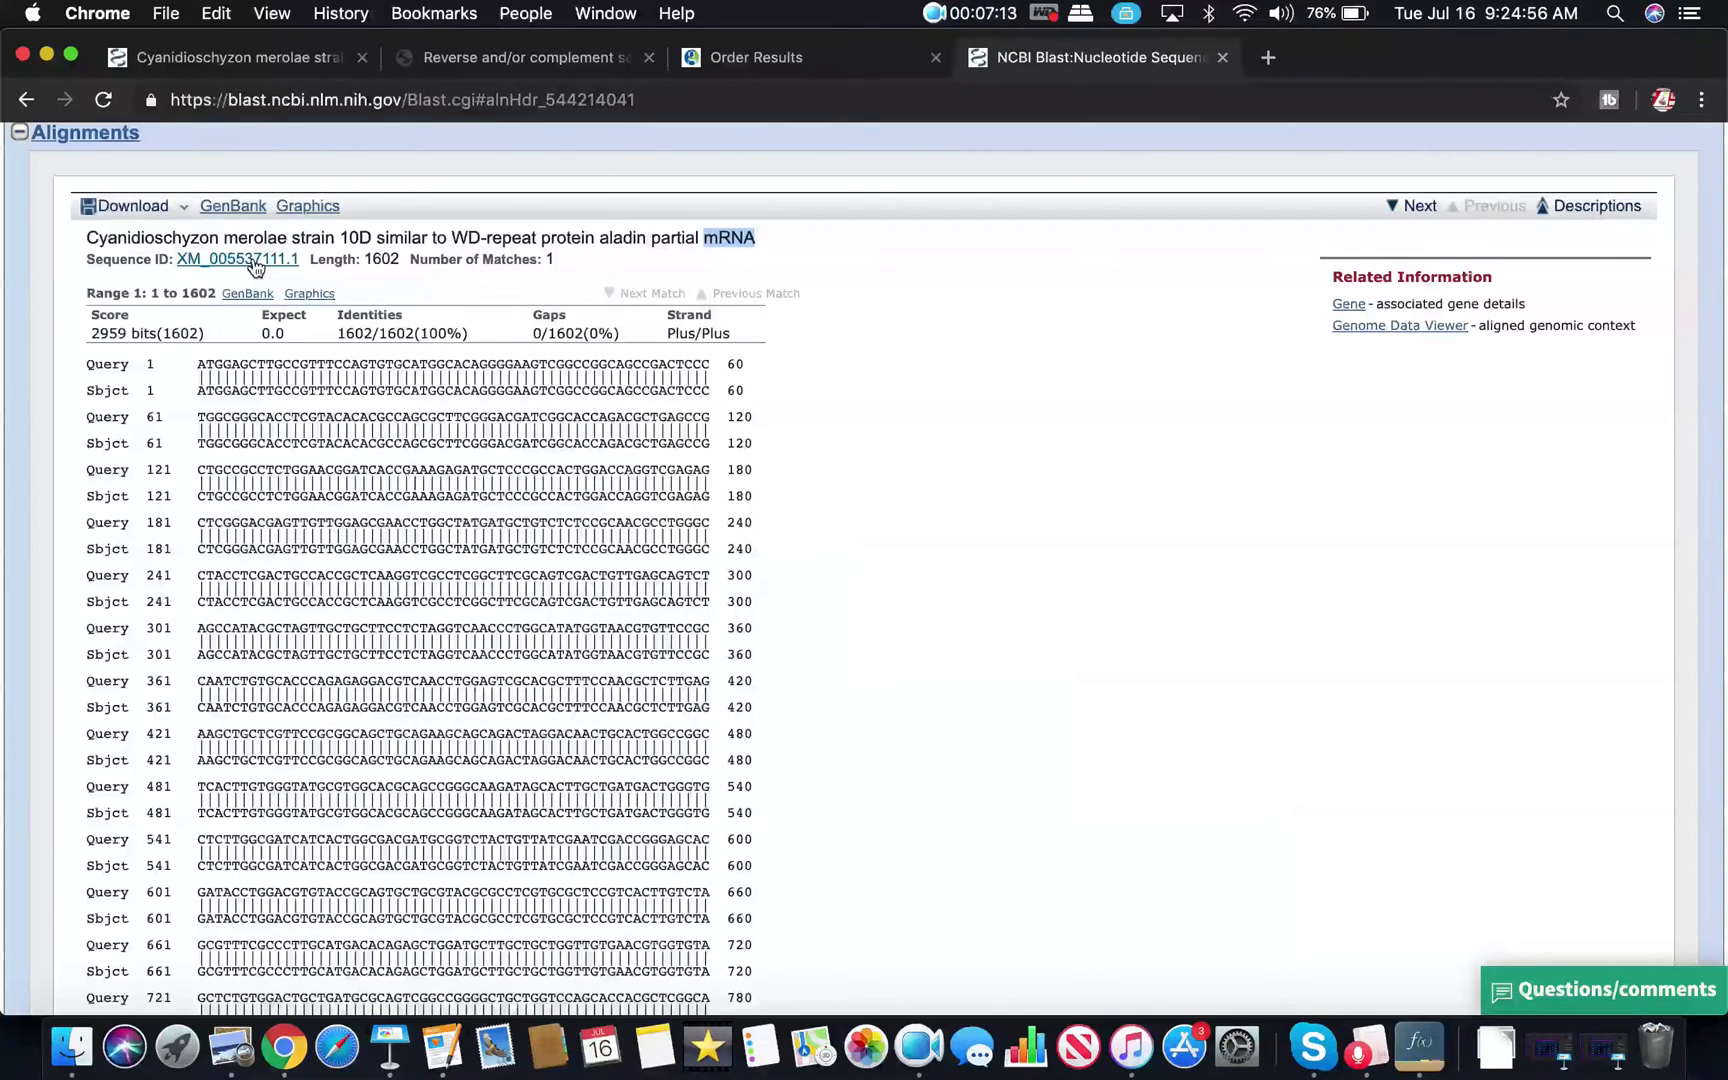
mouse_move(236, 258)
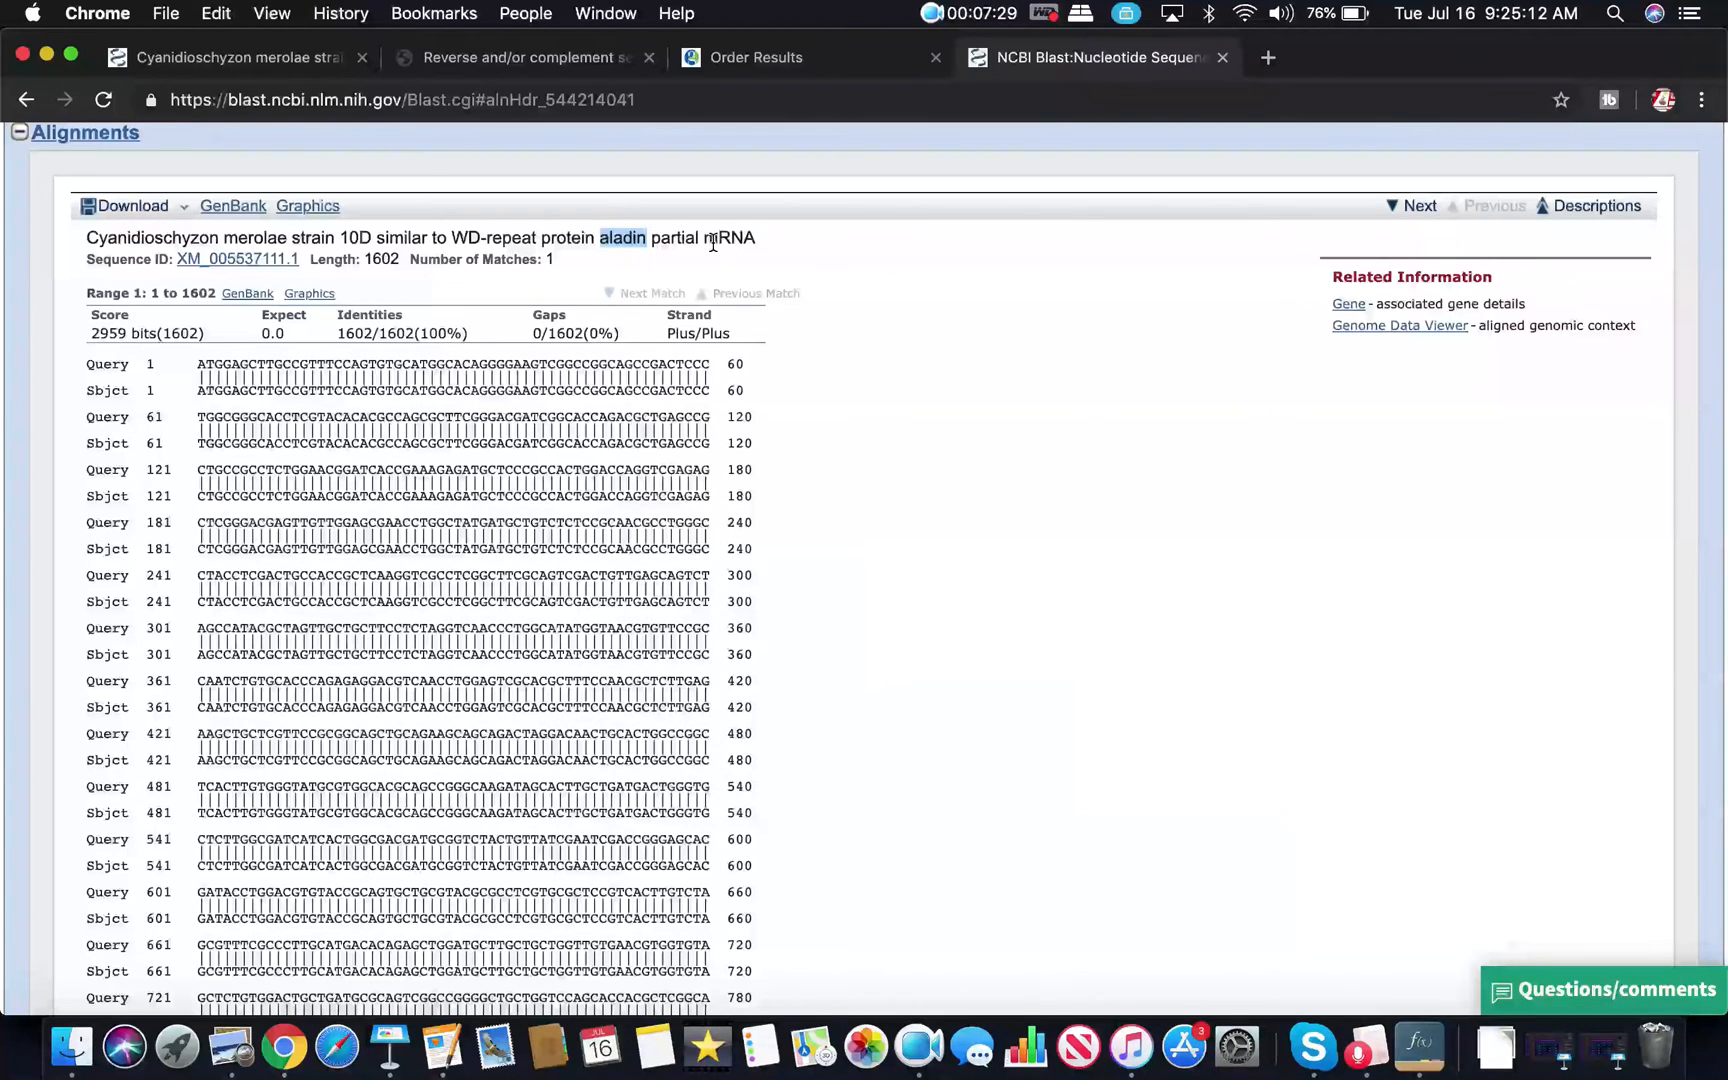
mouse_move(236, 258)
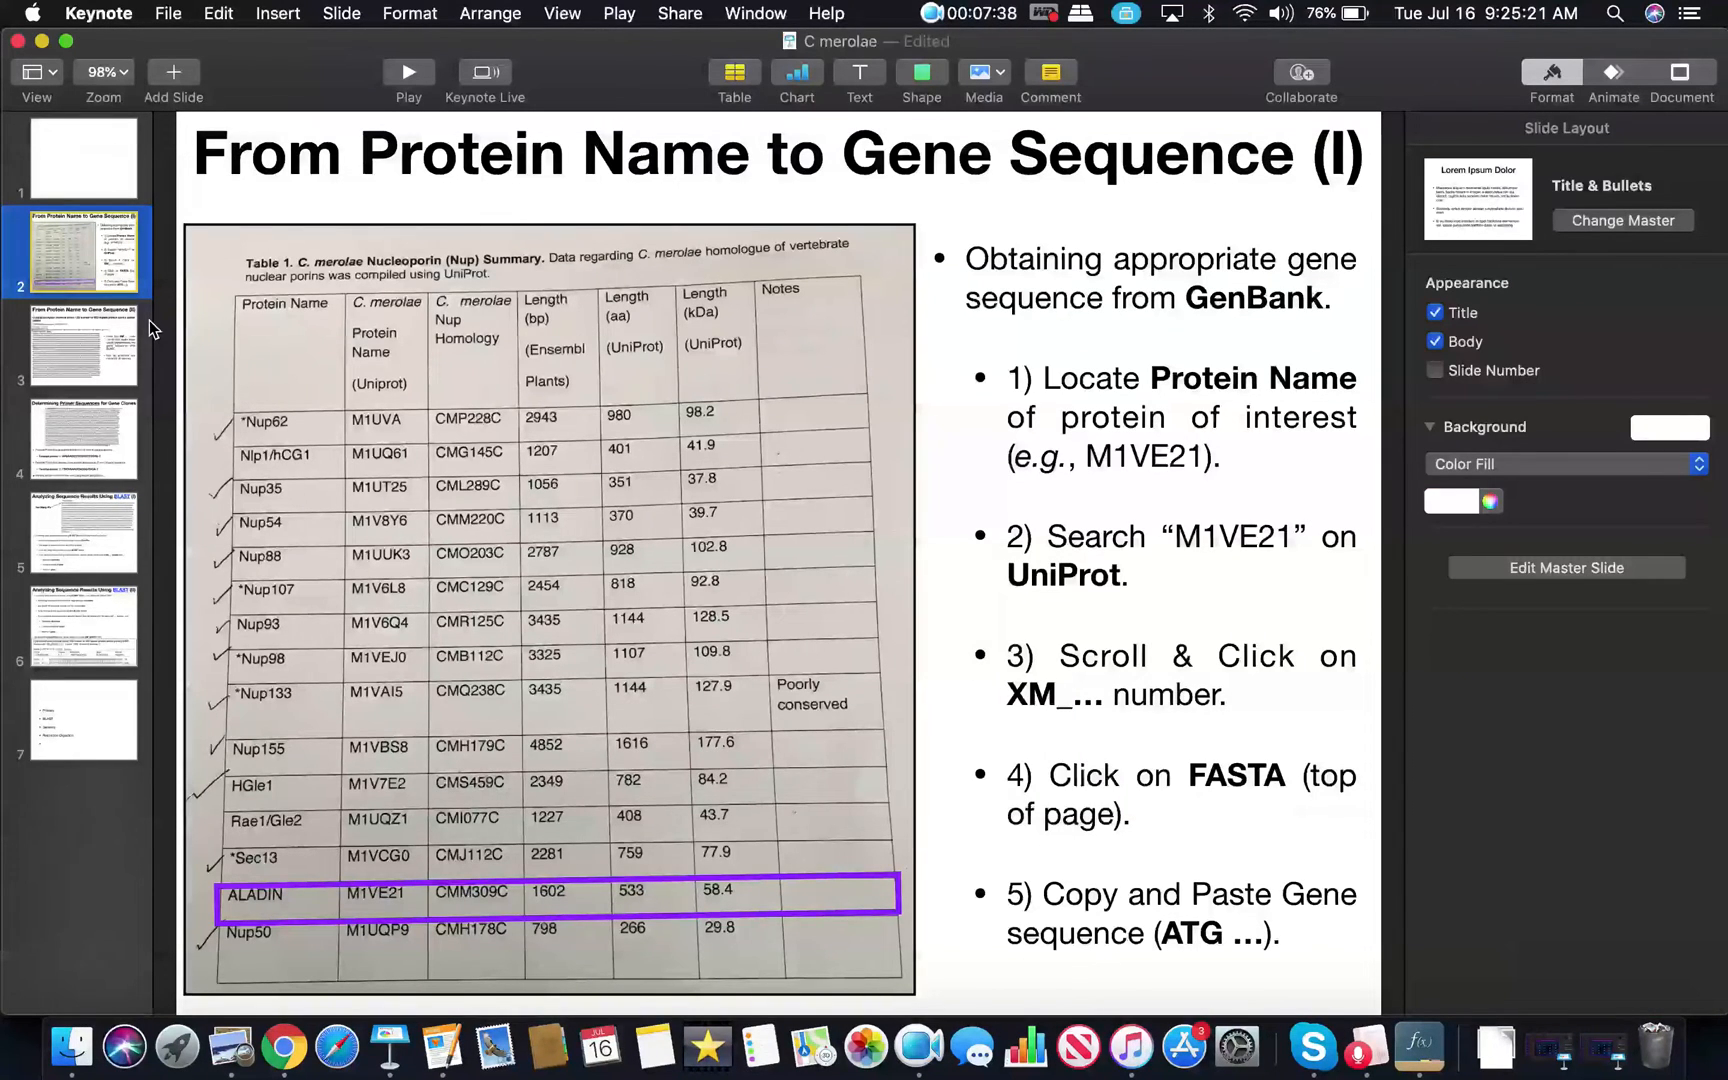
mouse_move(312, 254)
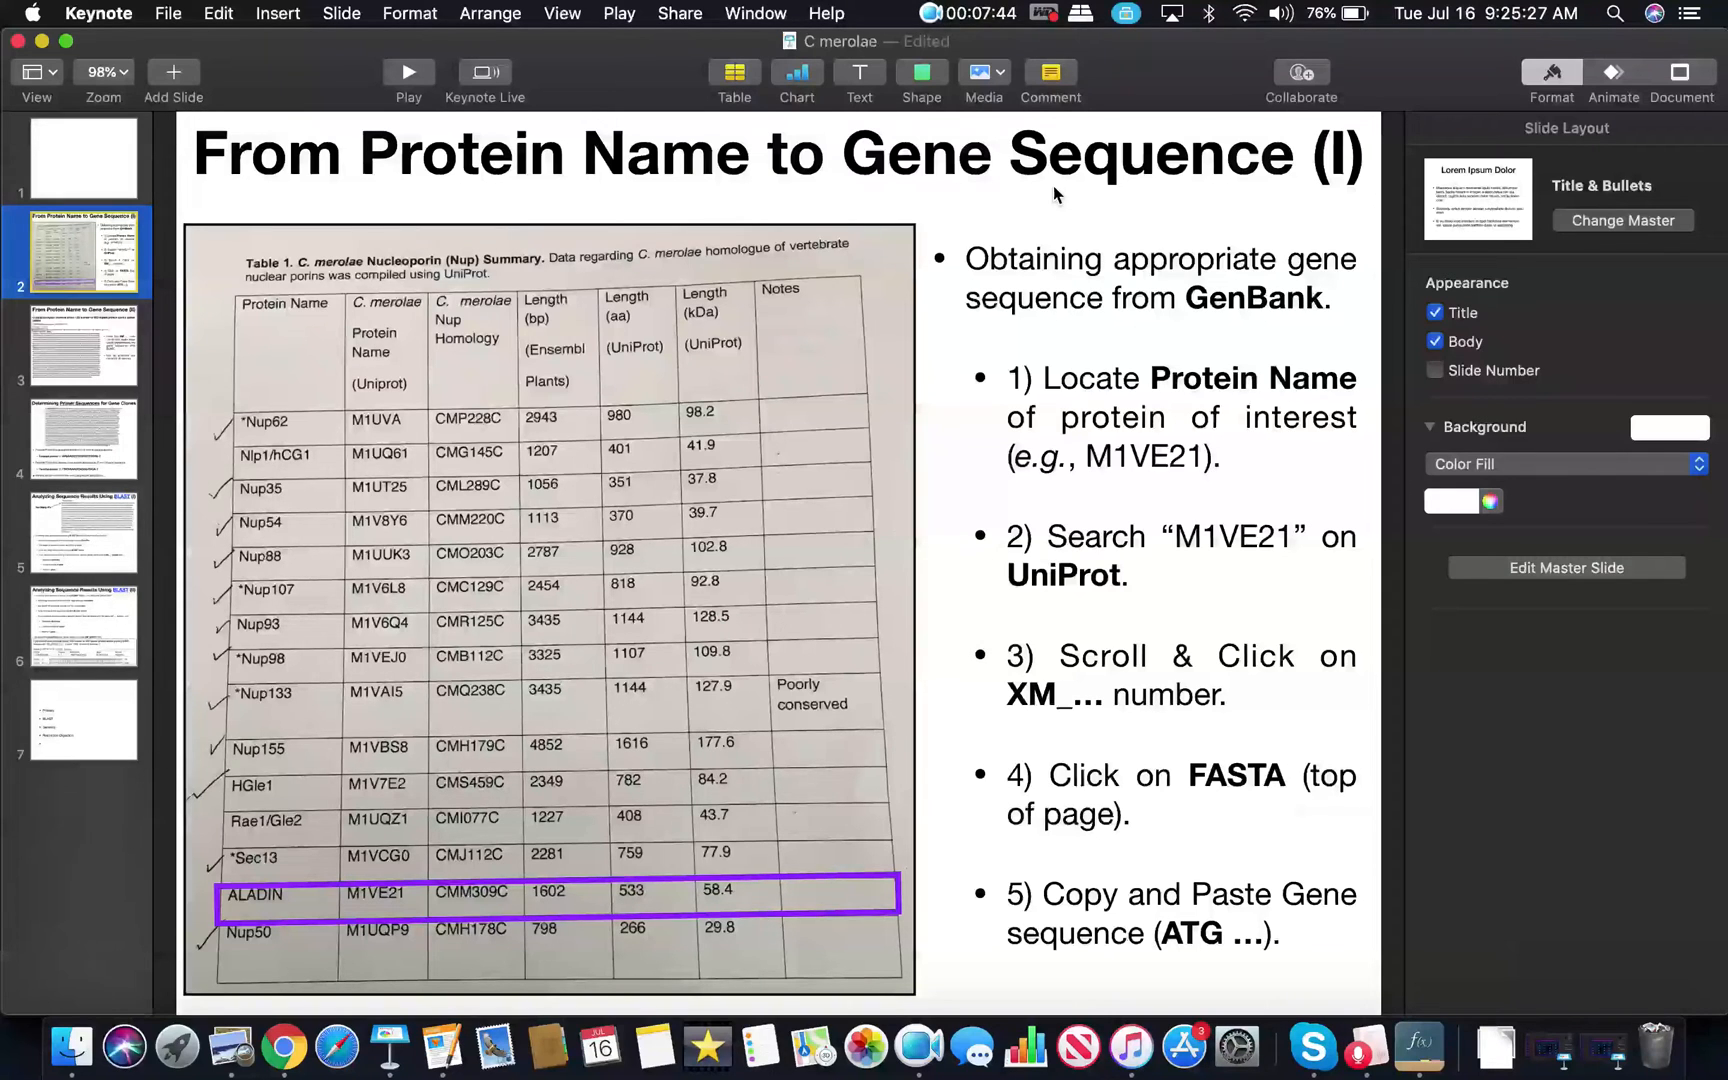
mouse_move(120, 394)
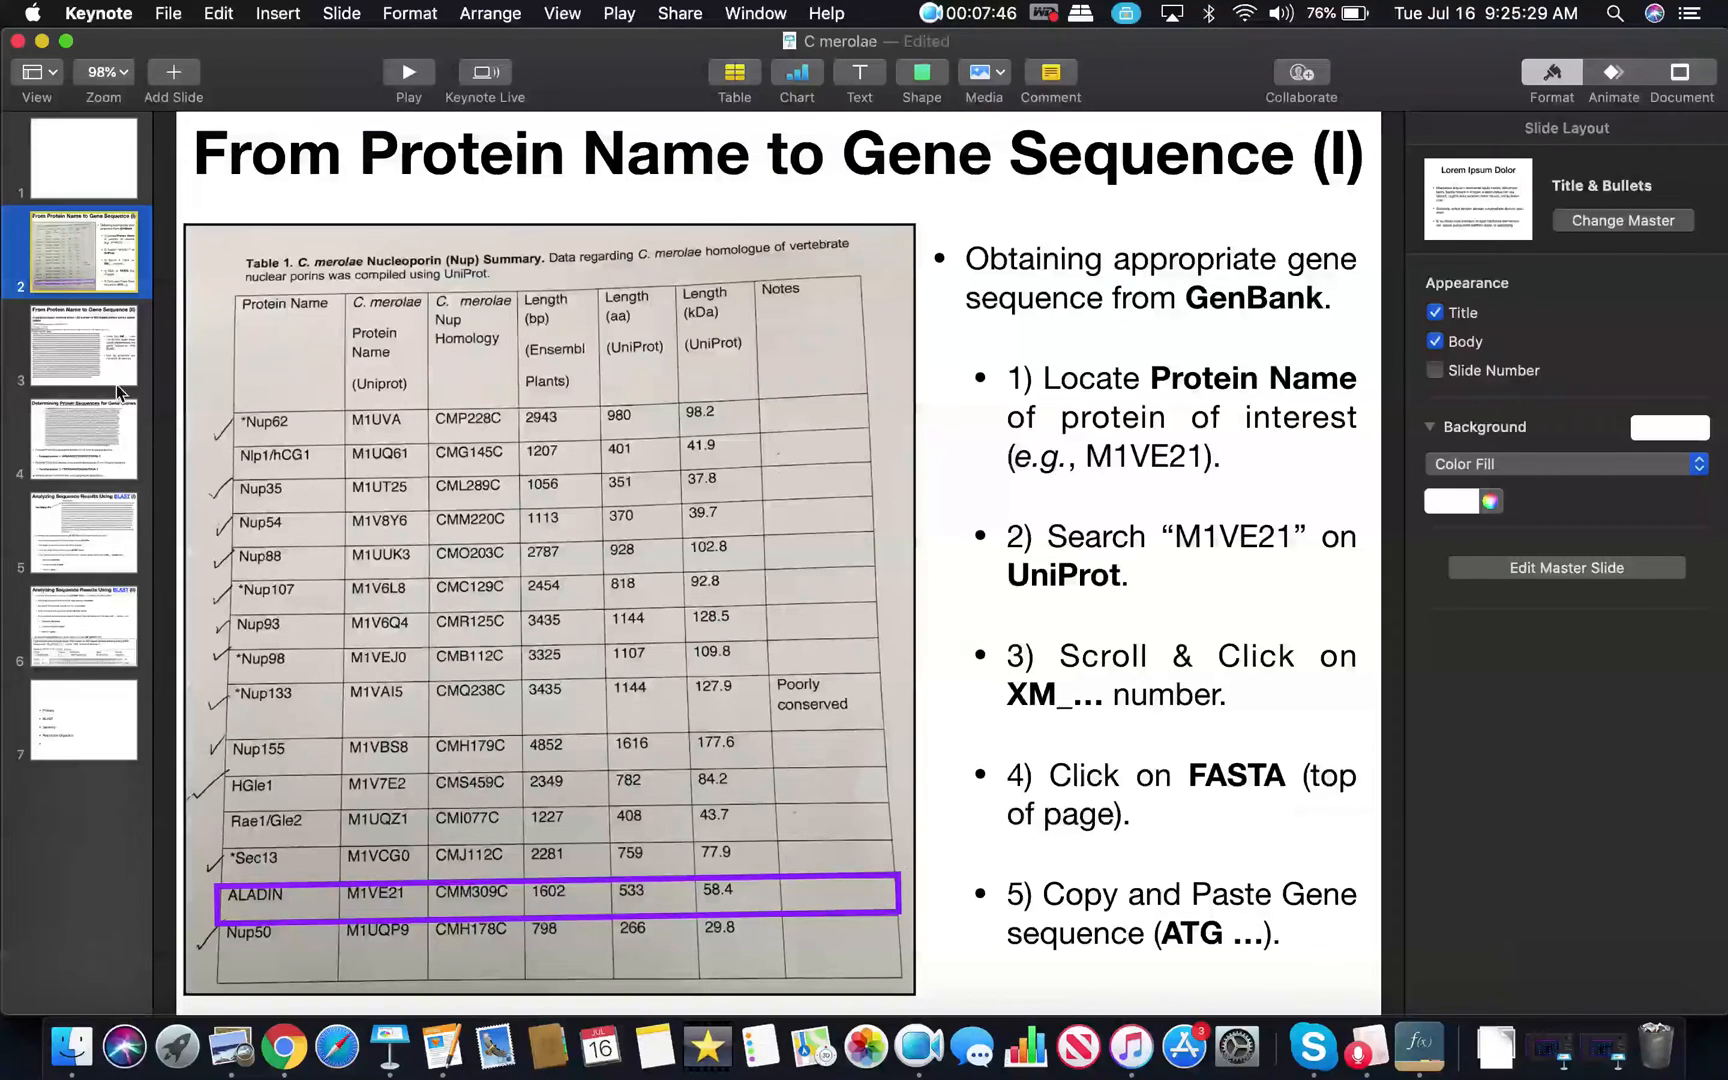
- Show the 'From Protein Name to Gene Sequence (II)' slide with the XM_005537111.1 FASTA sequence
click(82, 344)
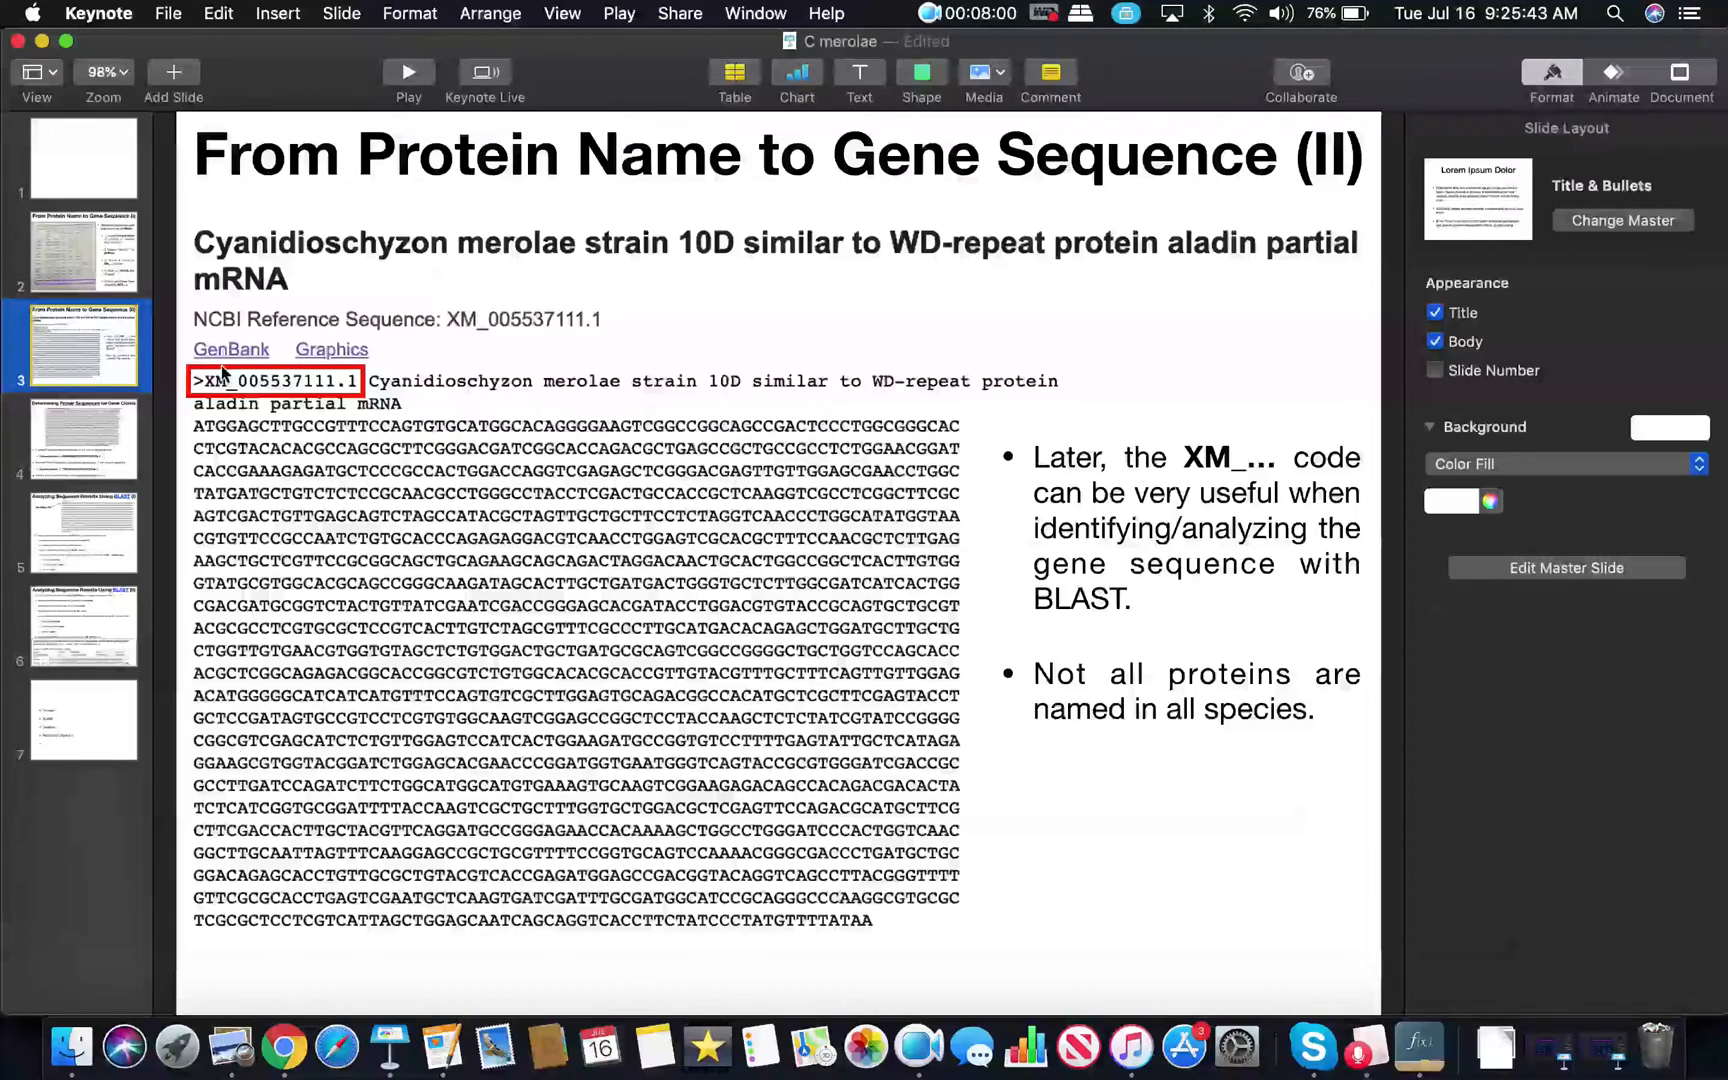
- Return to the BLAST alignment for XM_005537111.1 showing 1602/1602 identities
click(284, 1044)
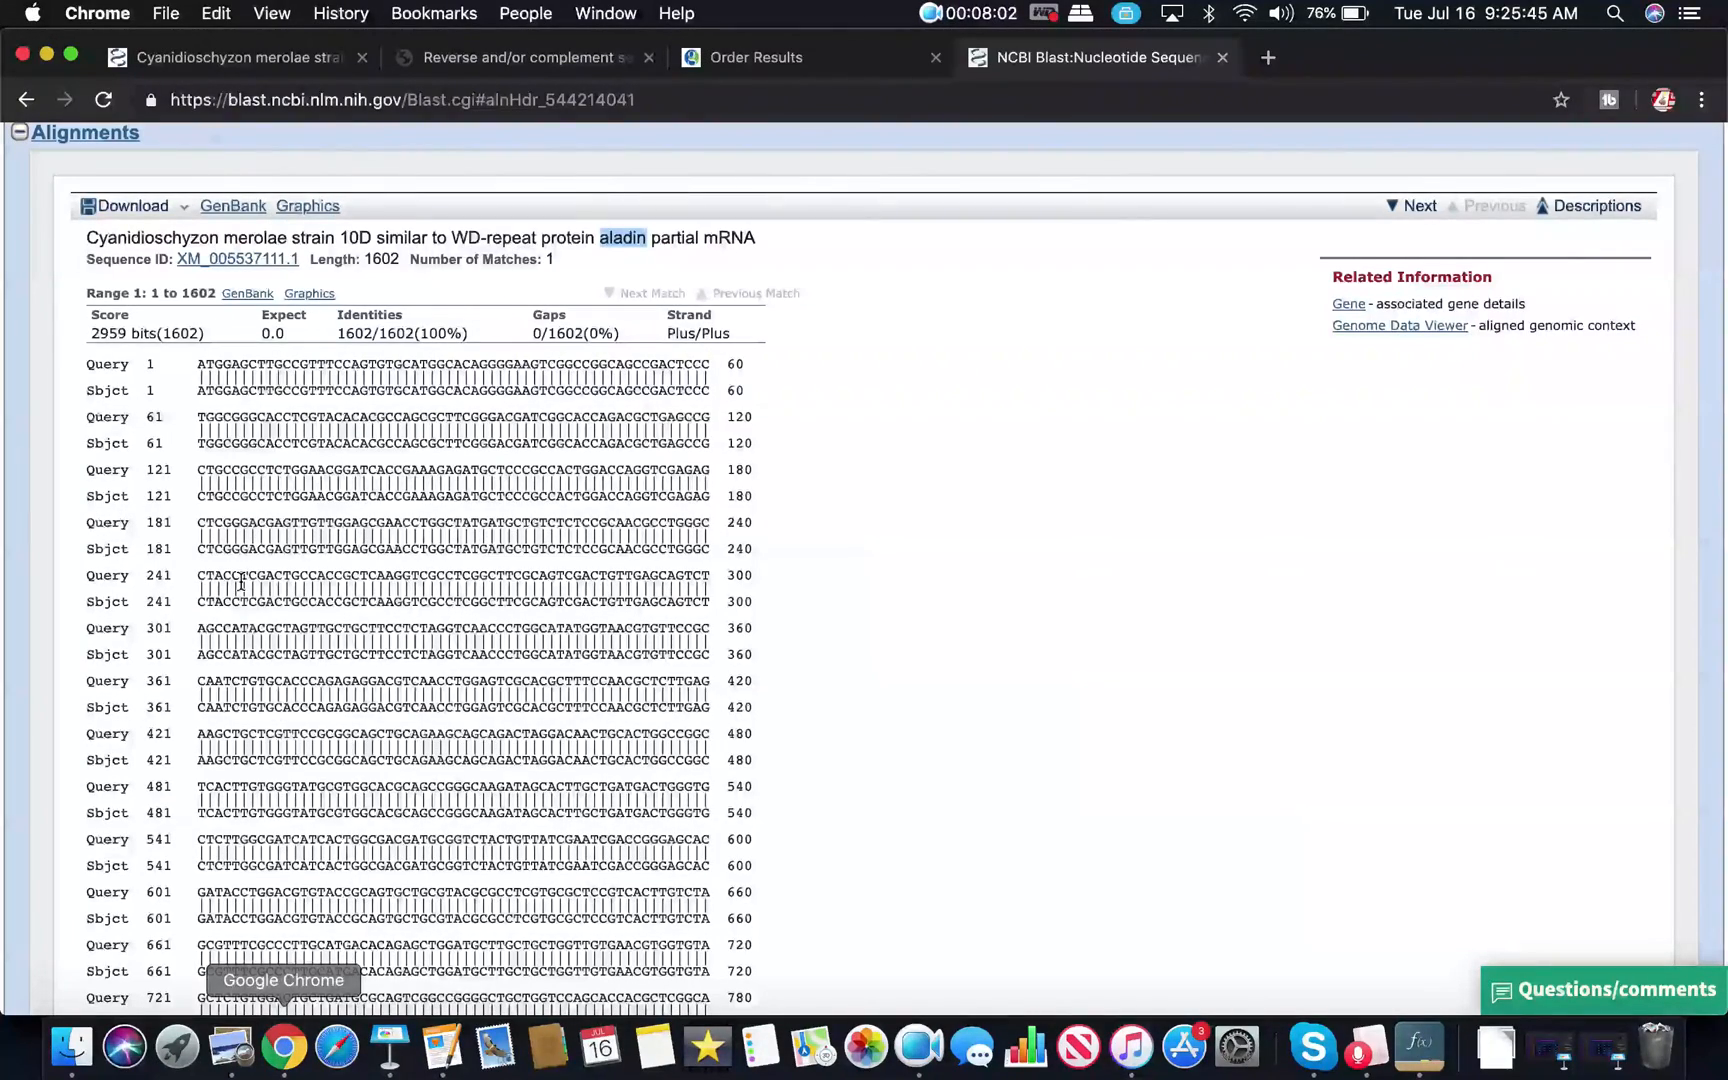
mouse_move(236, 258)
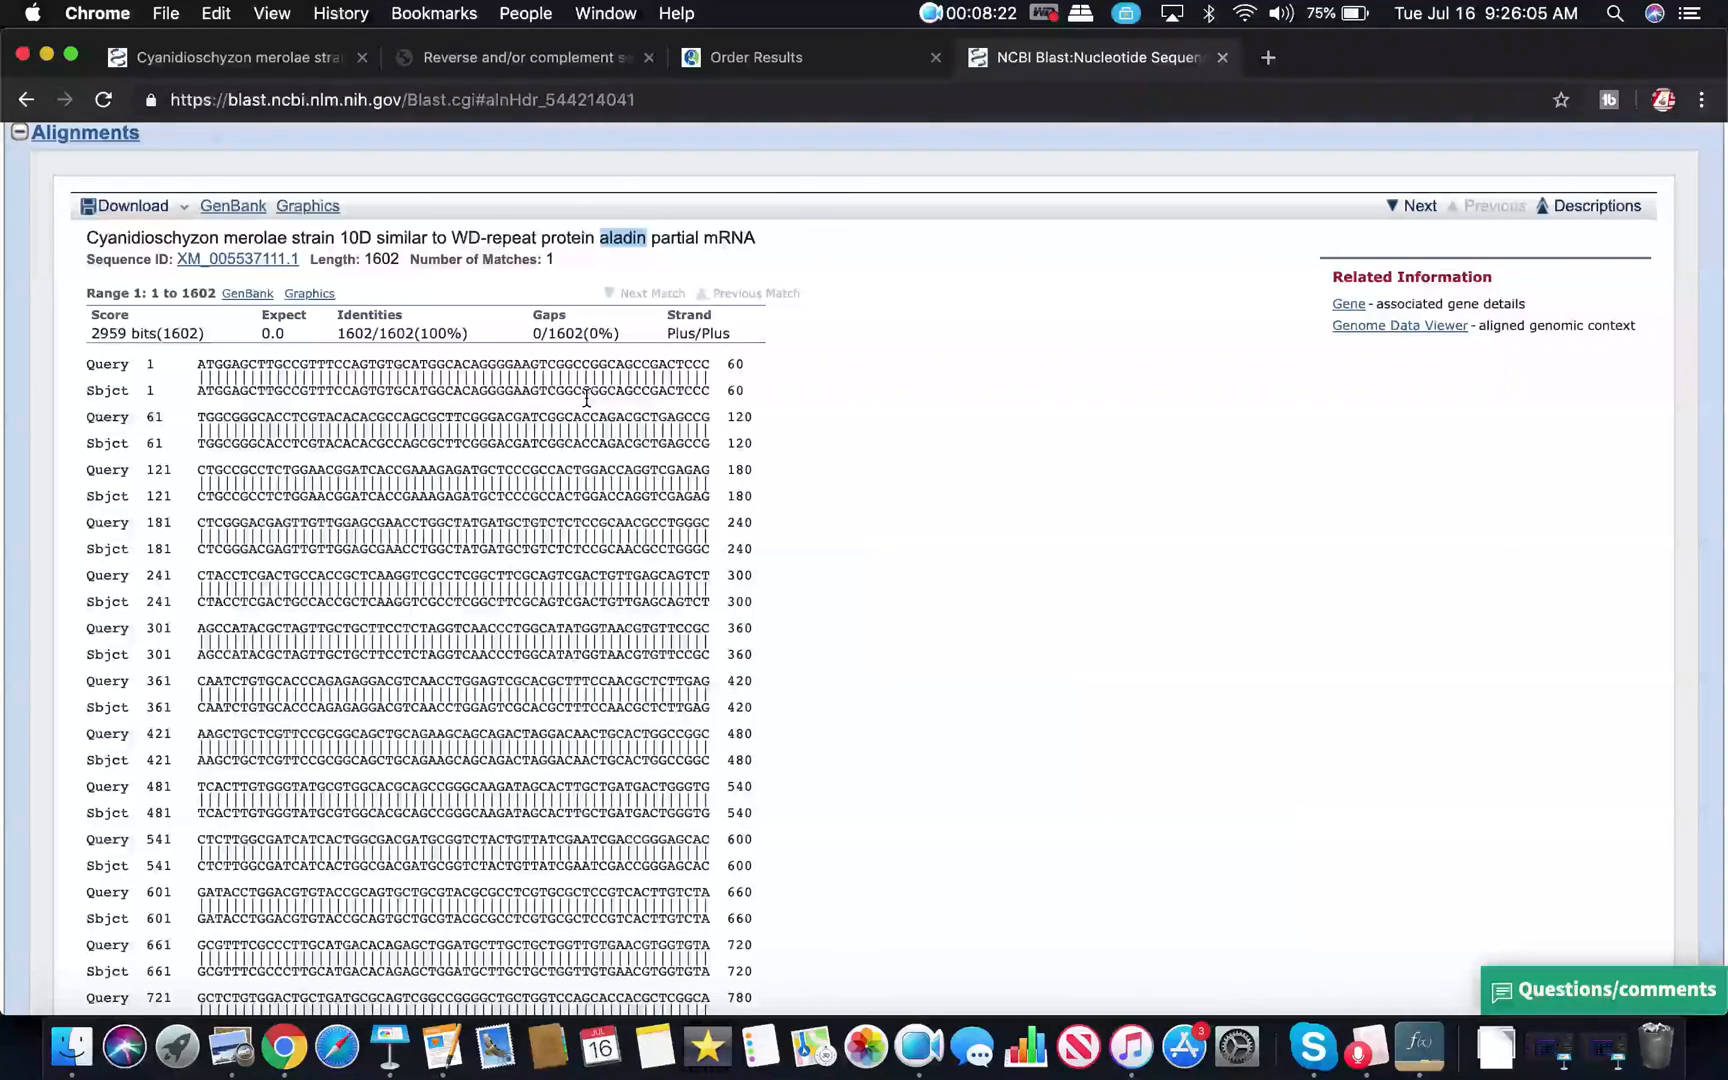
- Highlight the 0.0 Expect value of the XM_005537111.1 match in the Descriptions table, then return to the slide
scroll(up, 3)
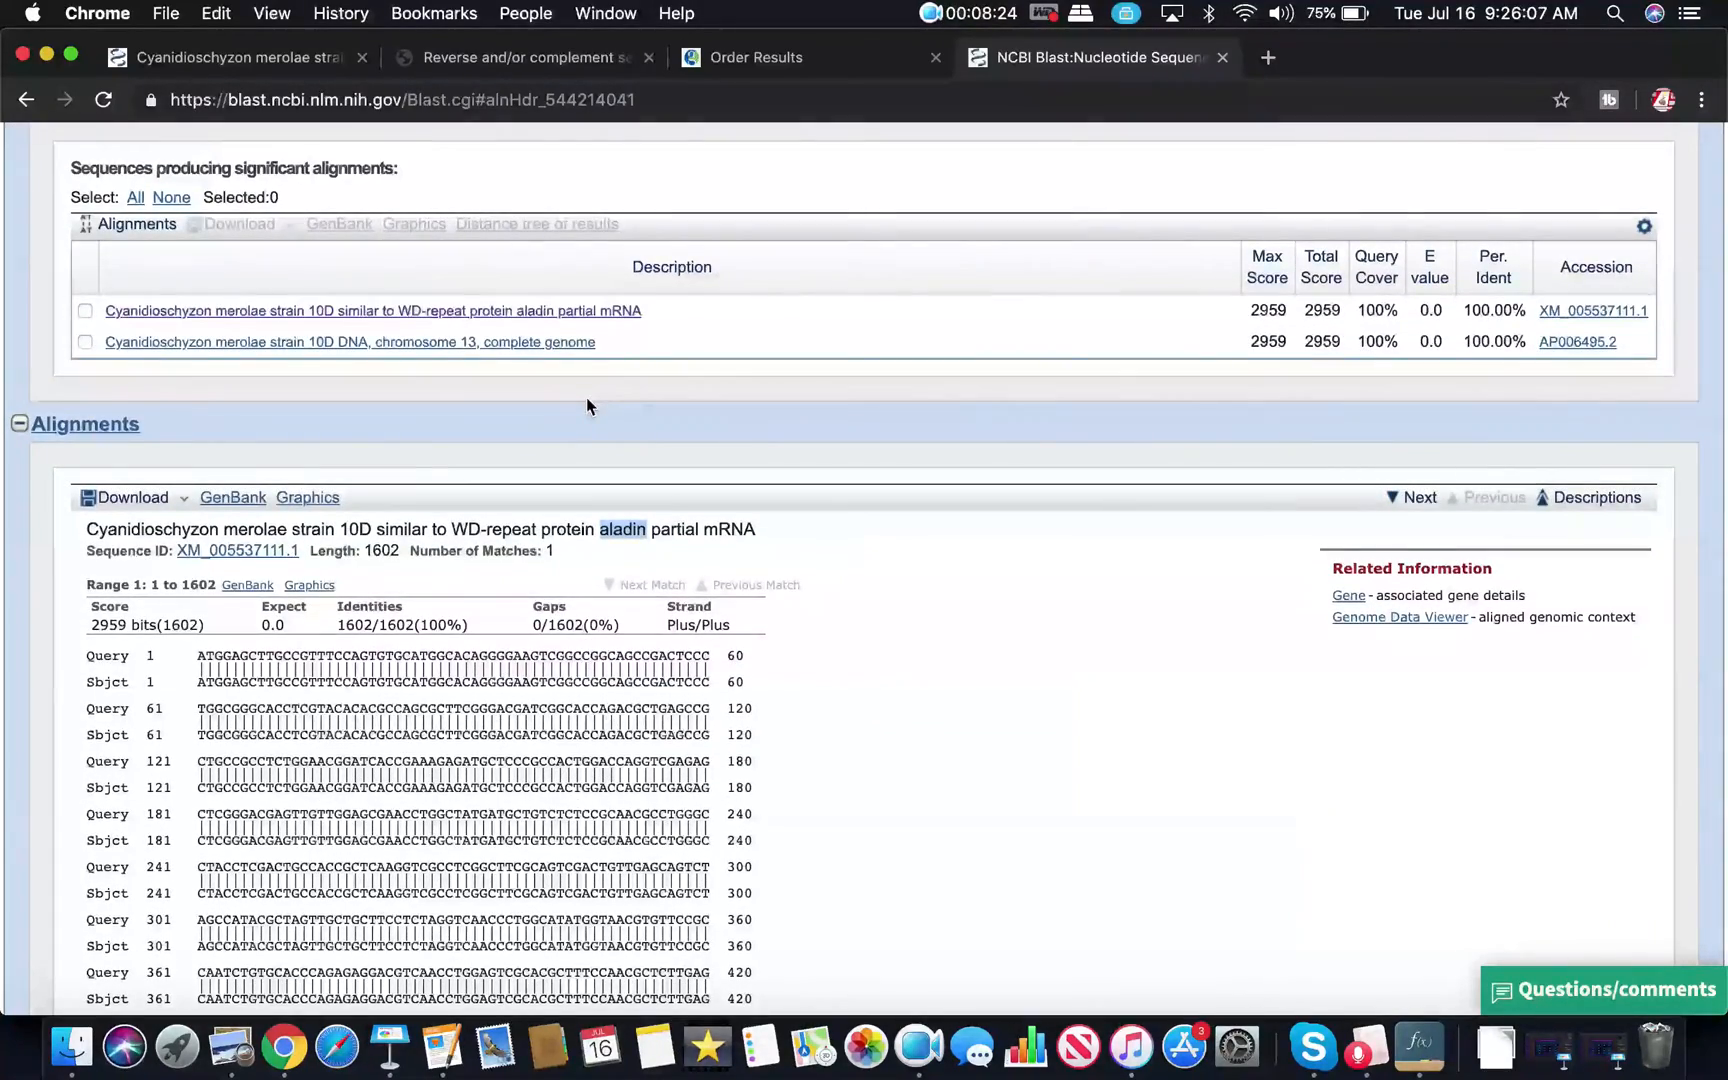
mouse_move(320, 624)
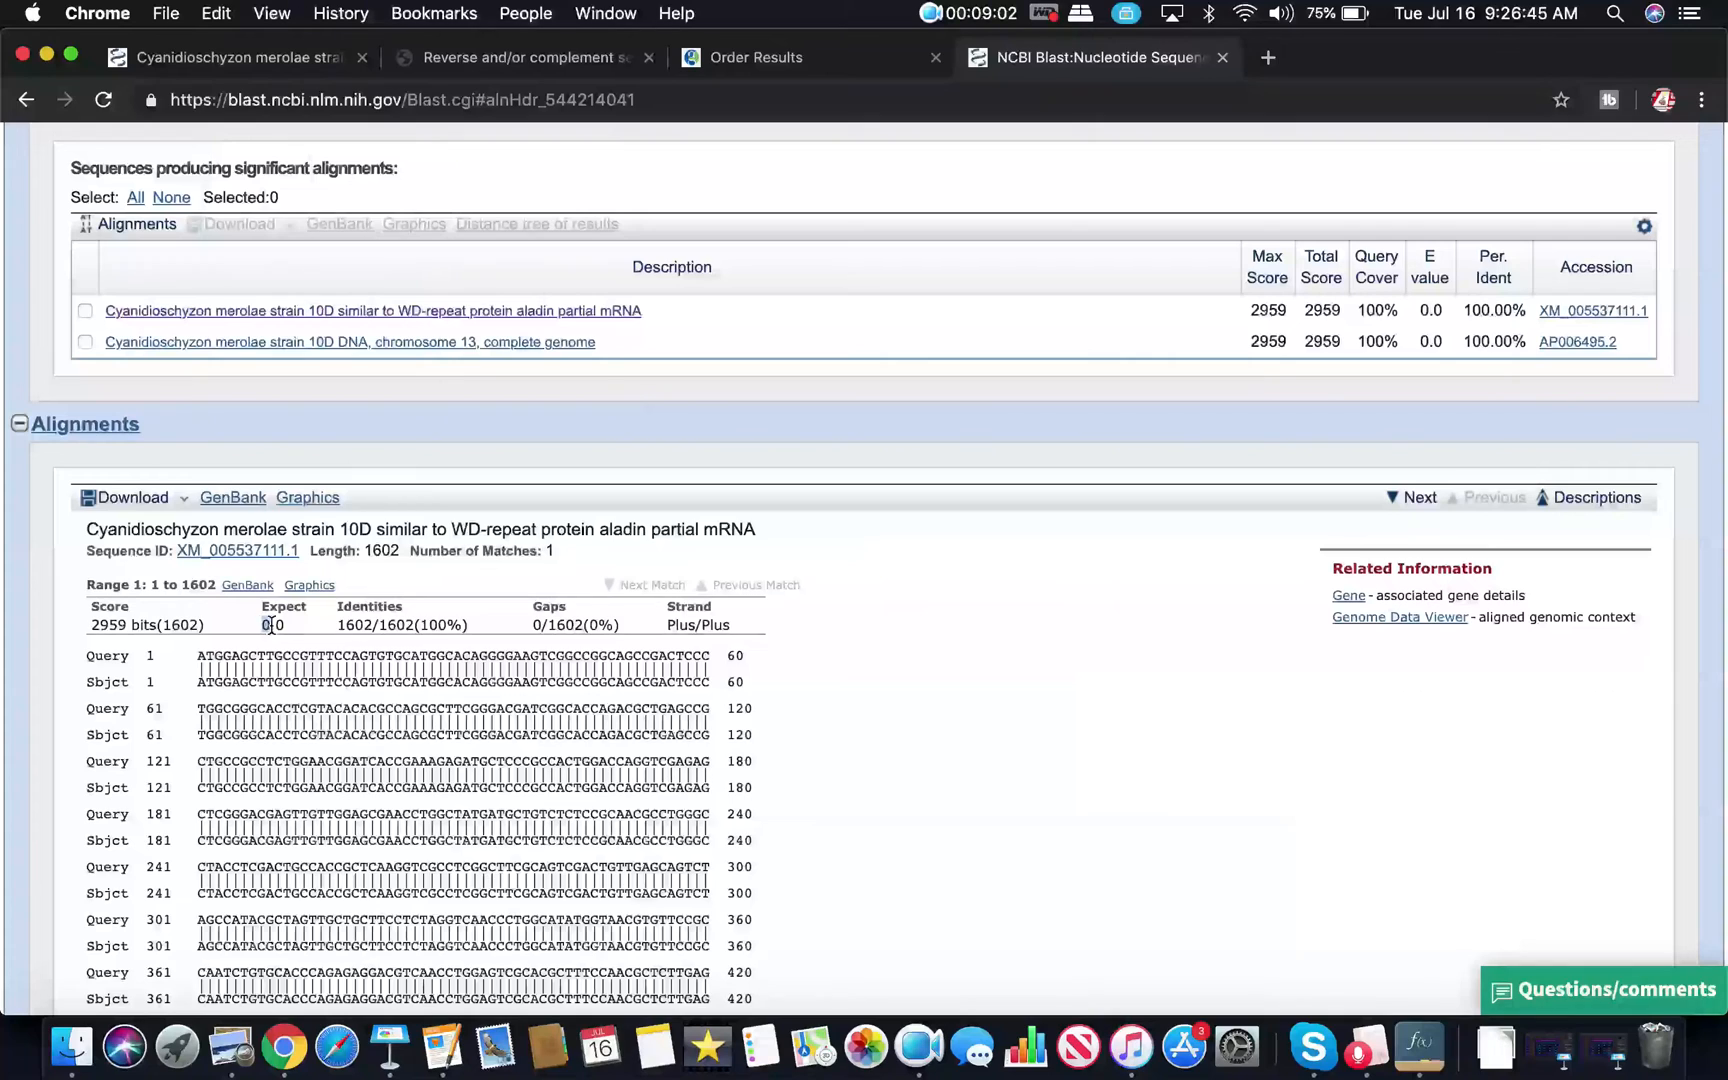
double_click(272, 624)
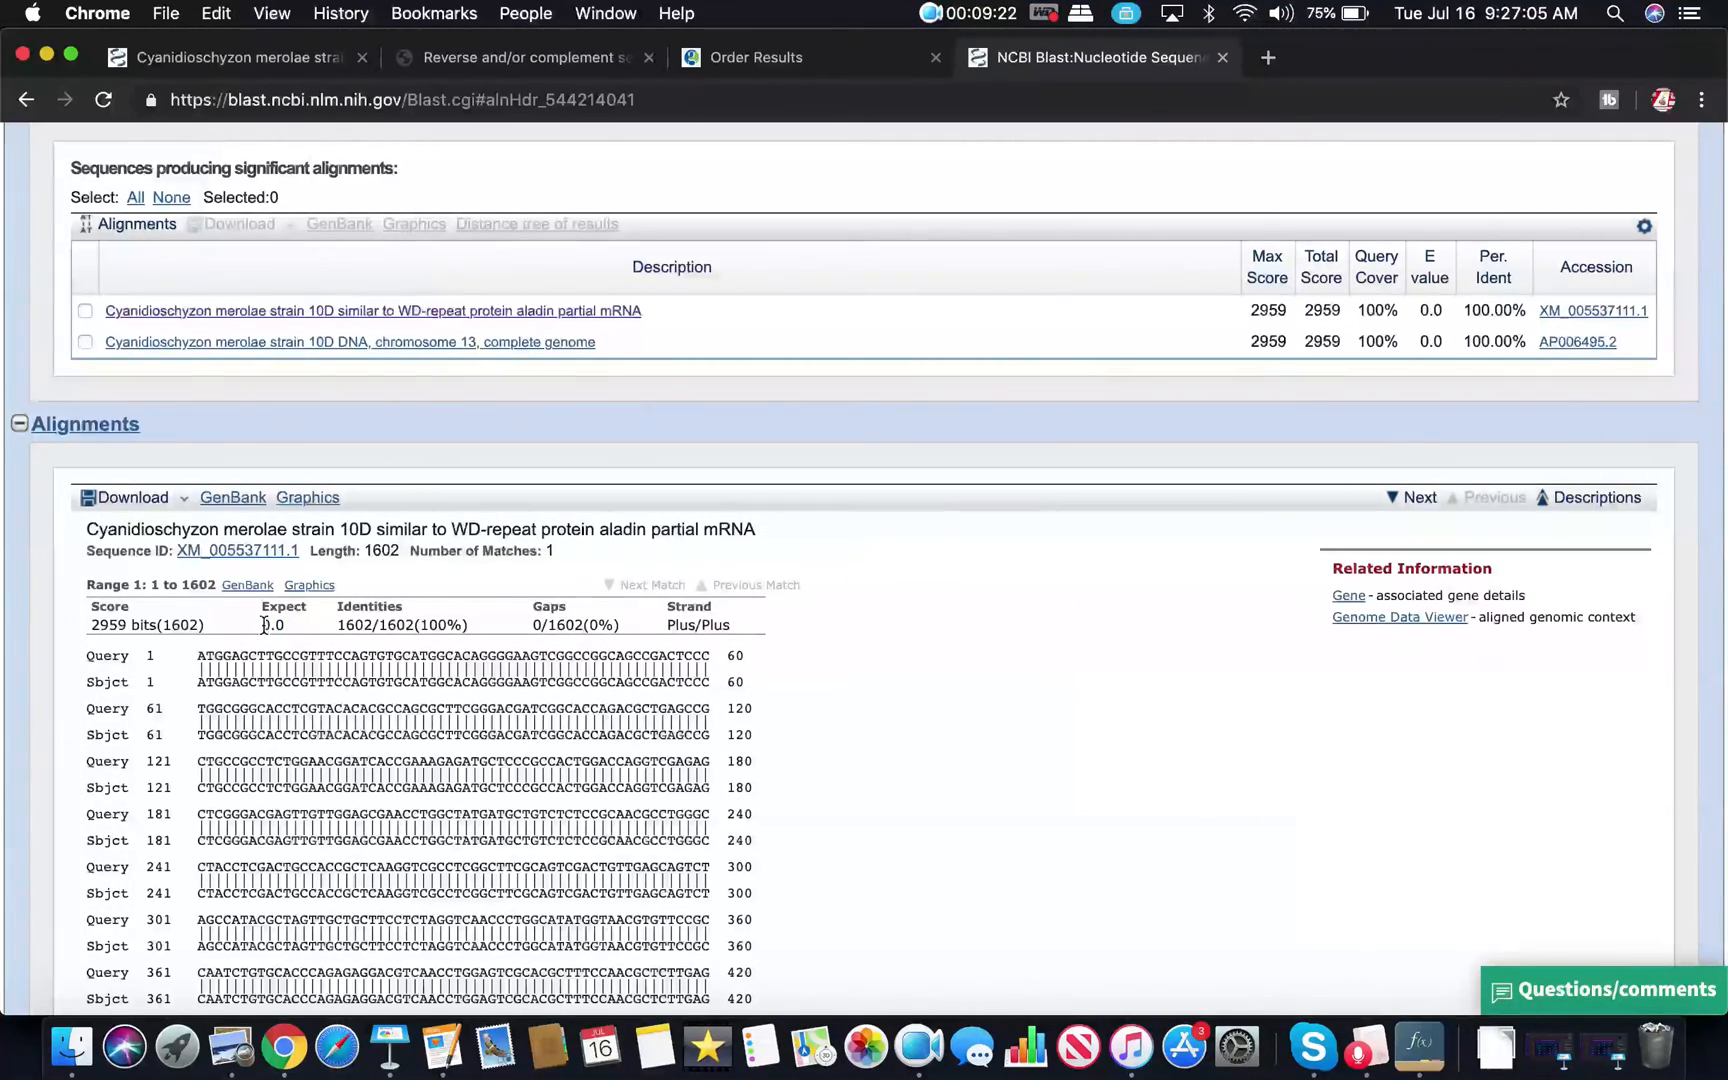
mouse_move(288, 634)
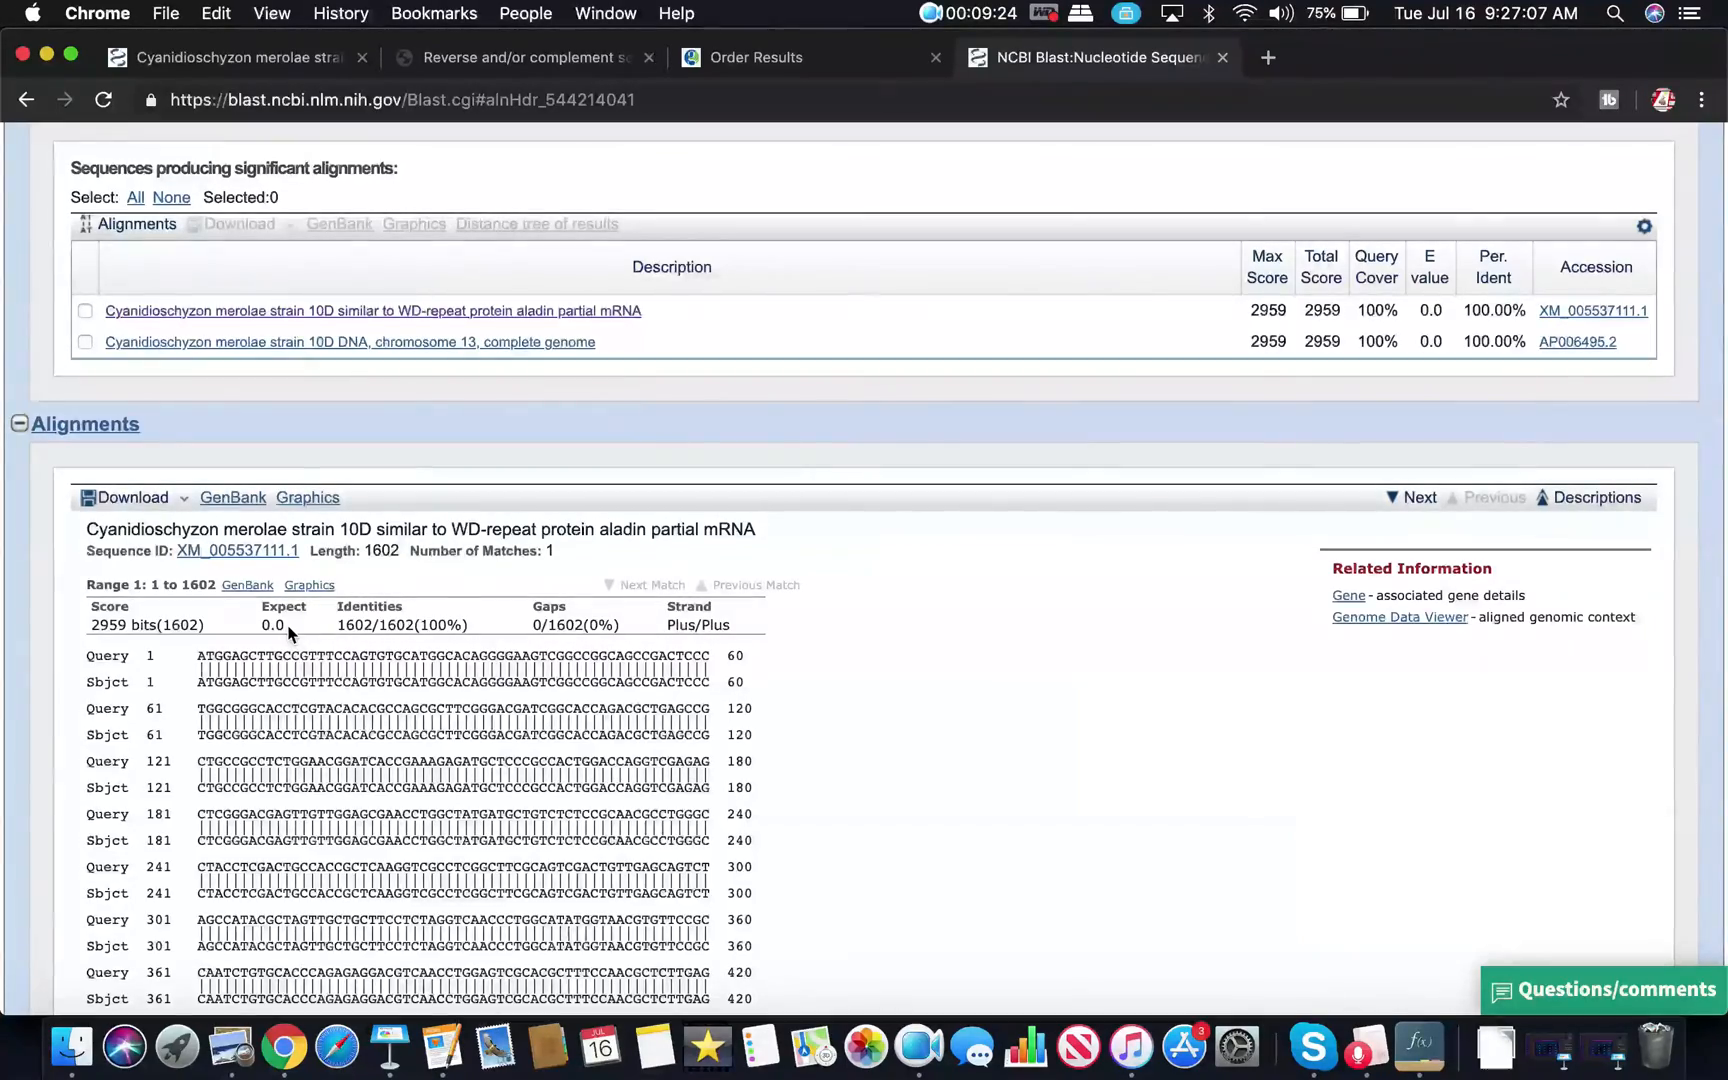
mouse_move(276, 644)
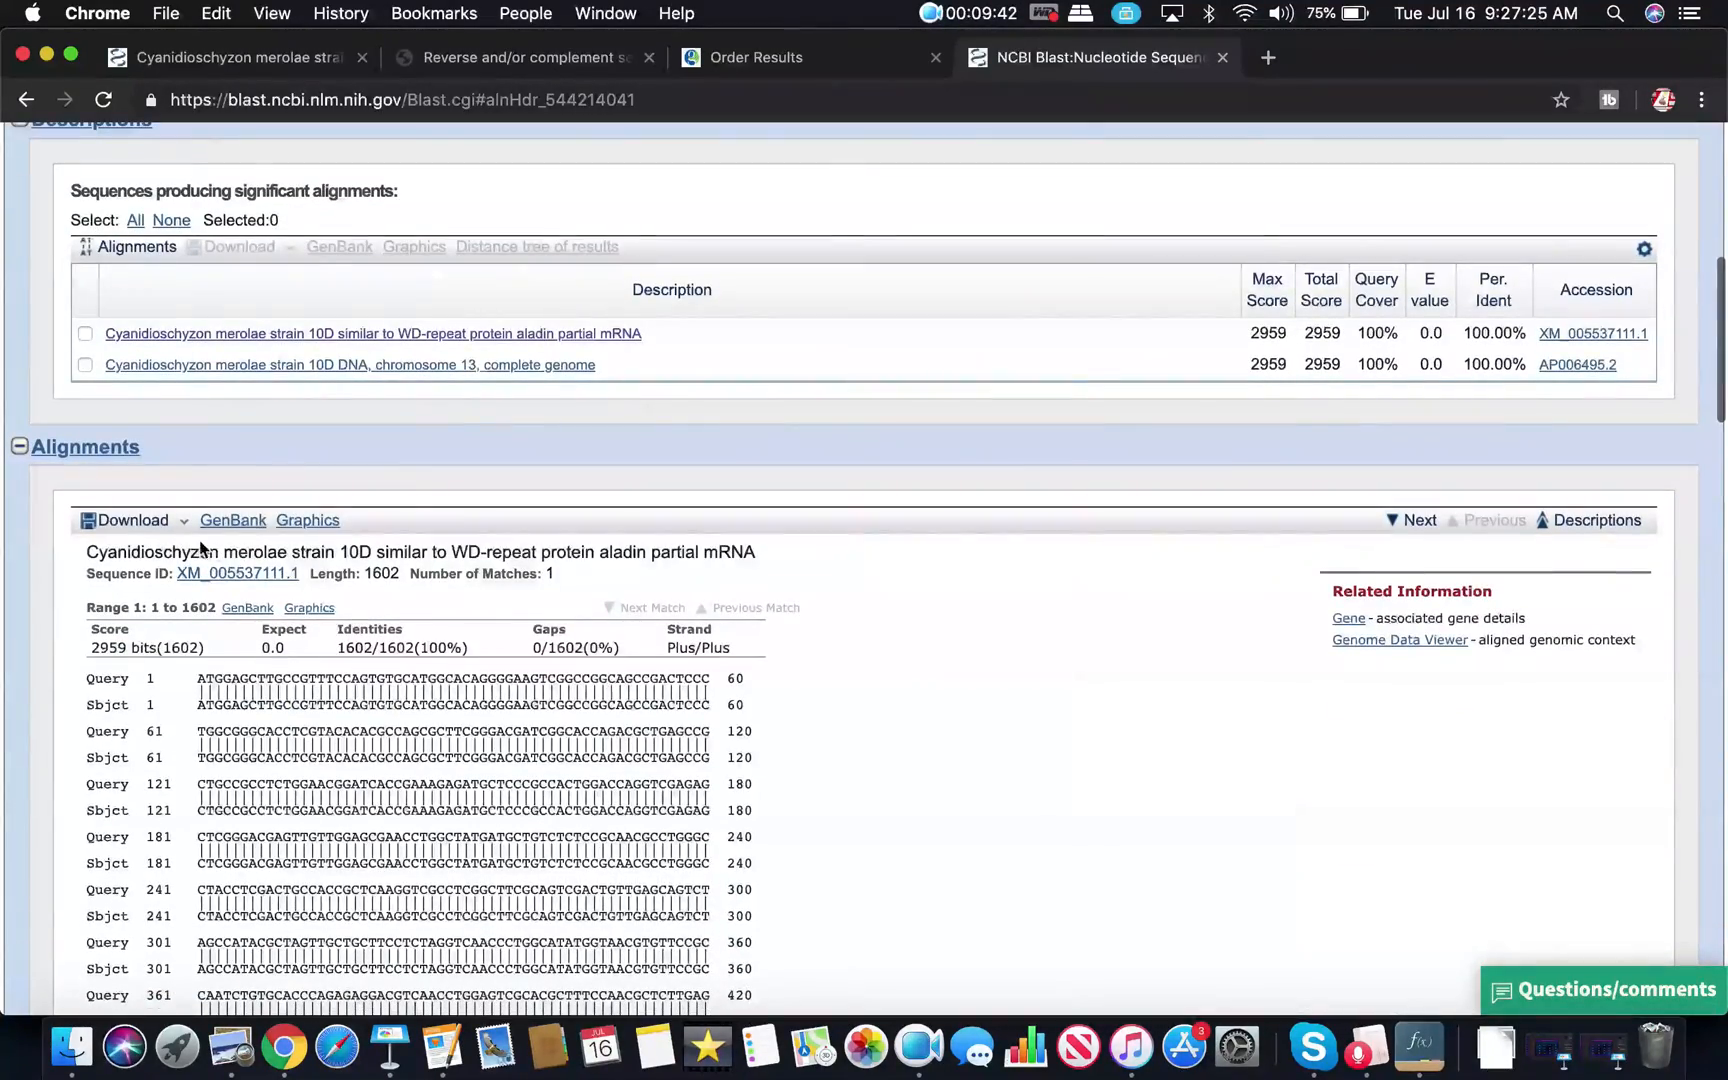
mouse_move(298, 646)
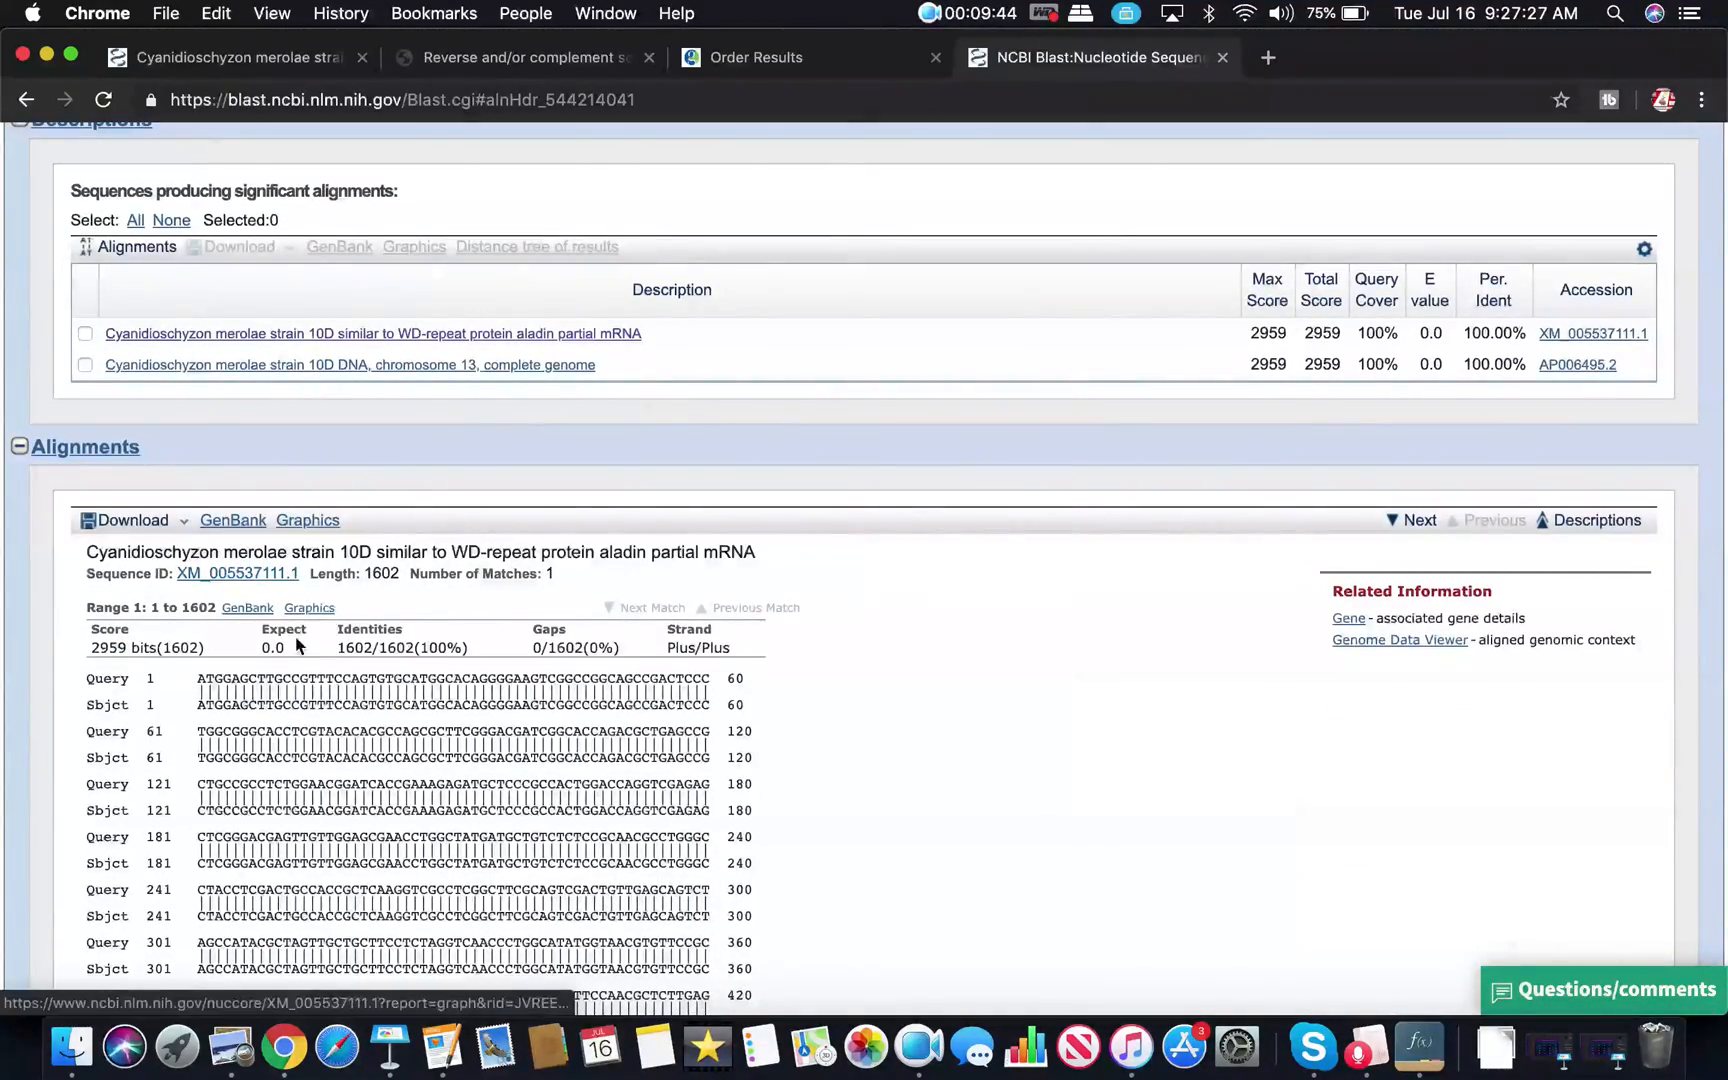
scroll(down, 3)
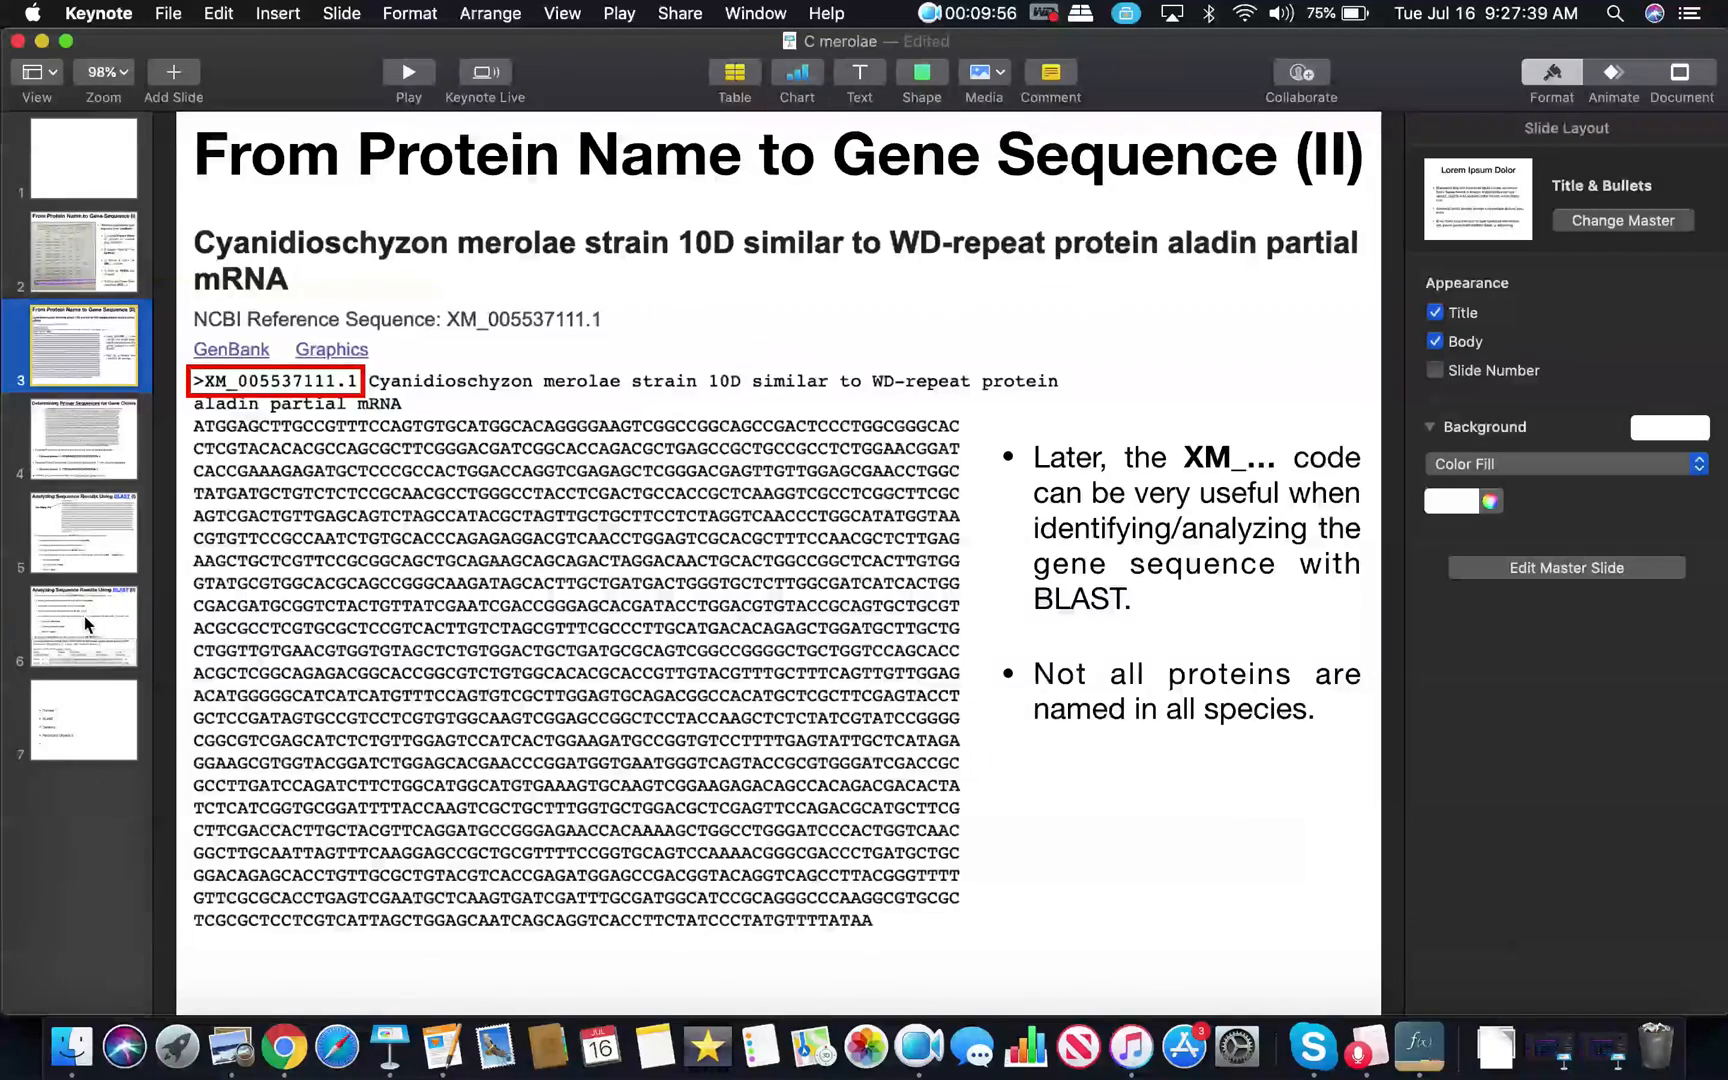
- Show the Keynote slide 'Analyzing Sequence Results Using BLAST (II)' with identities, E value and gaps criteria
click(82, 626)
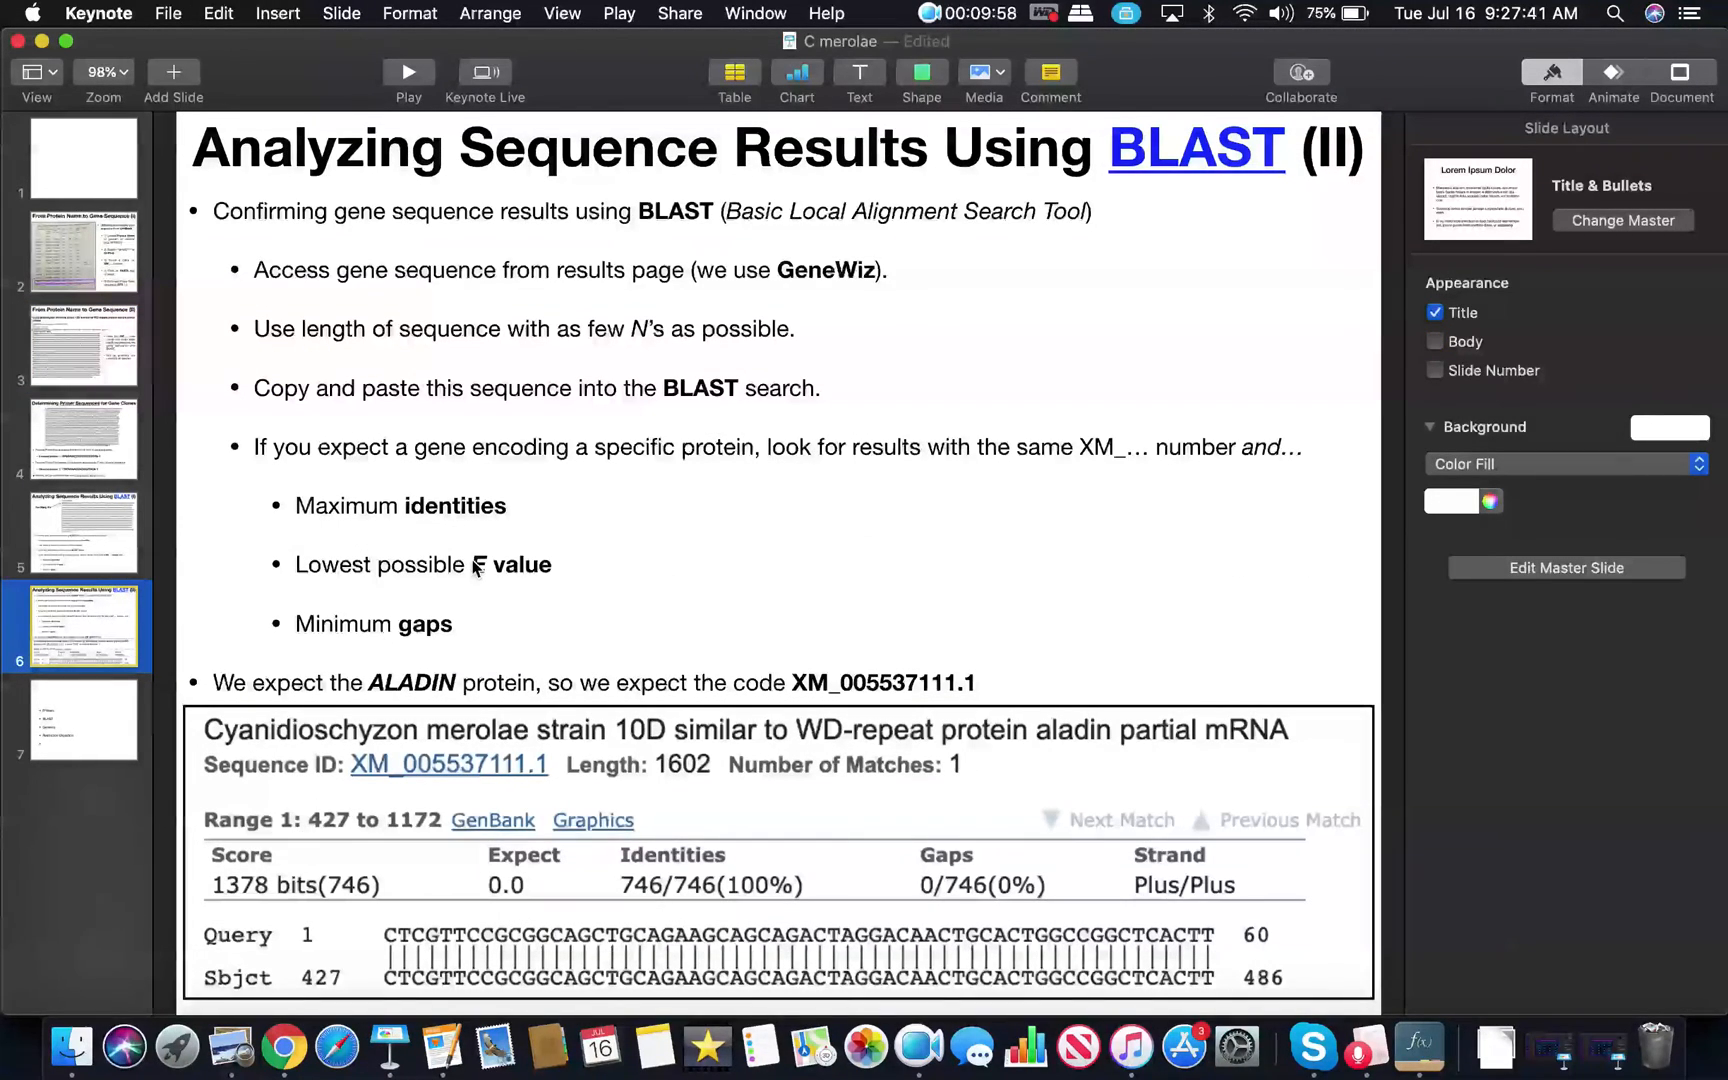
mouse_move(566, 564)
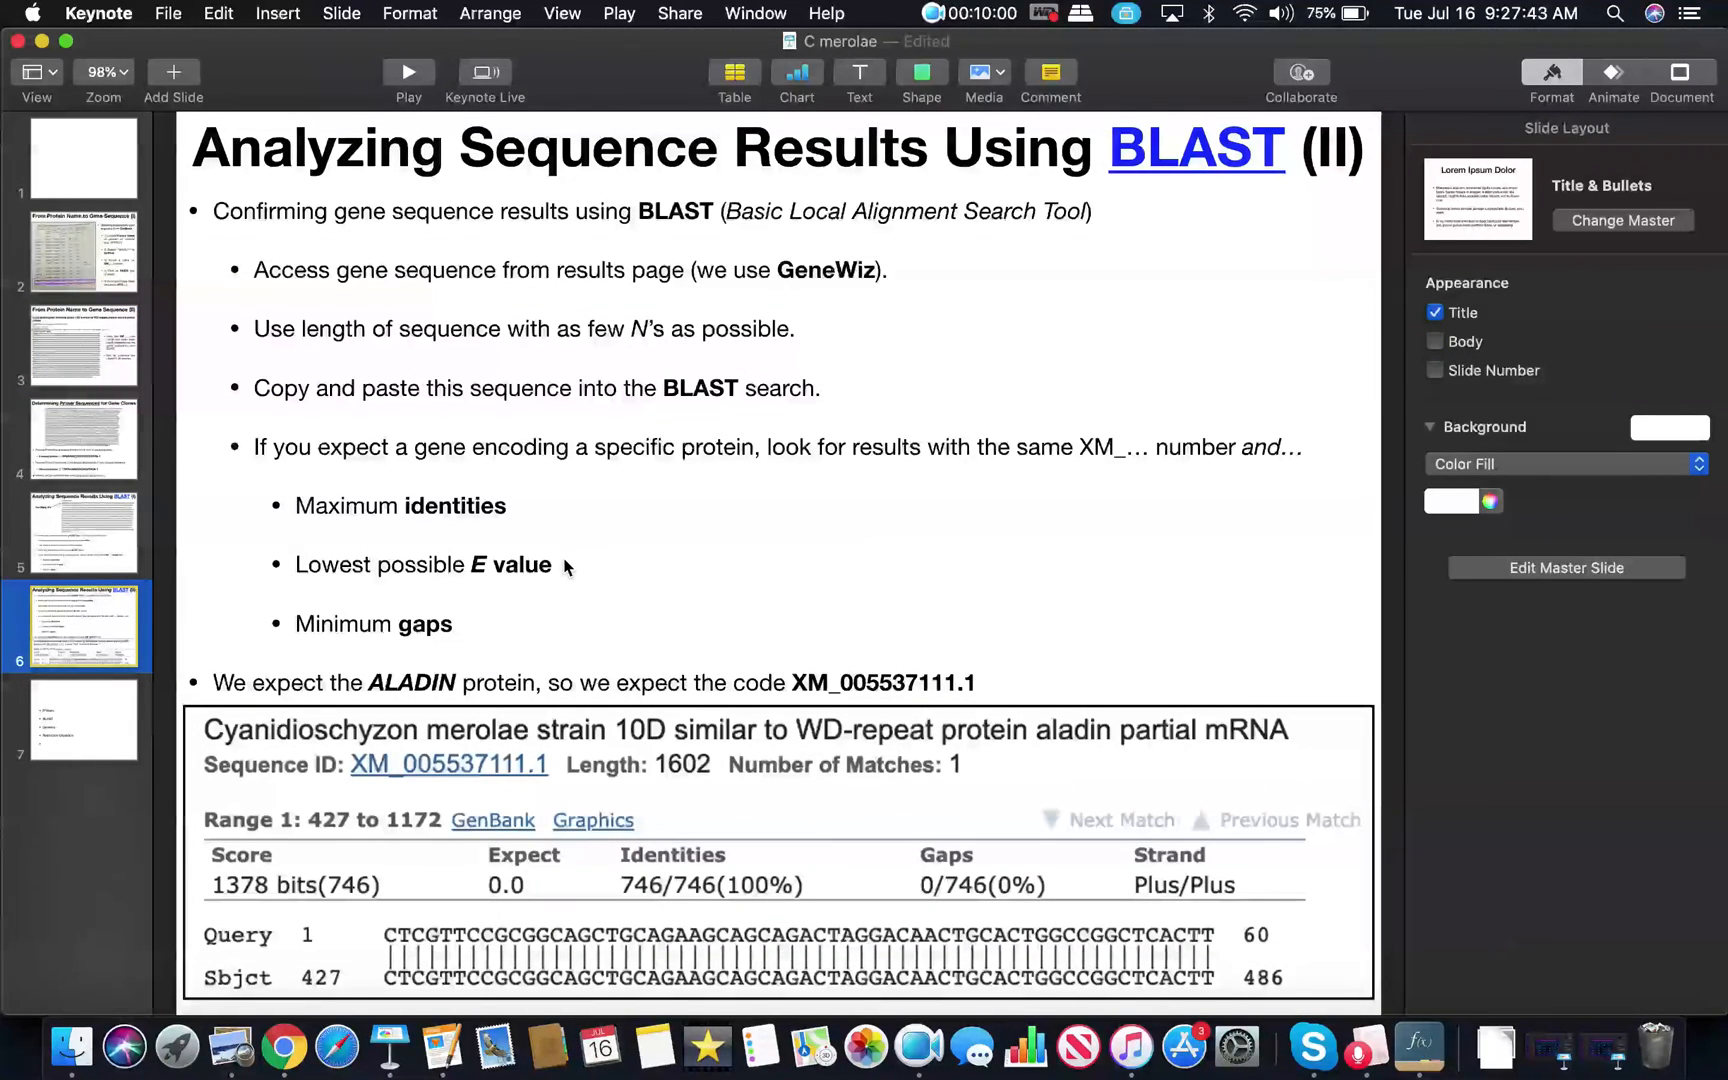
mouse_move(1200, 466)
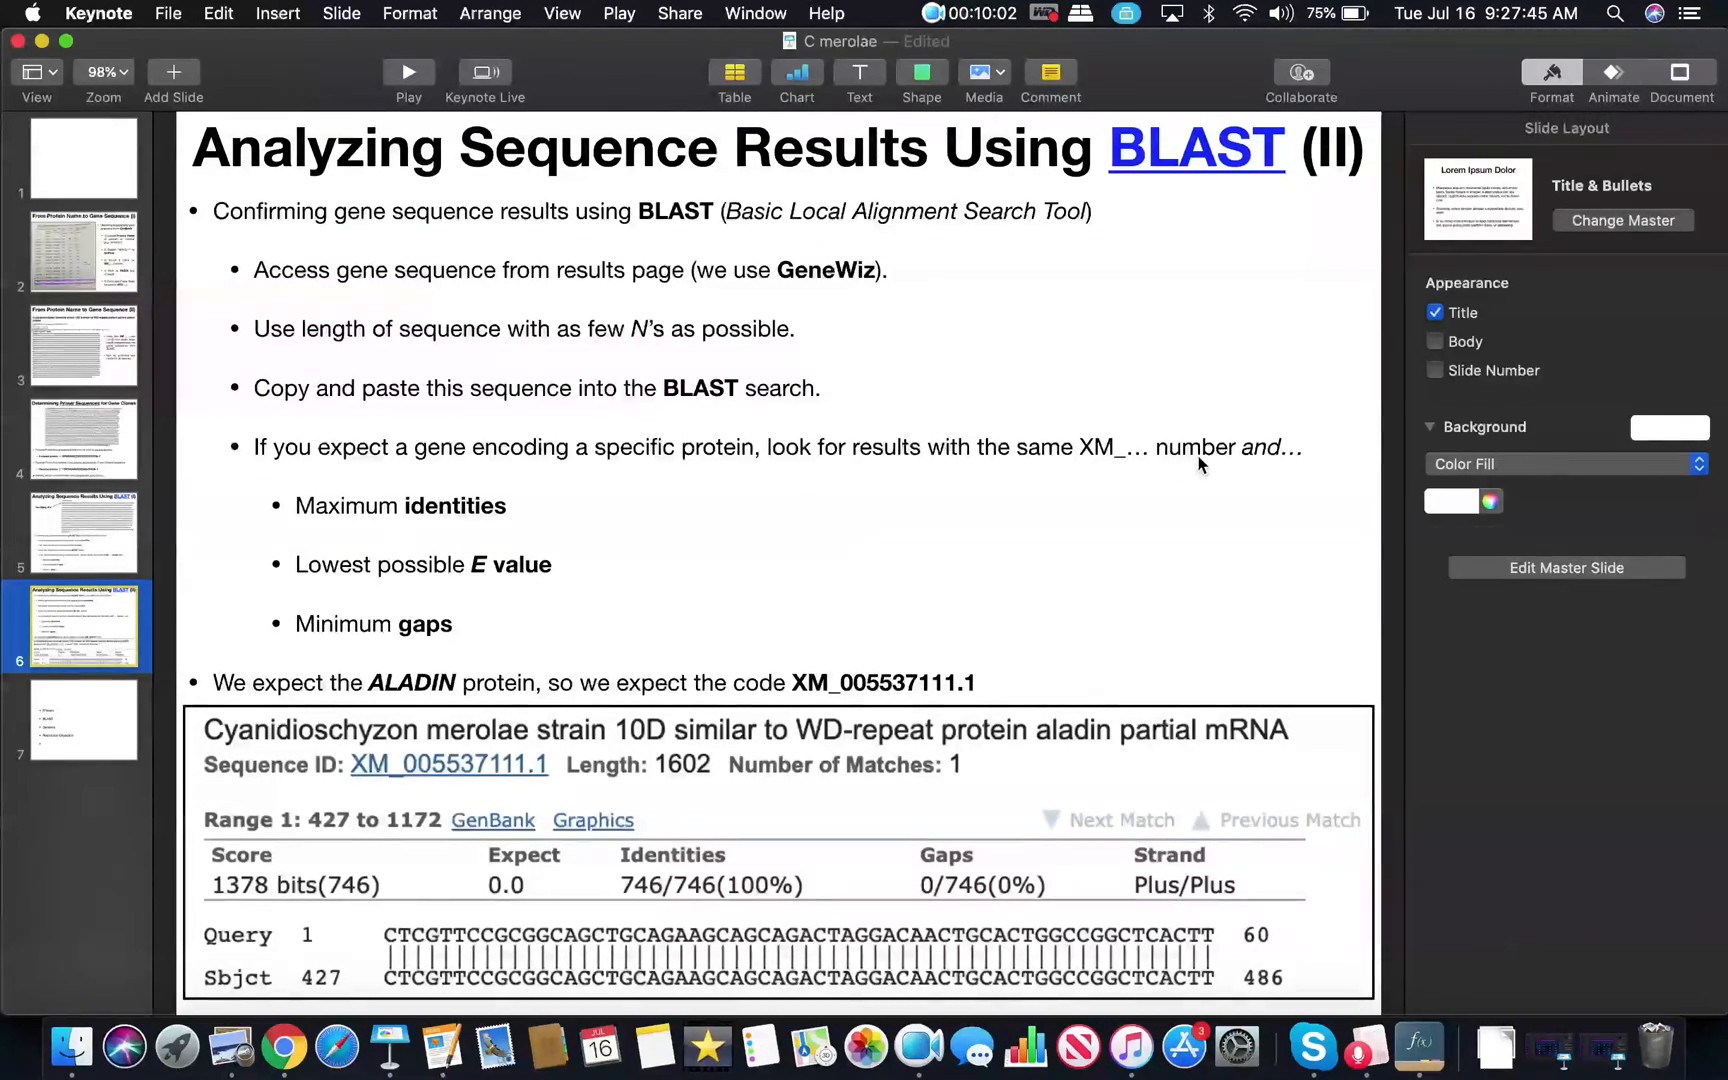
mouse_move(416, 518)
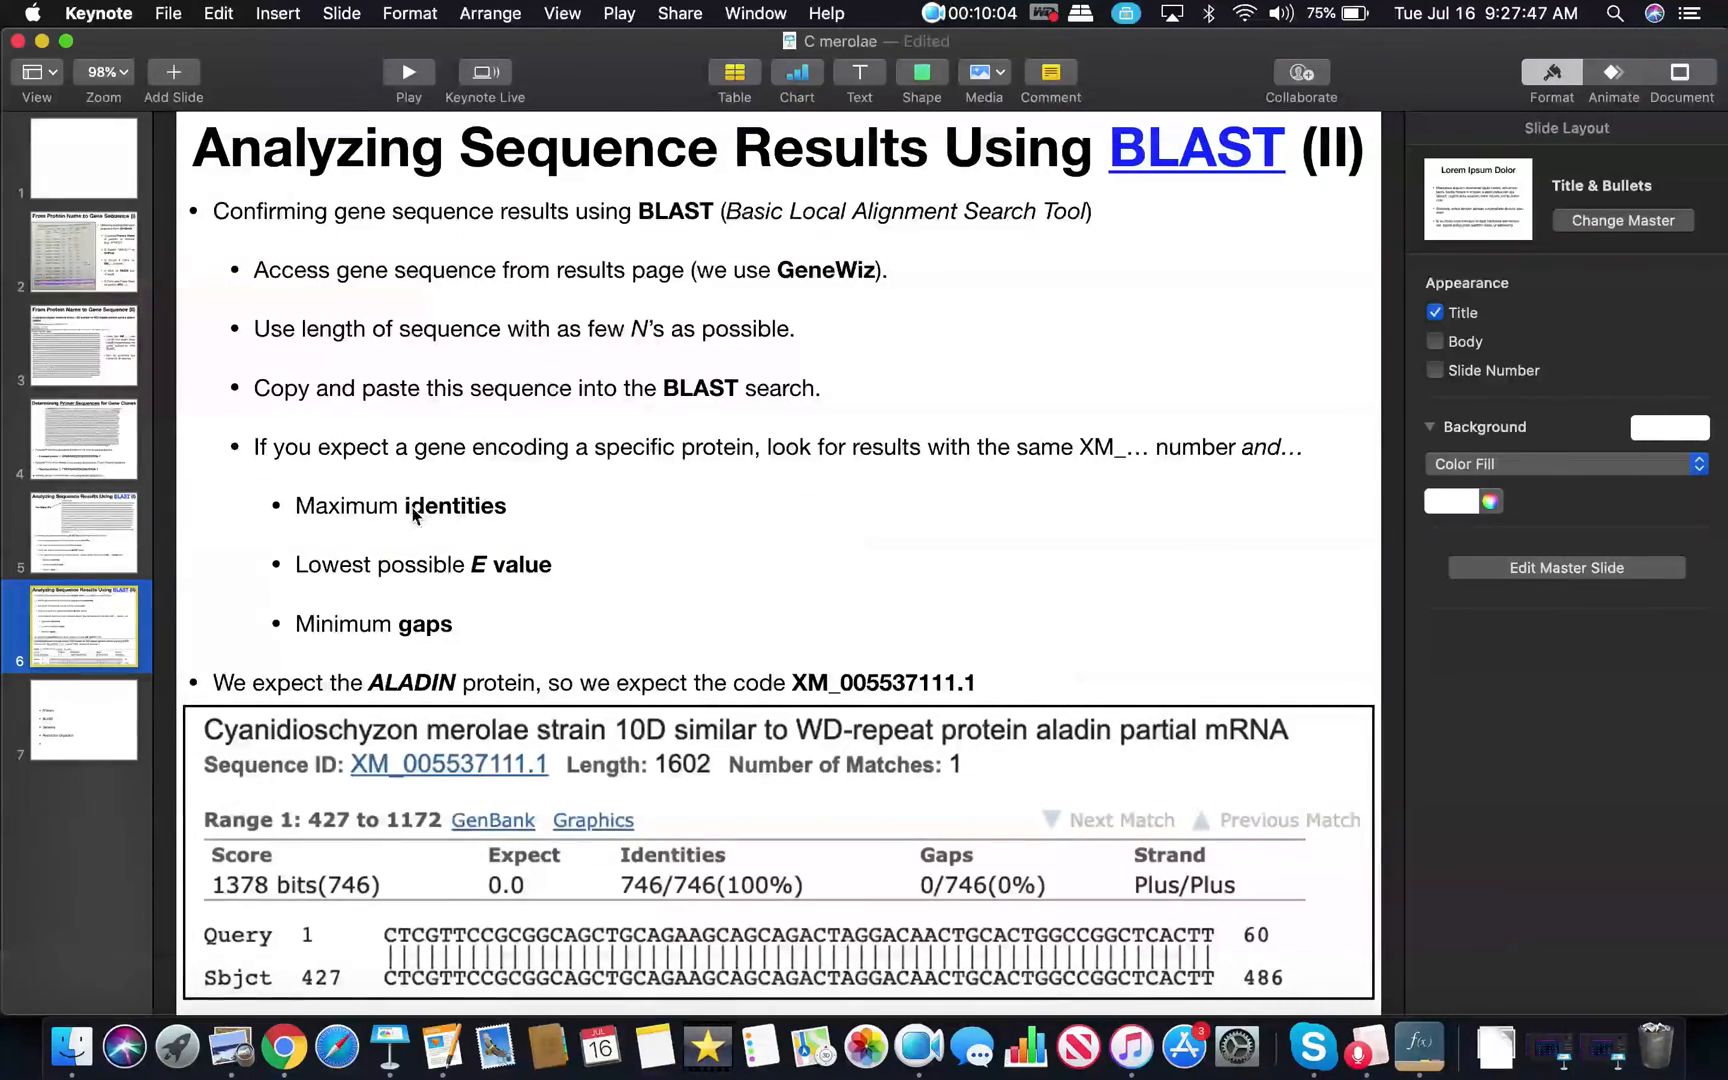
mouse_move(410, 580)
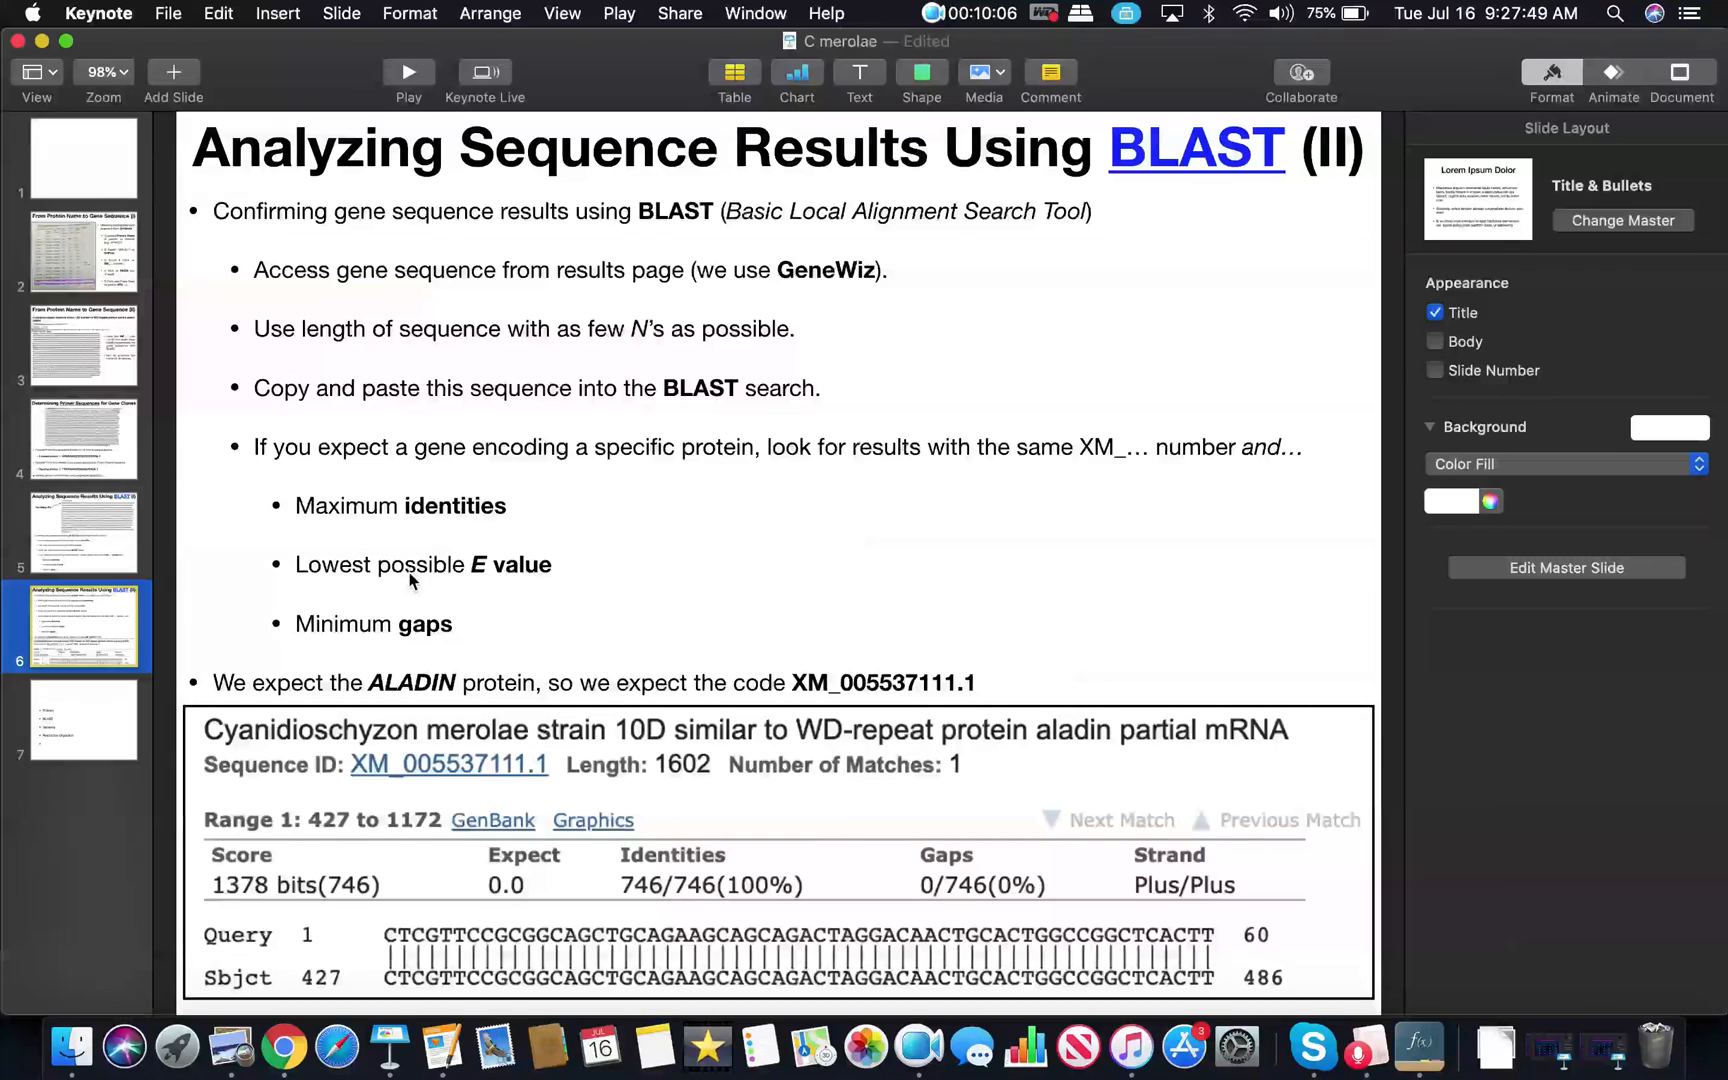
mouse_move(416, 646)
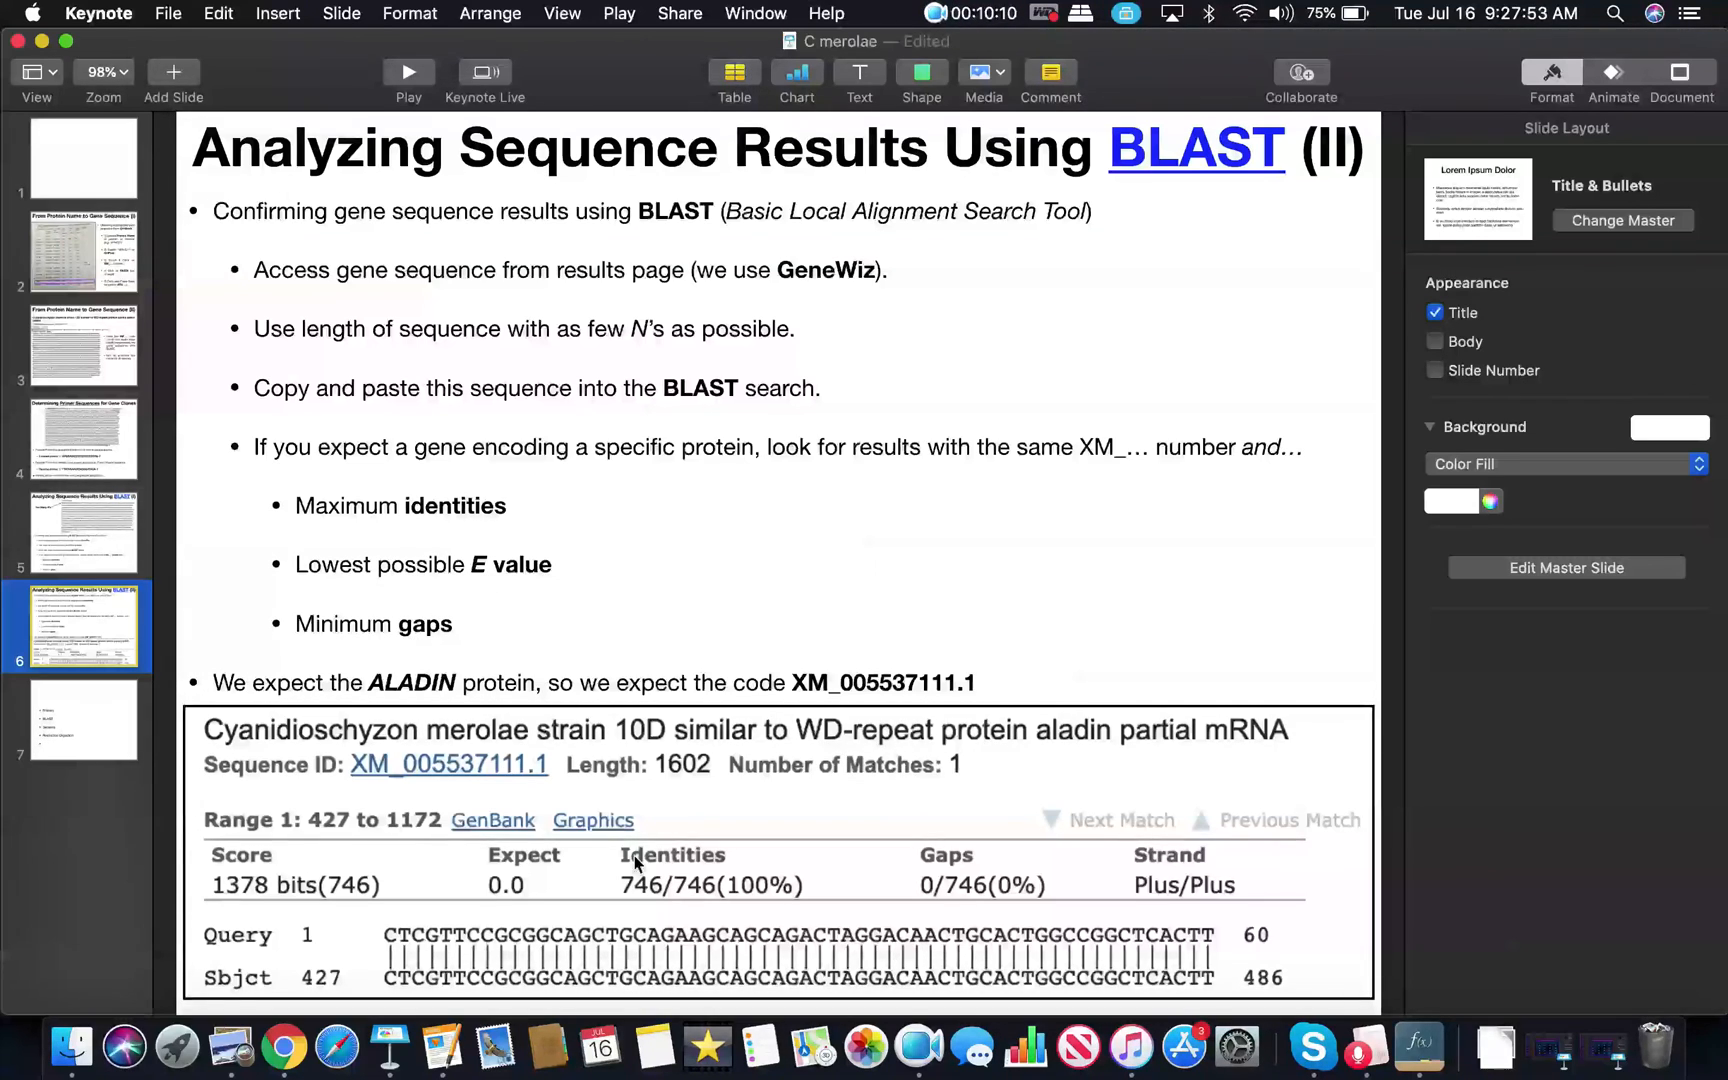
mouse_move(698, 822)
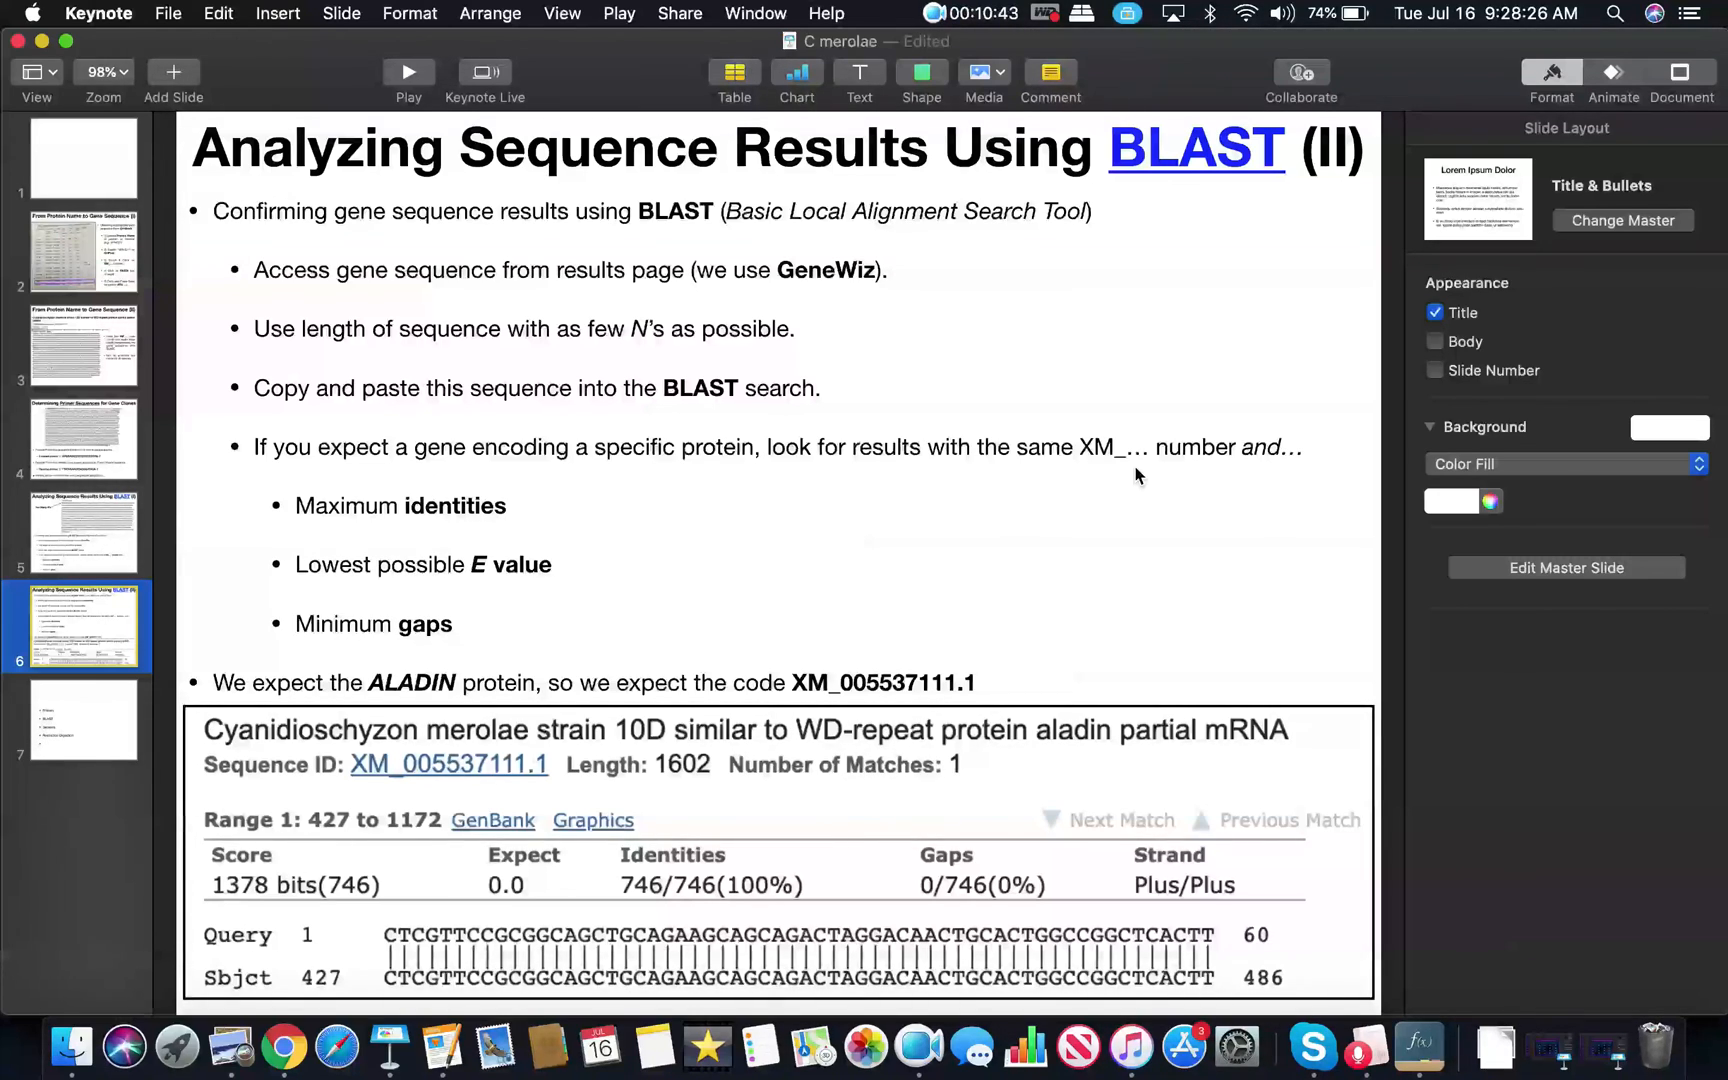
mouse_move(1044, 318)
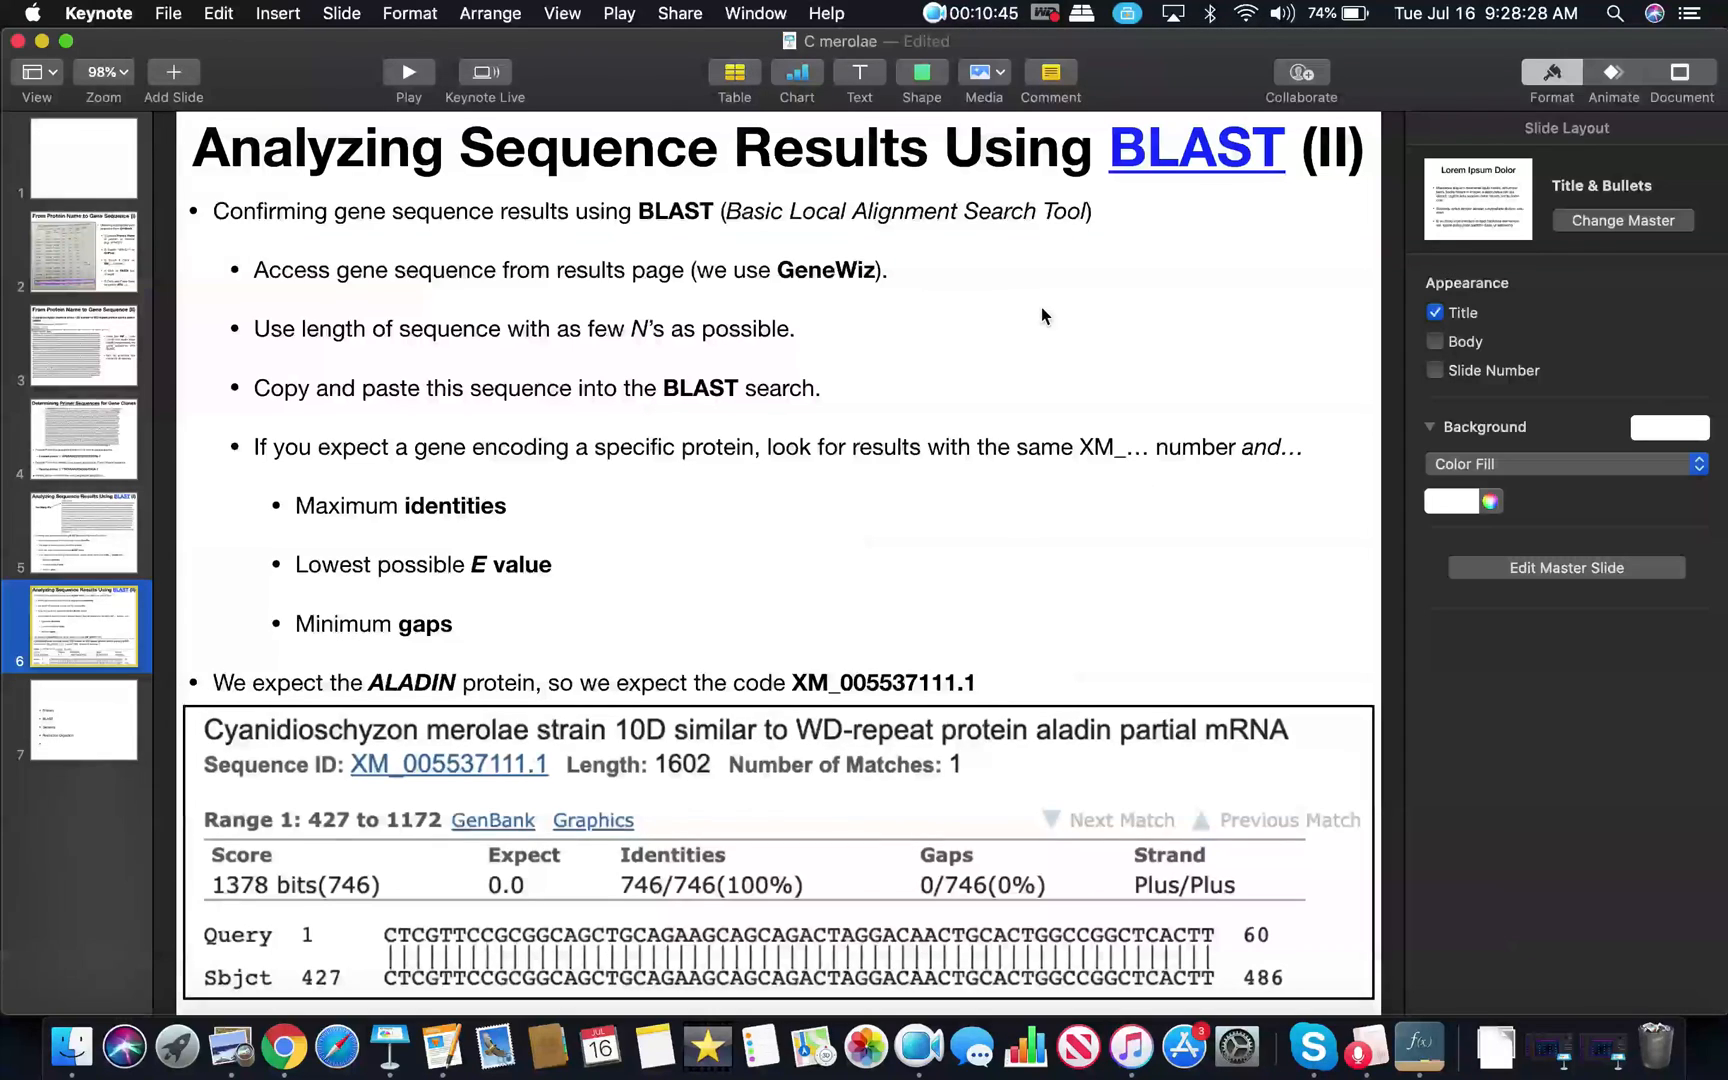